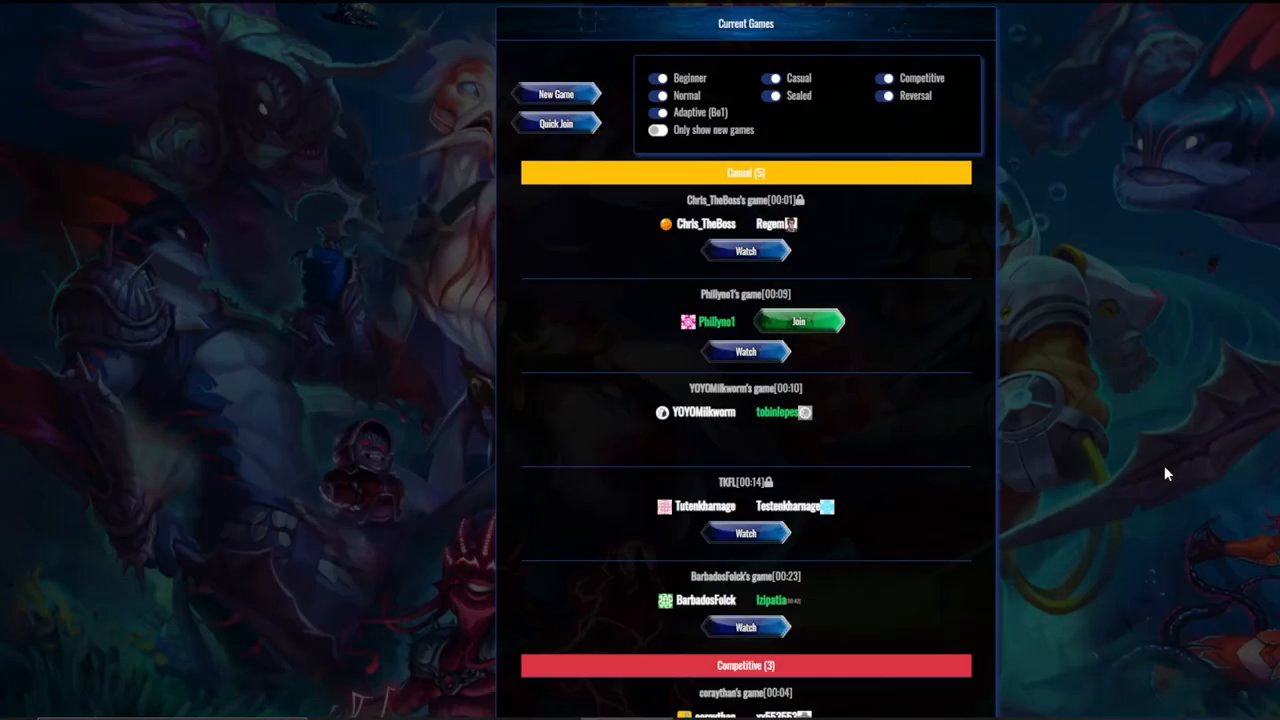
mouse_move(1160, 458)
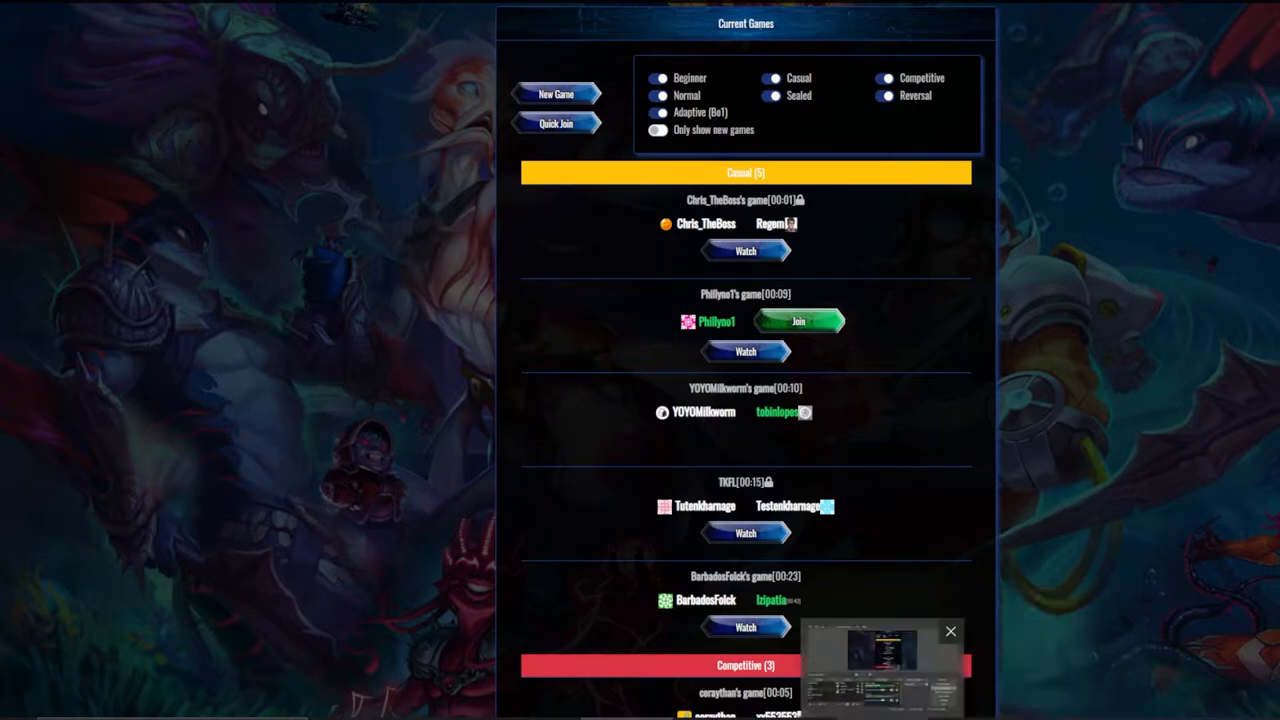
left_click(950, 632)
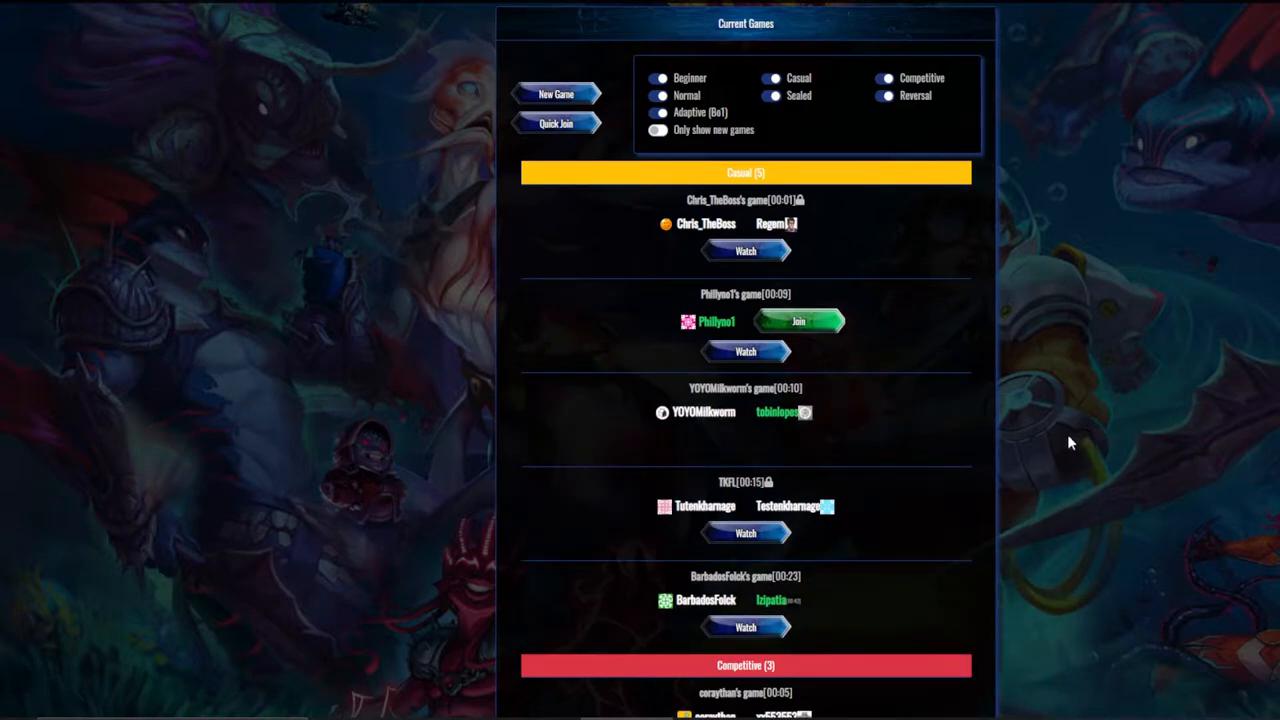
mouse_move(984, 390)
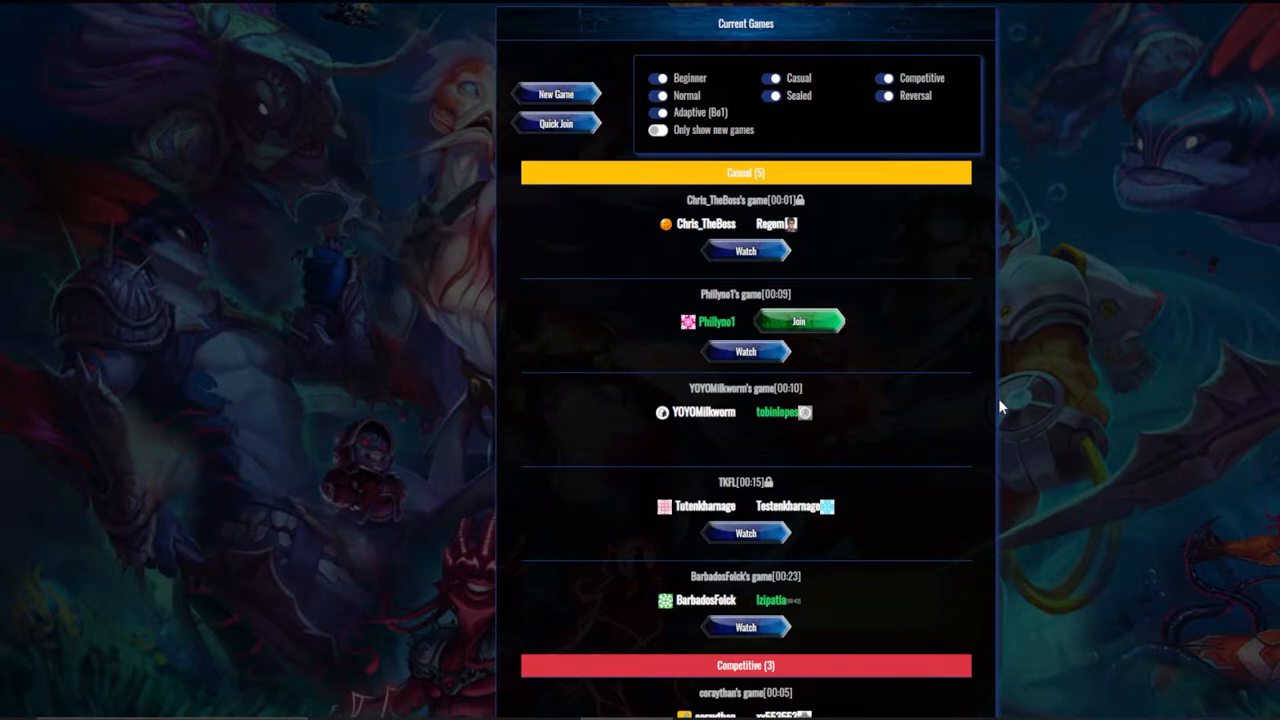
scroll("down", 3)
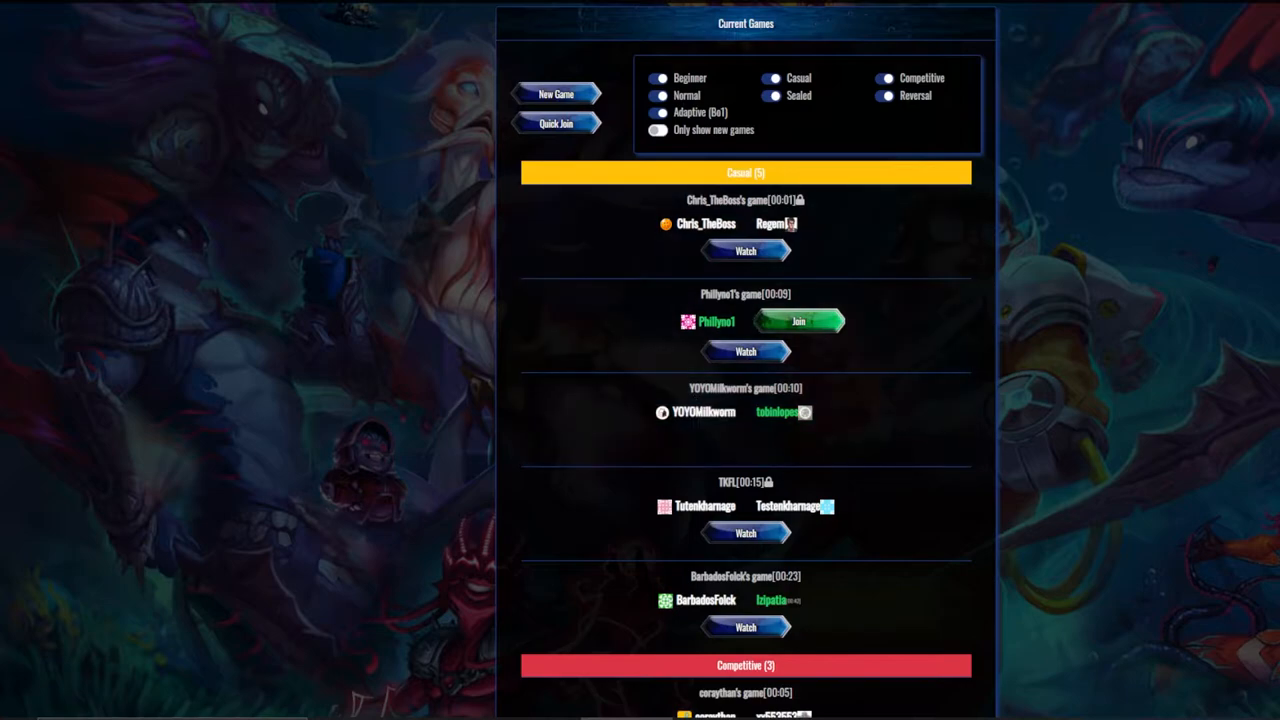
mouse_move(518, 274)
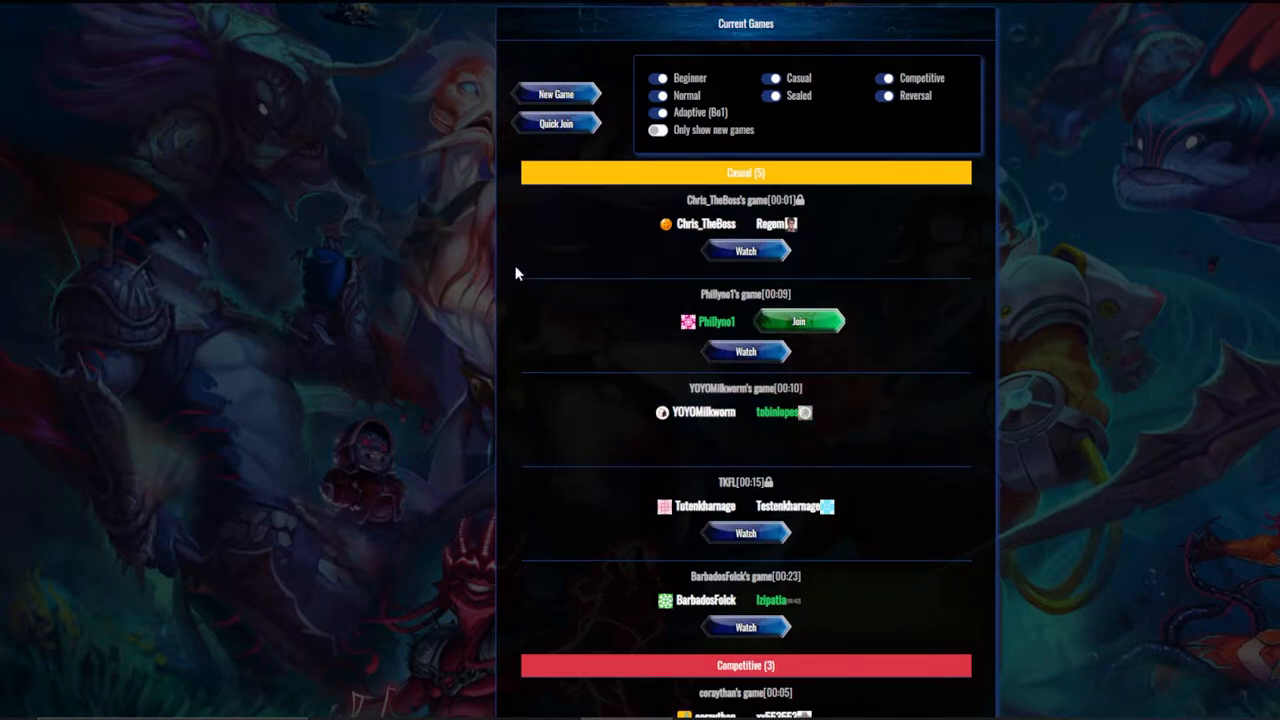
scroll("down", 3)
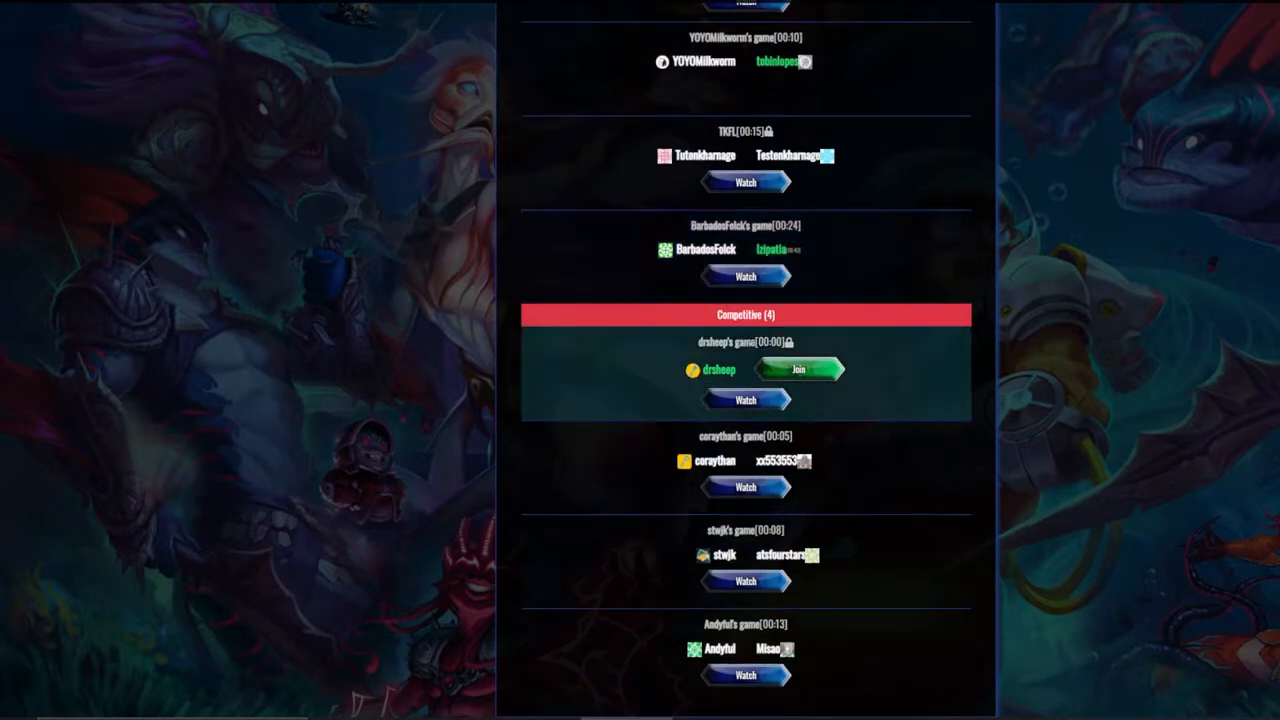
left_click(798, 368)
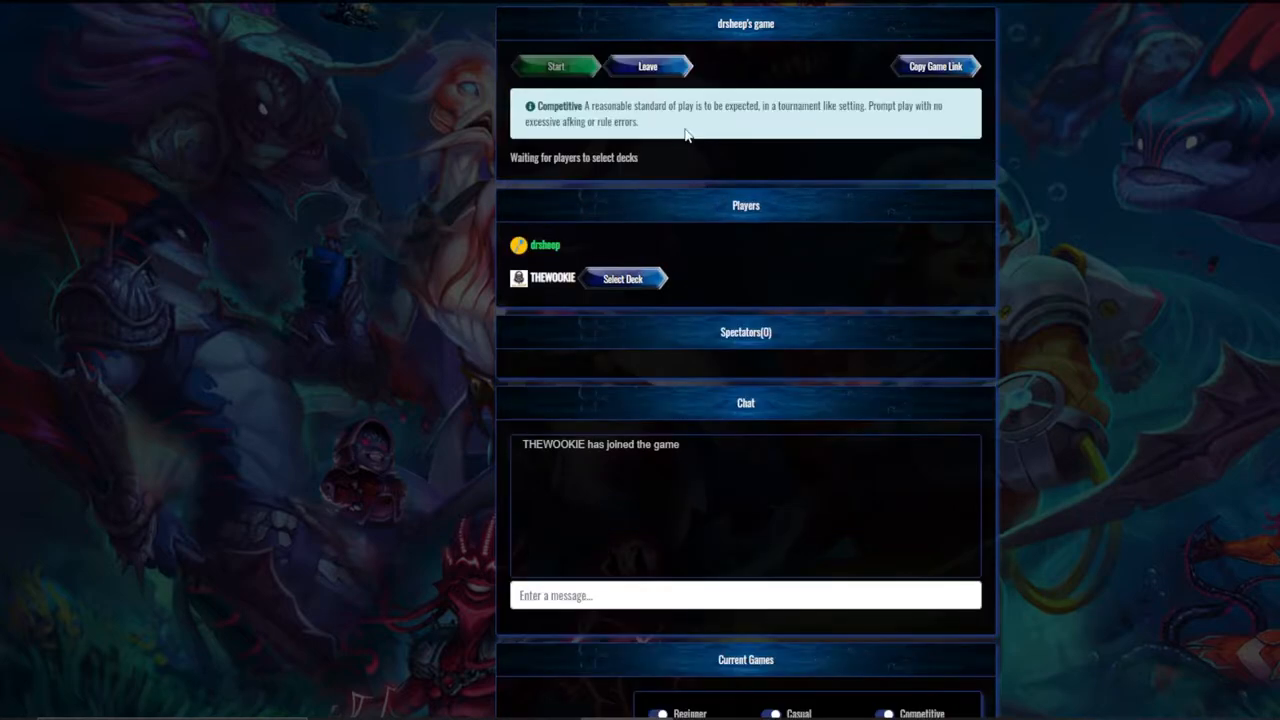
mouse_move(620, 278)
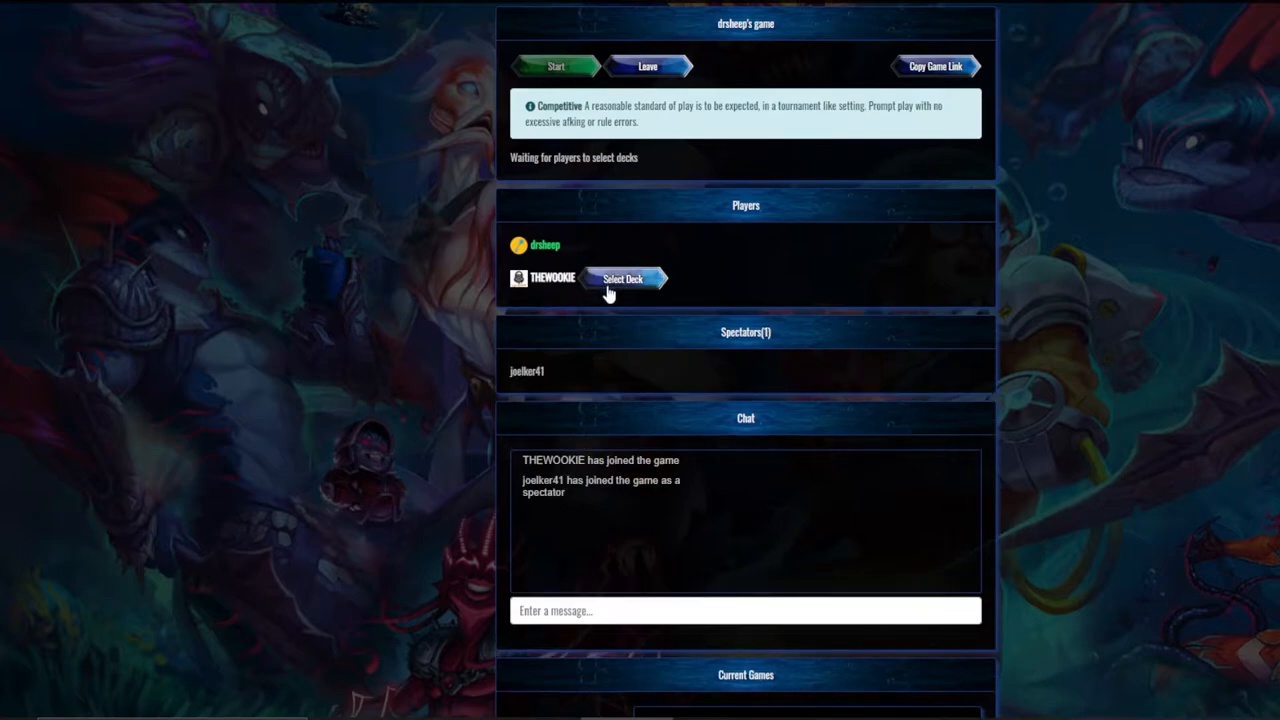
Choose one of your decks from the Select Deck list for the match
left_click(624, 278)
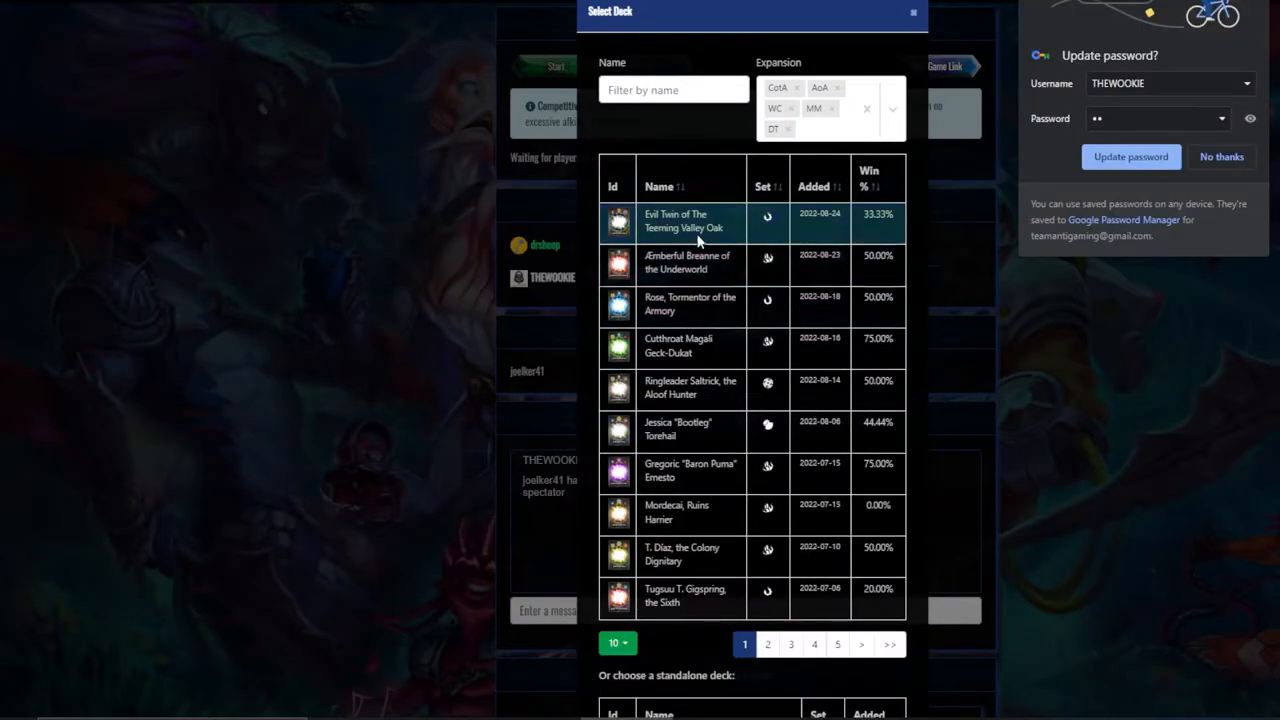
type("x")
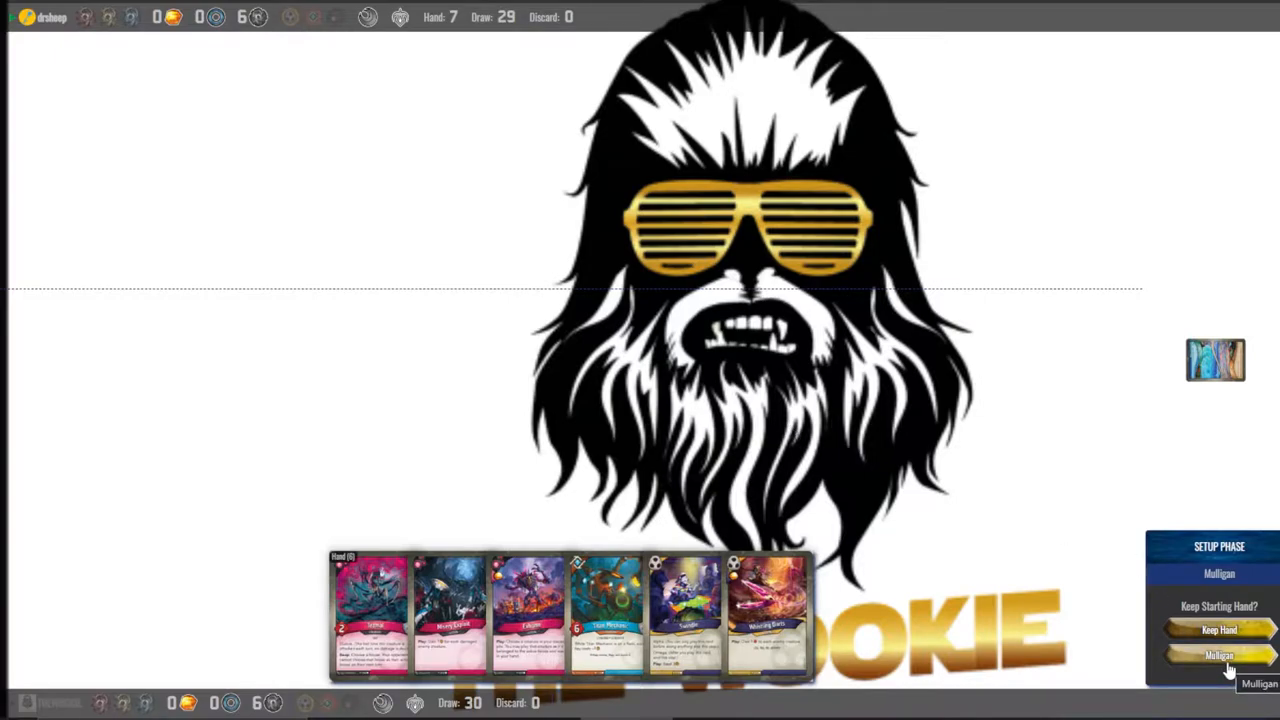
Mulligan the starting hand for a fresh, smaller draw
left_click(1220, 656)
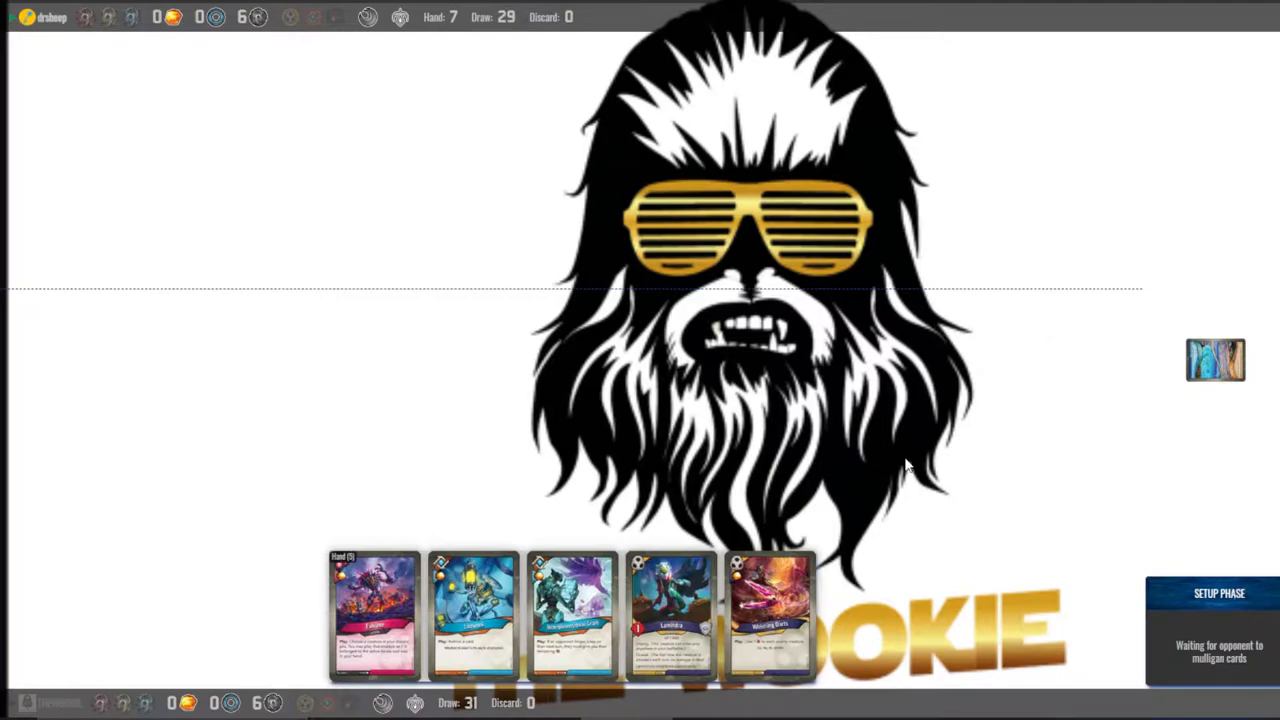
mouse_move(824, 440)
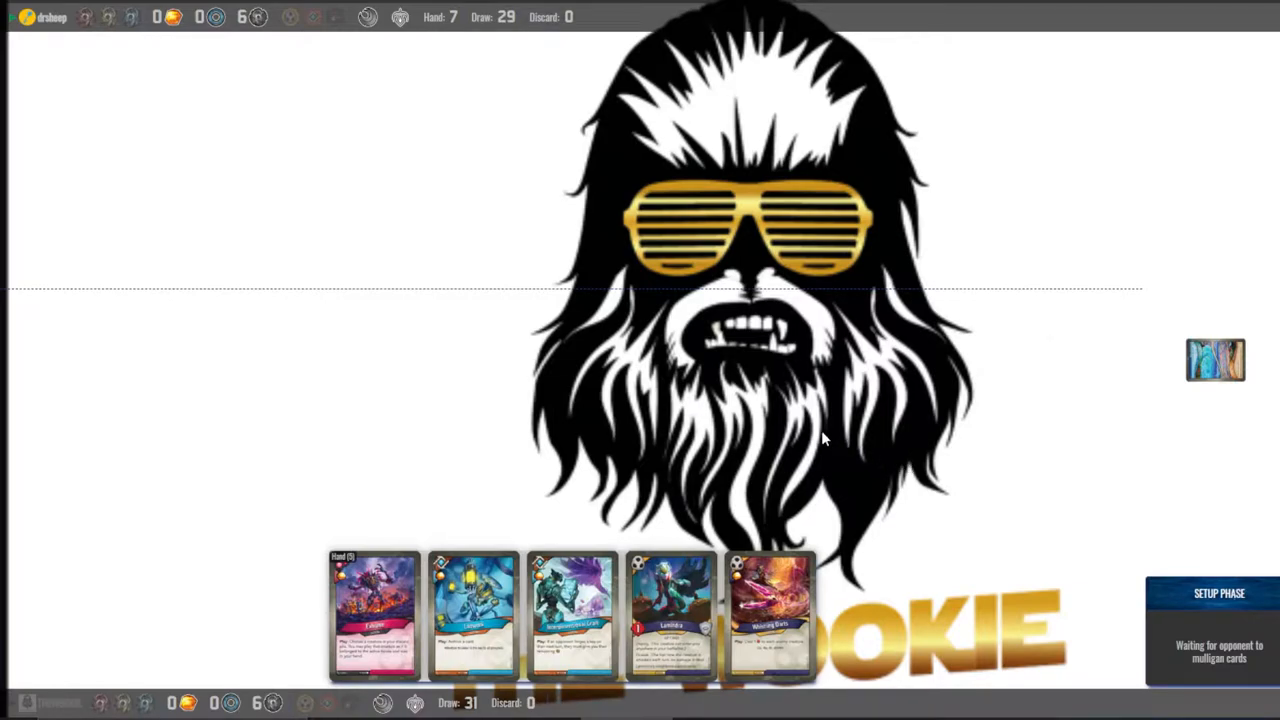
mouse_move(780, 486)
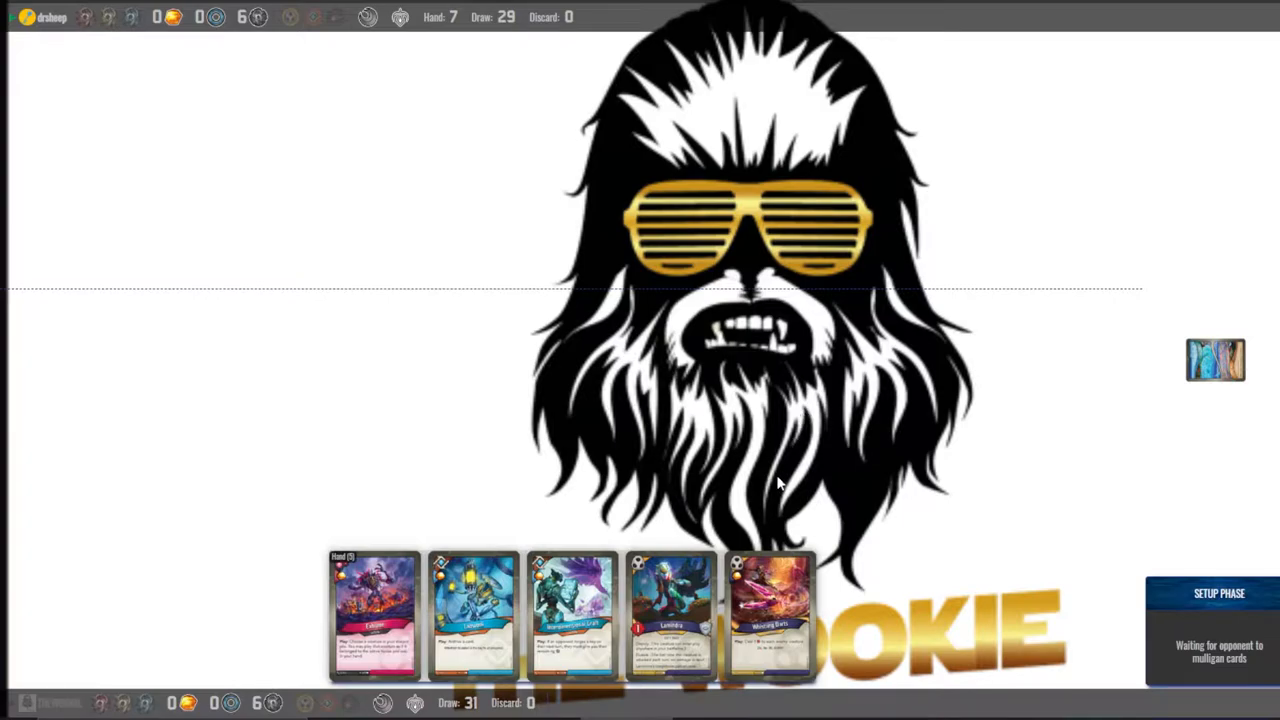
mouse_move(596, 636)
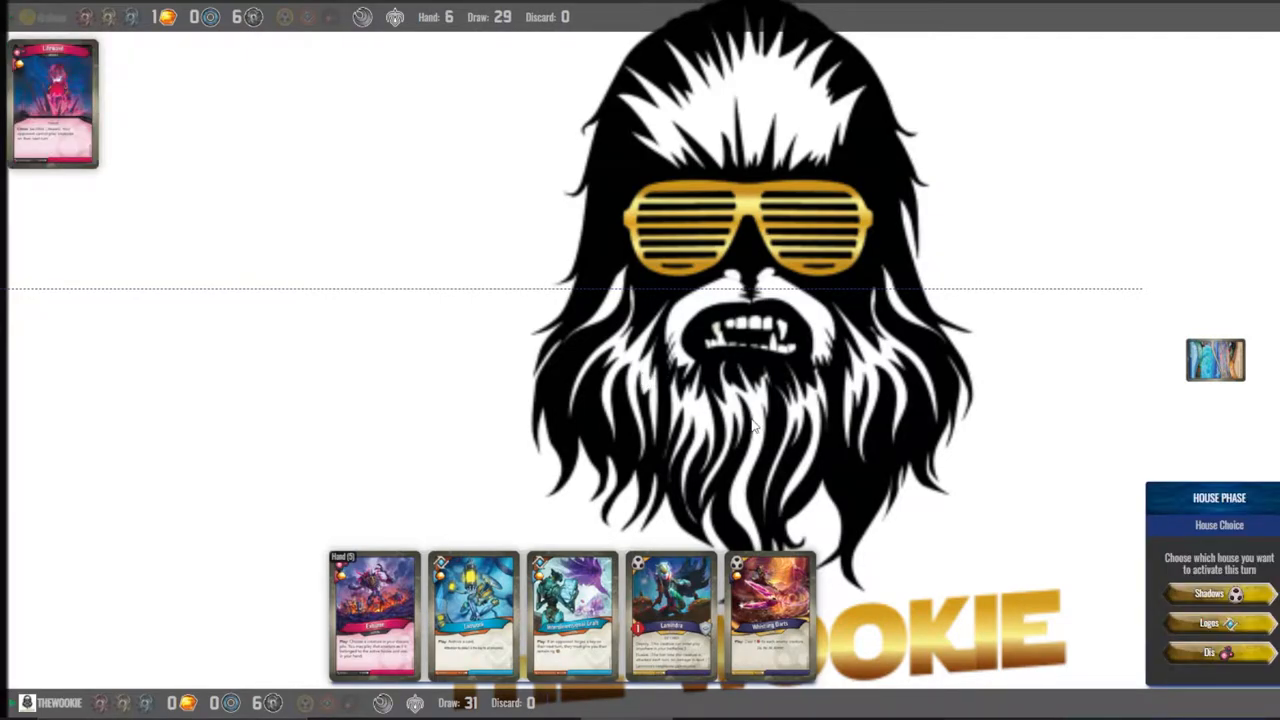
mouse_move(904, 564)
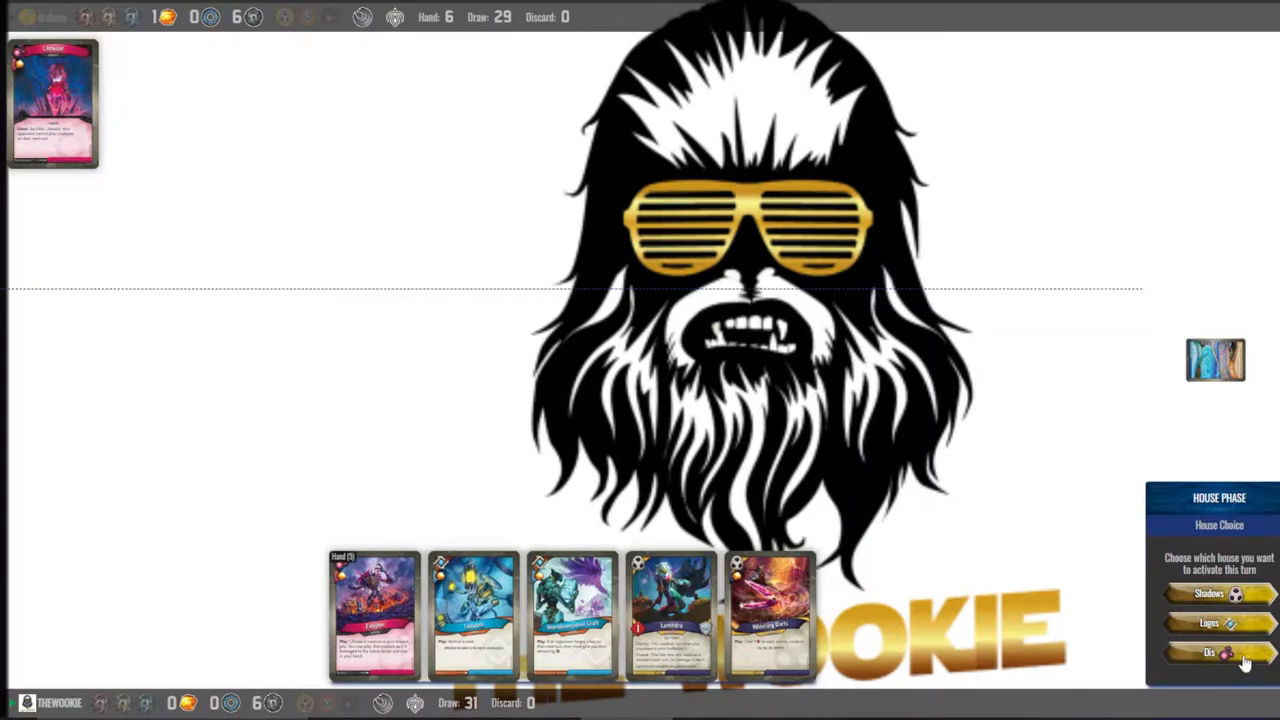
mouse_move(1248, 636)
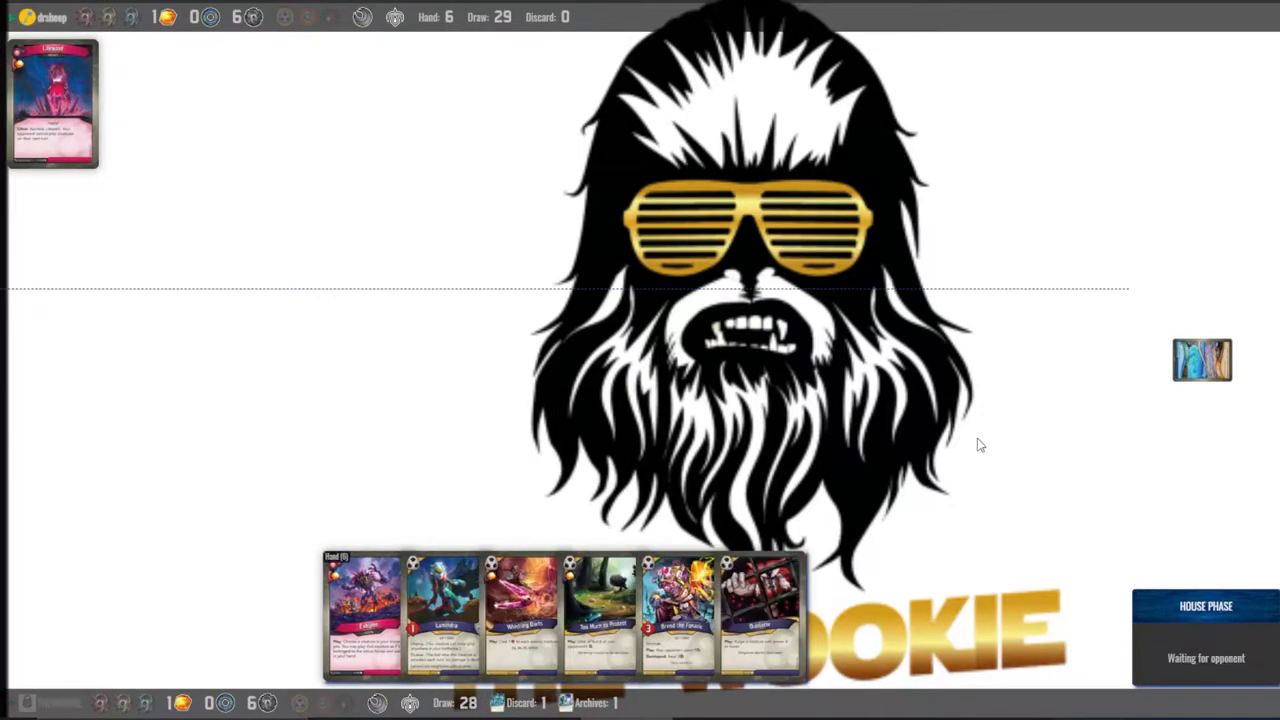
mouse_move(964, 476)
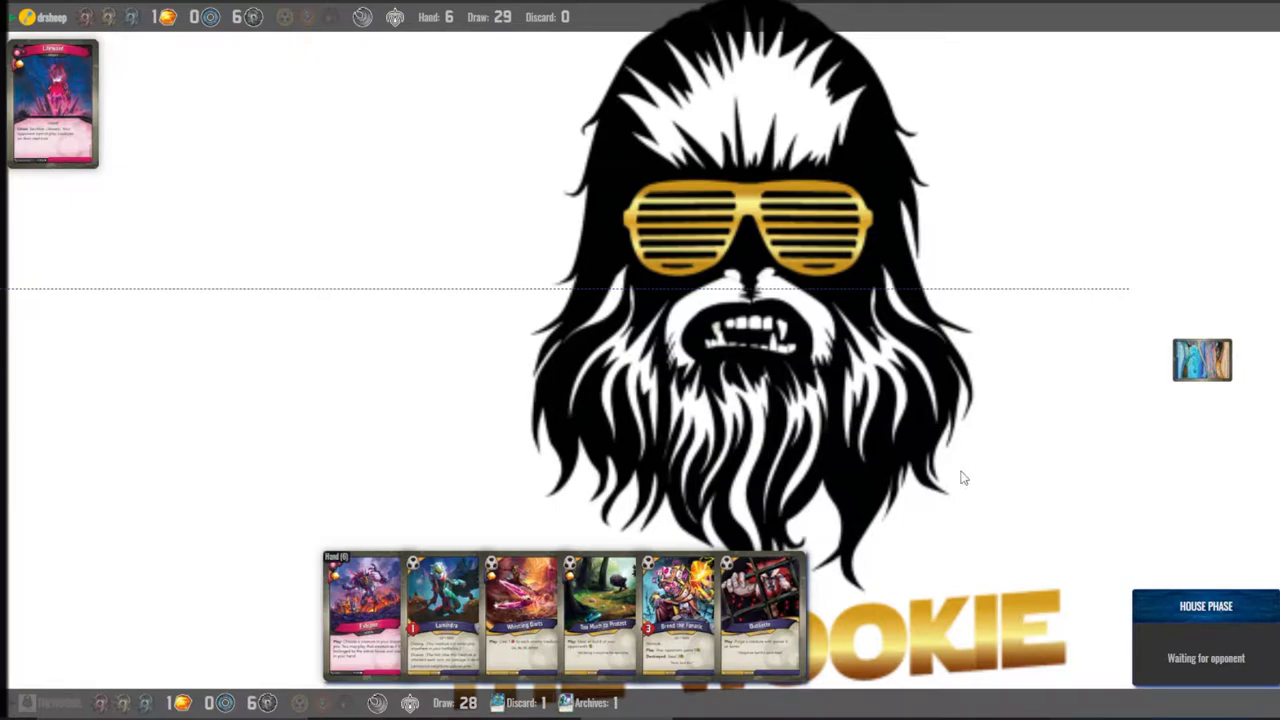
mouse_move(960, 470)
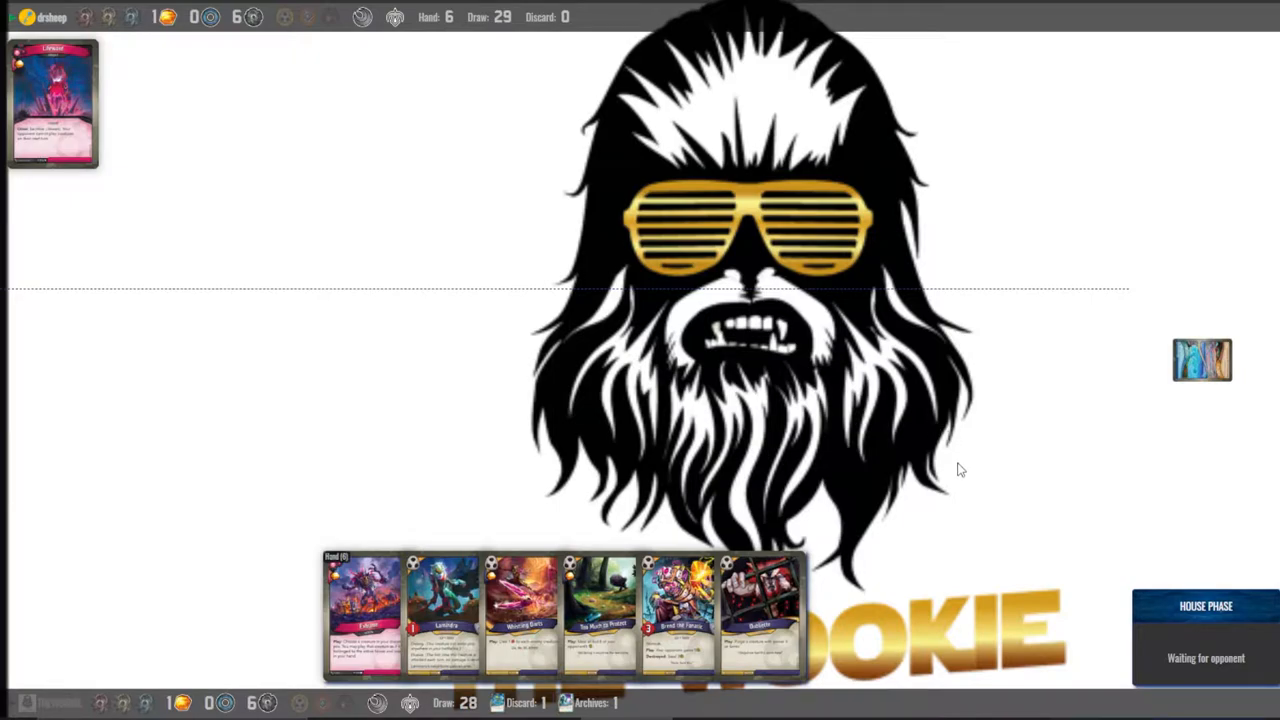
mouse_move(964, 470)
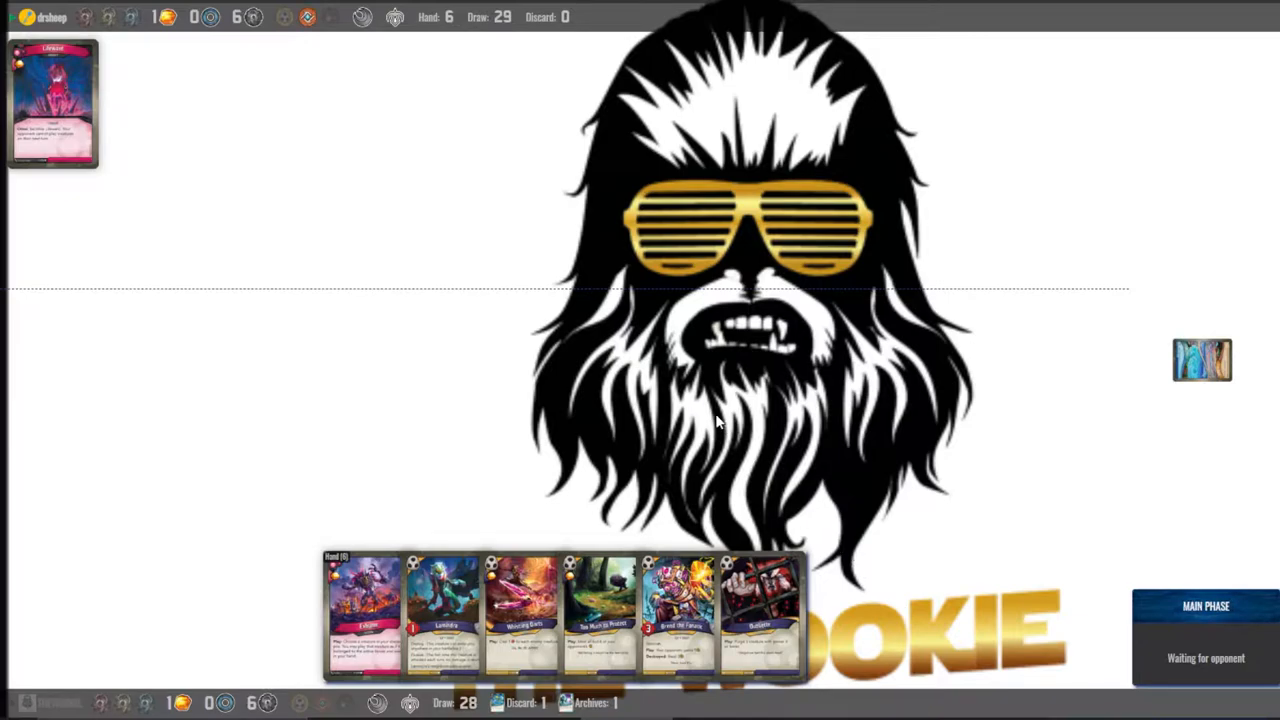
mouse_move(836, 640)
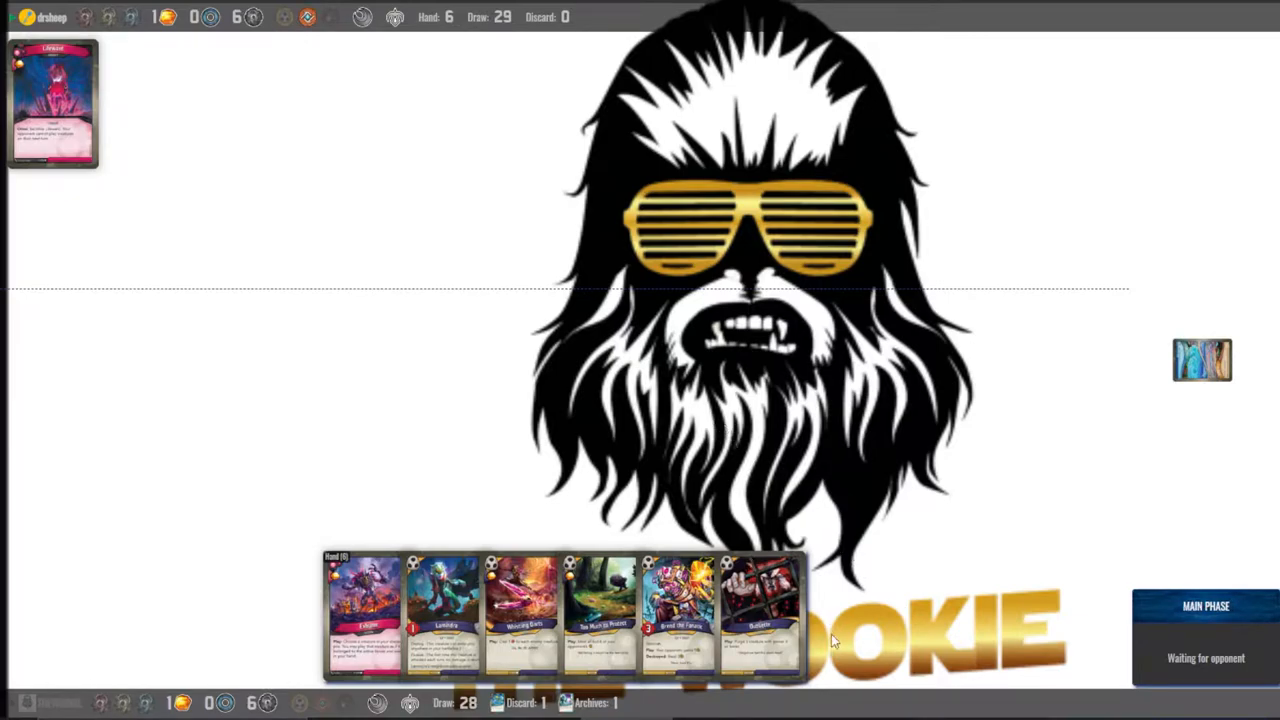
mouse_move(816, 584)
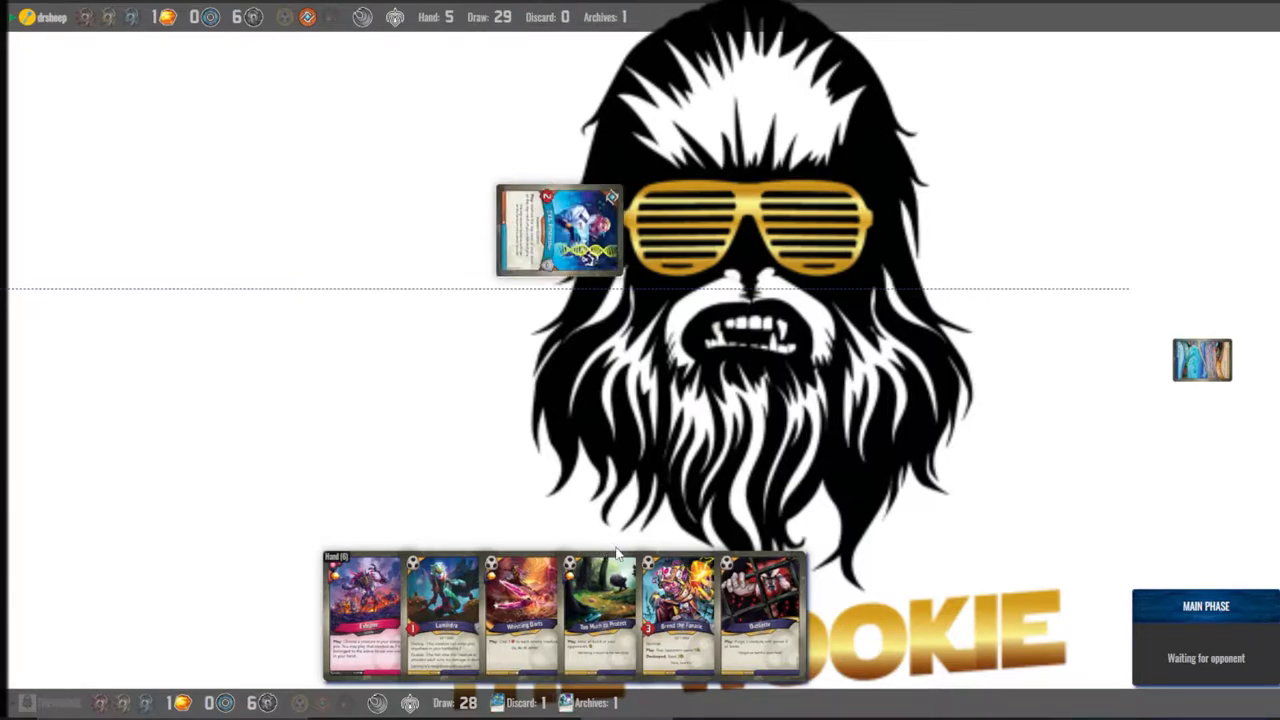
mouse_move(790, 462)
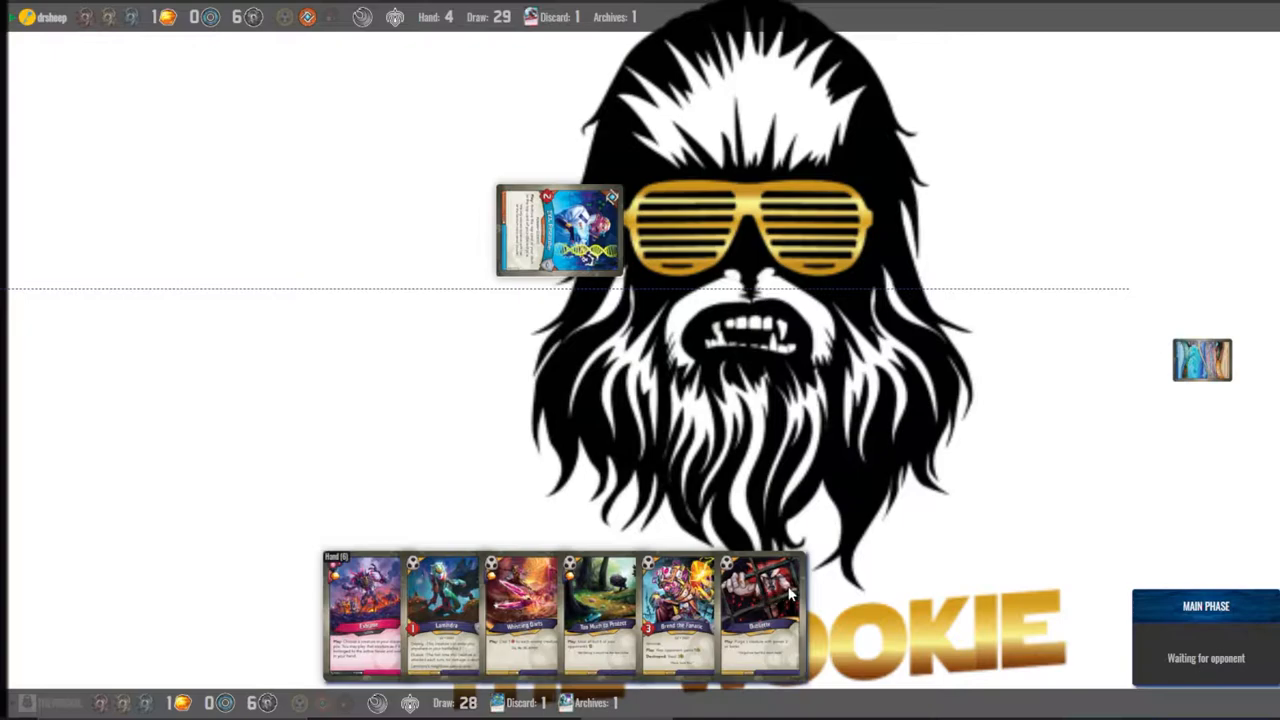
mouse_move(804, 592)
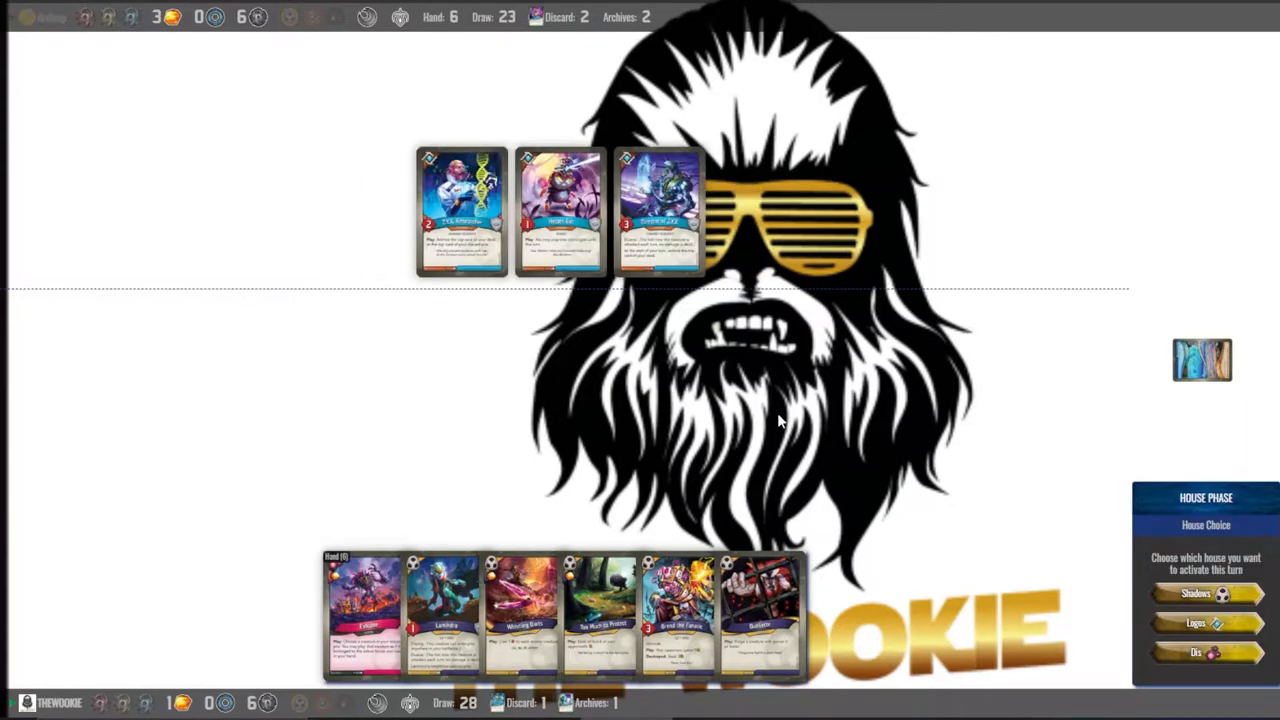
mouse_move(784, 456)
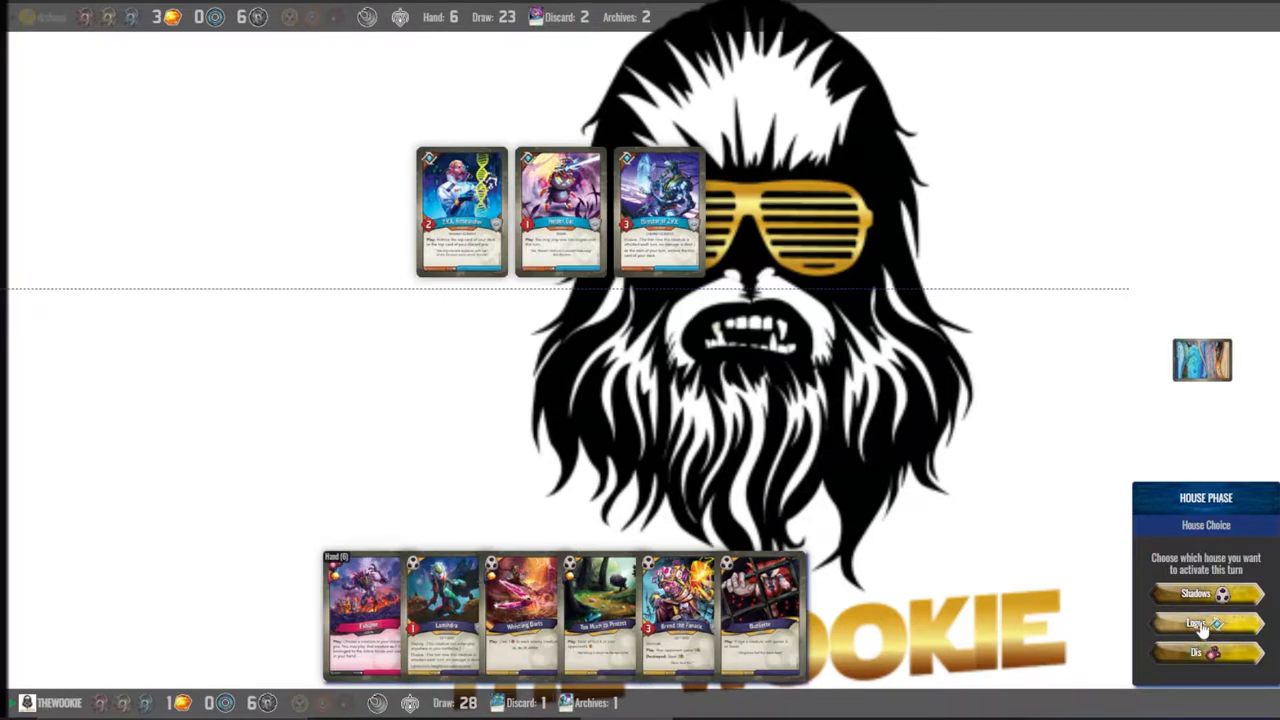
Make Logos active, take archives into hand, play Too Much to Protect and end the turn
left_click(1204, 624)
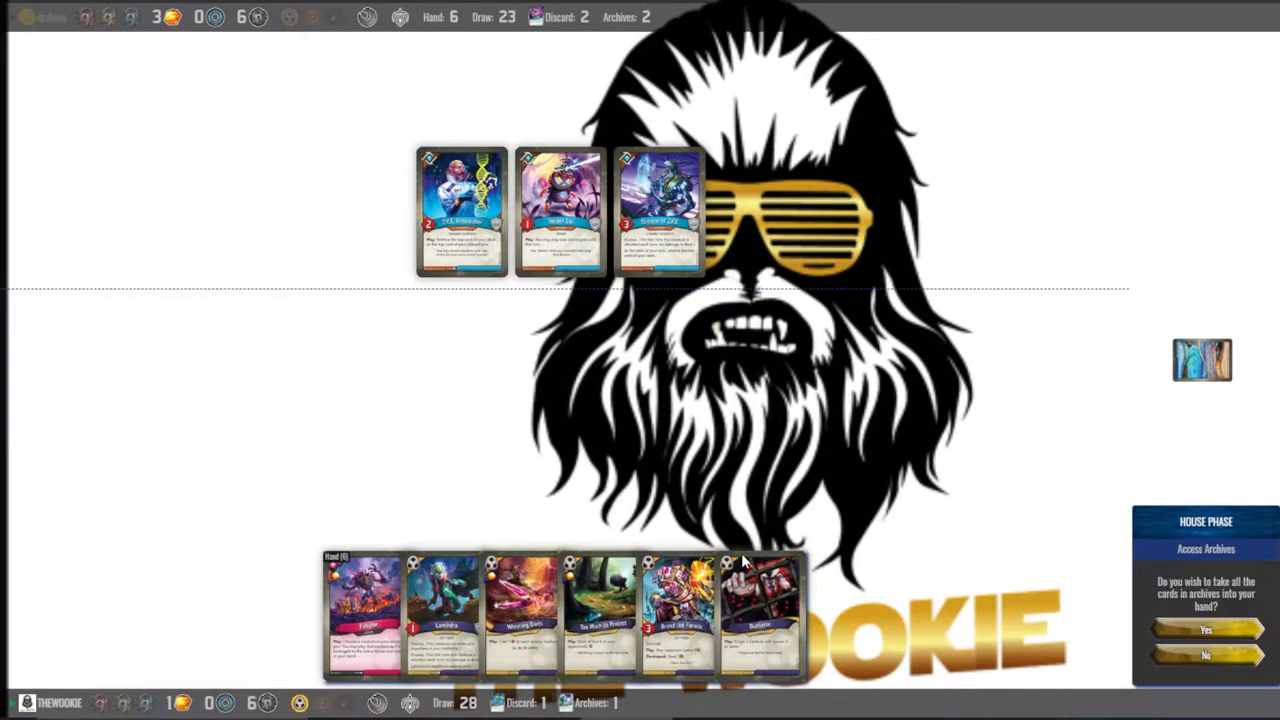
mouse_move(964, 668)
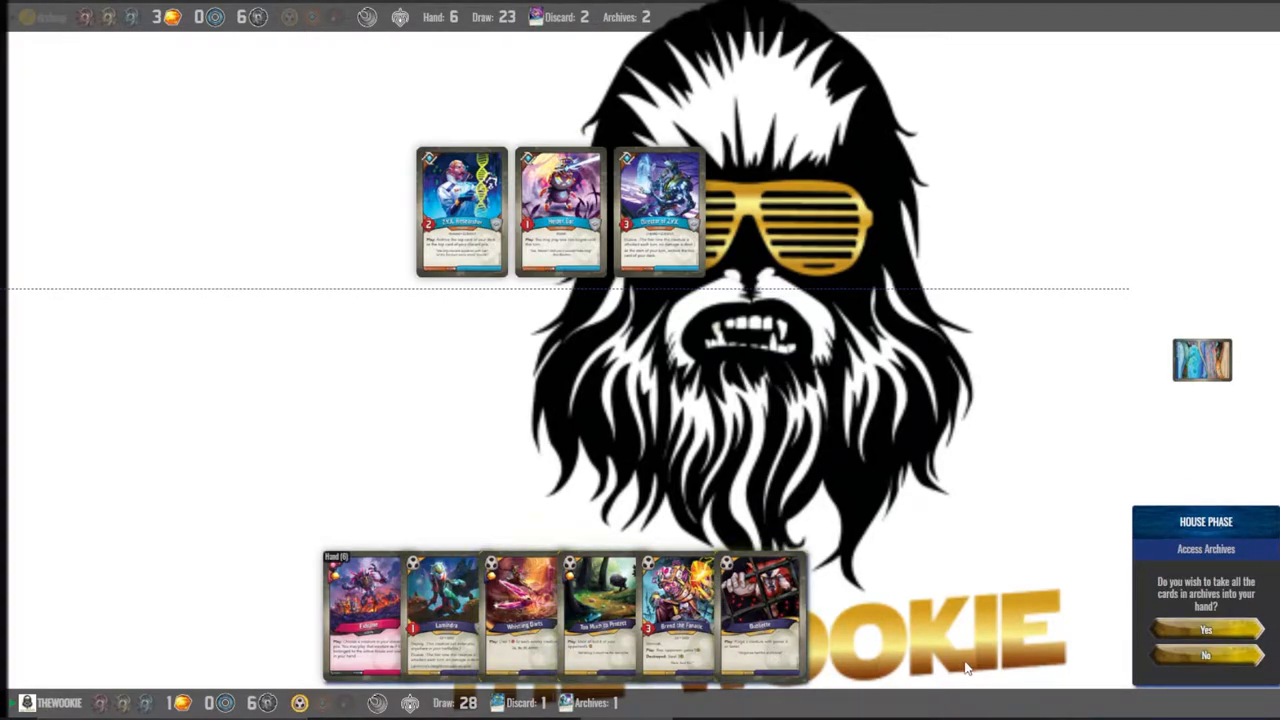
left_click(1204, 656)
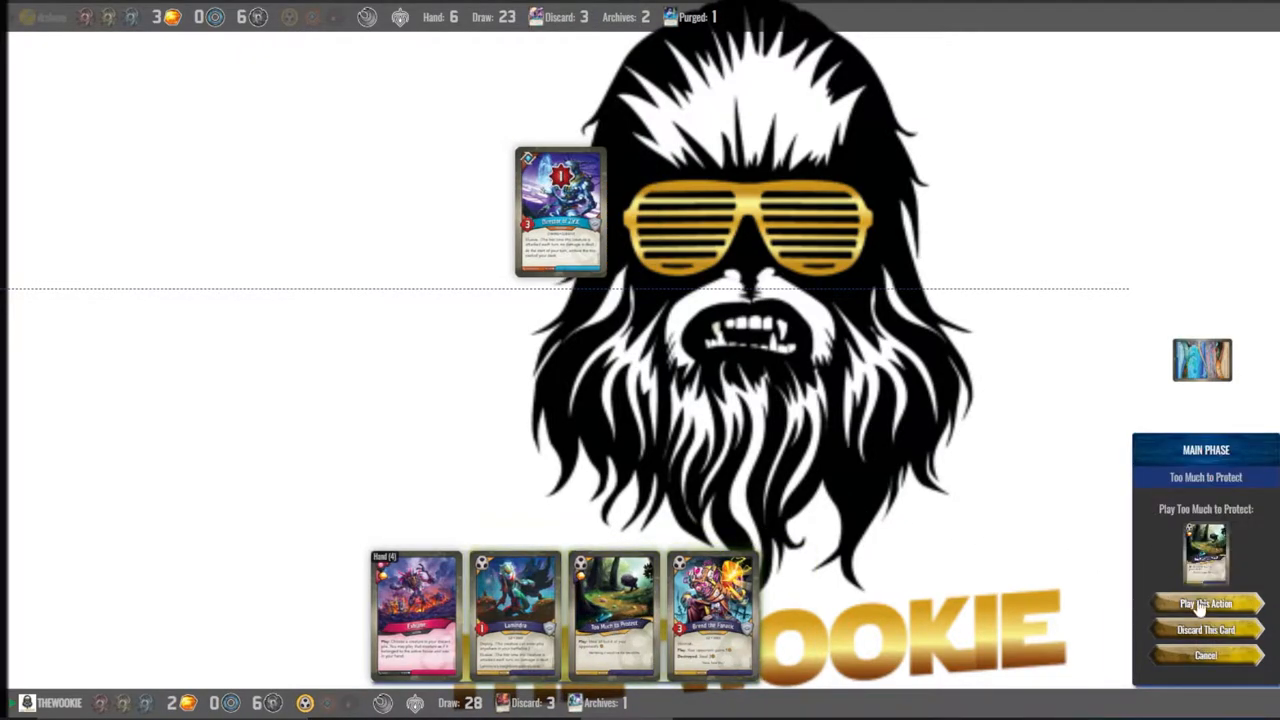
left_click(1204, 602)
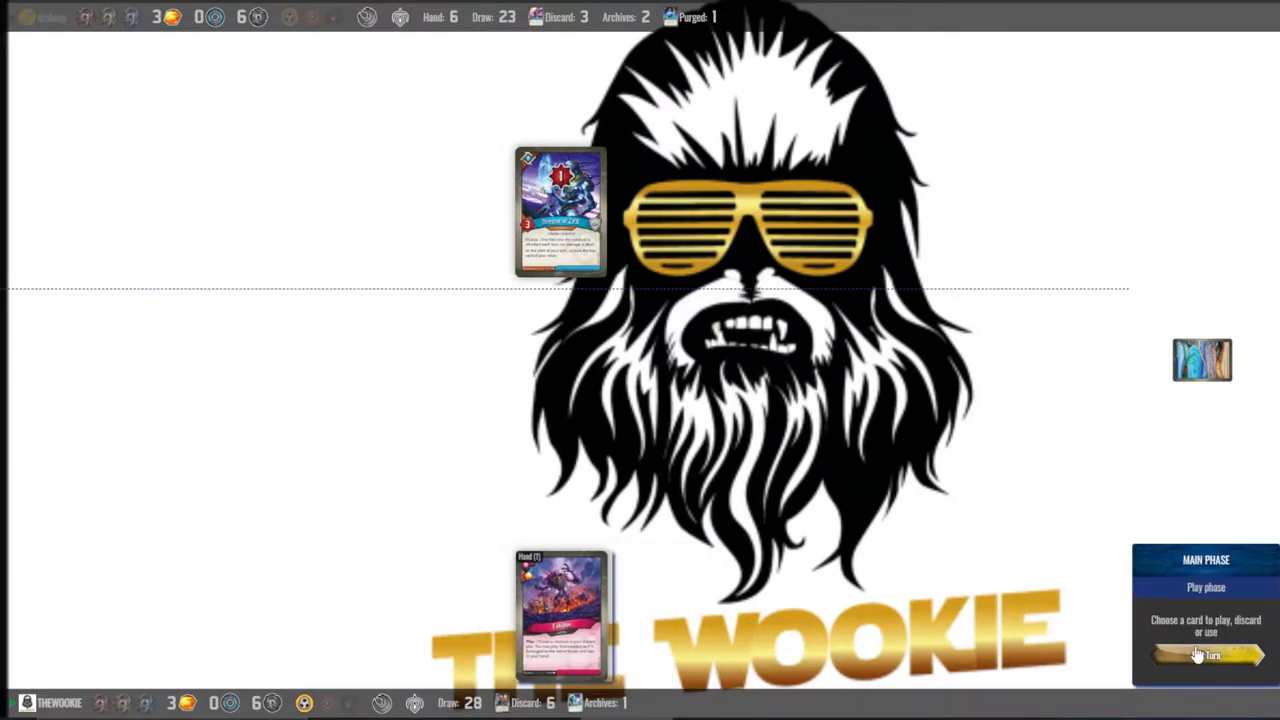
left_click(1204, 656)
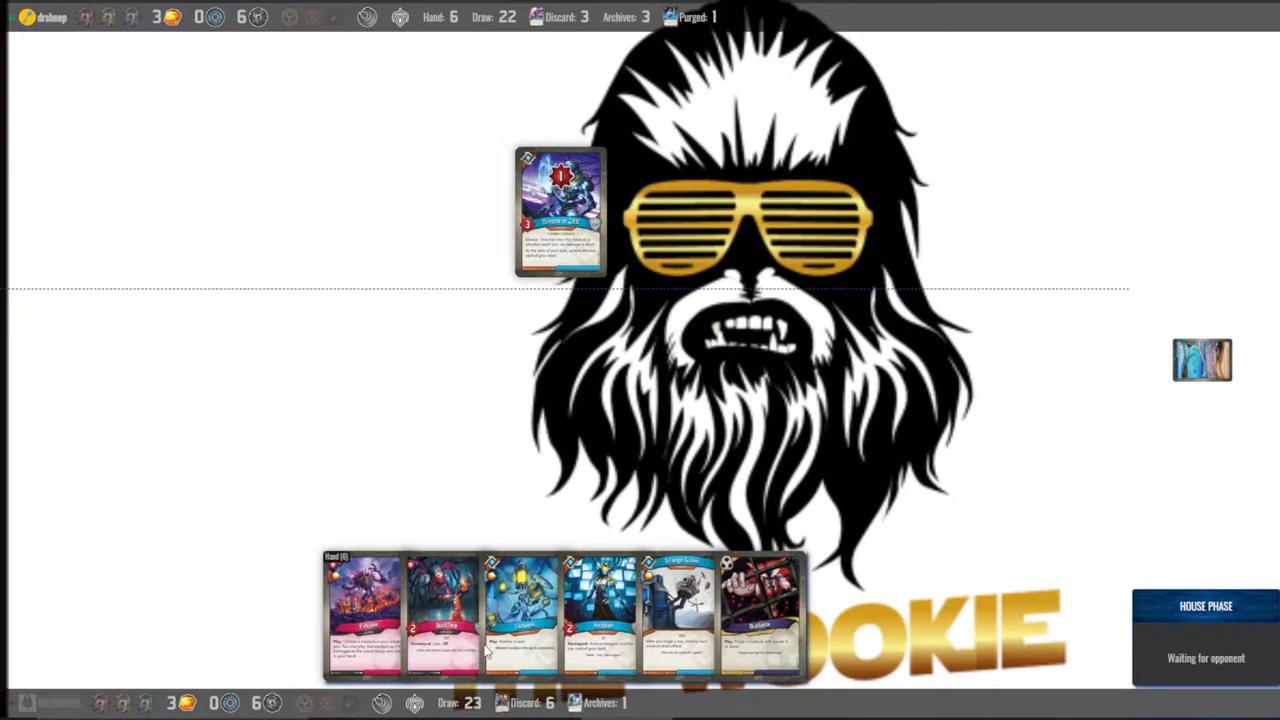
mouse_move(696, 476)
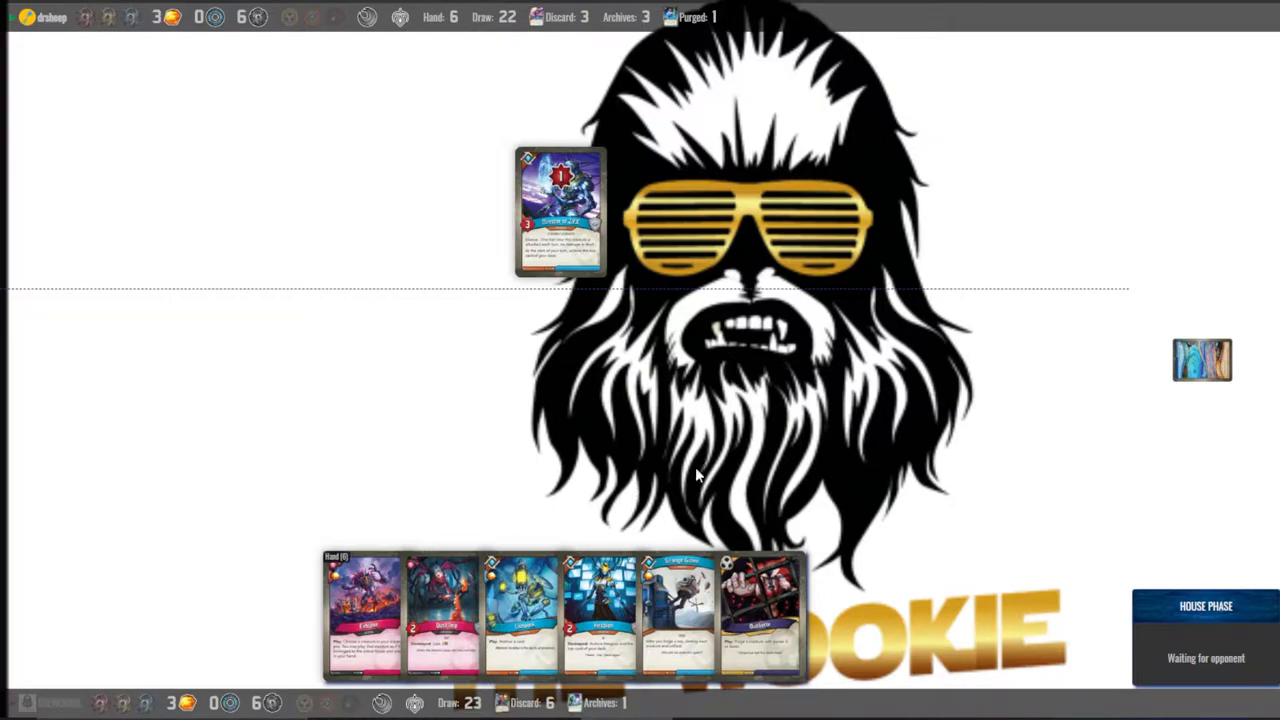
mouse_move(712, 464)
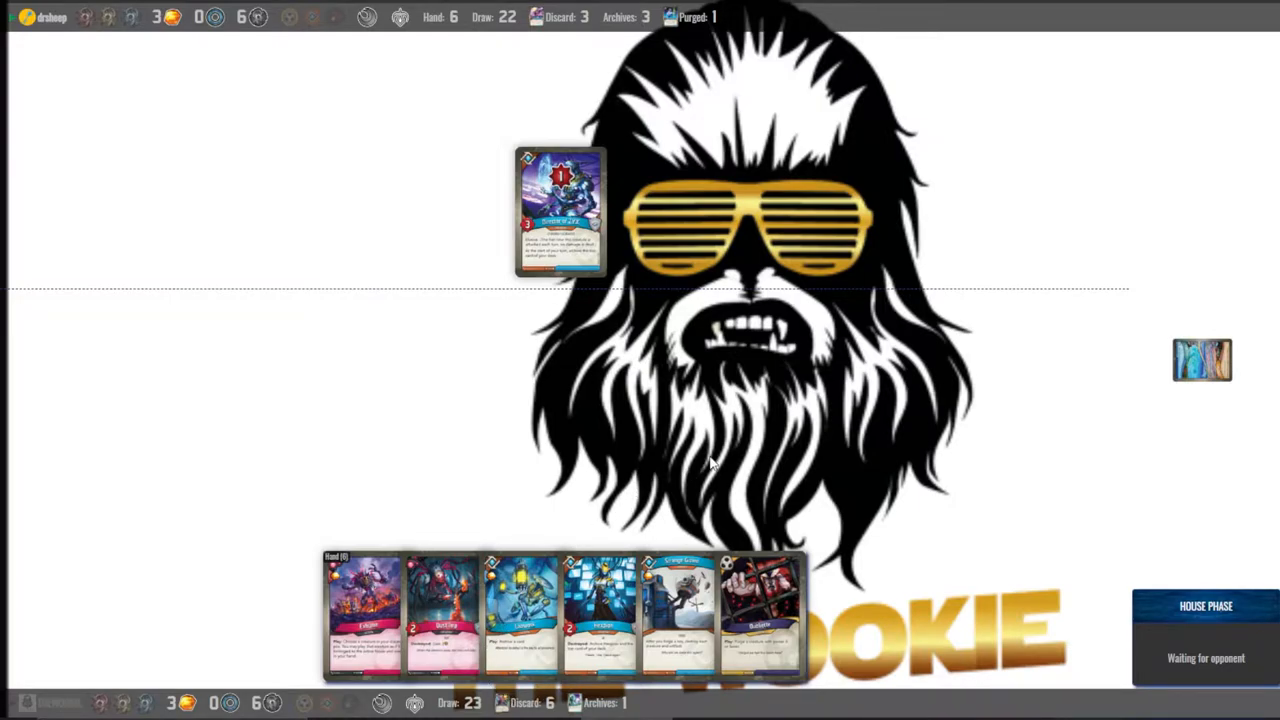
mouse_move(690, 504)
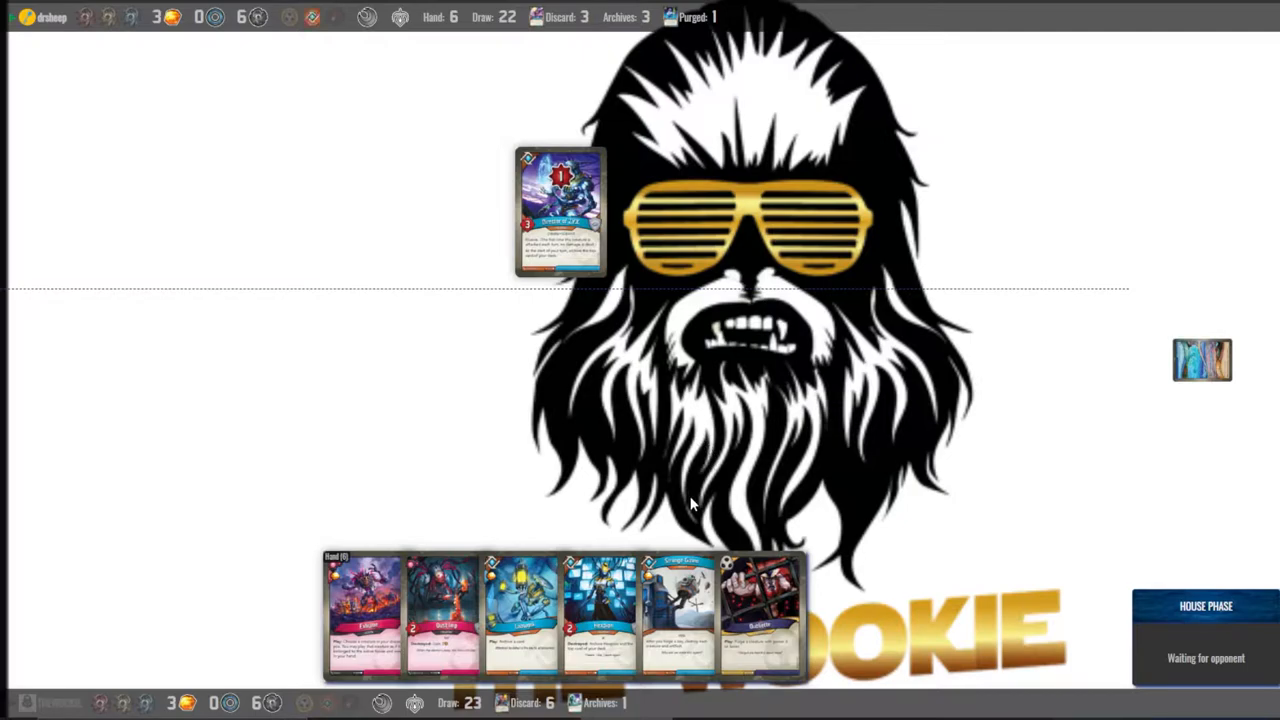
mouse_move(730, 512)
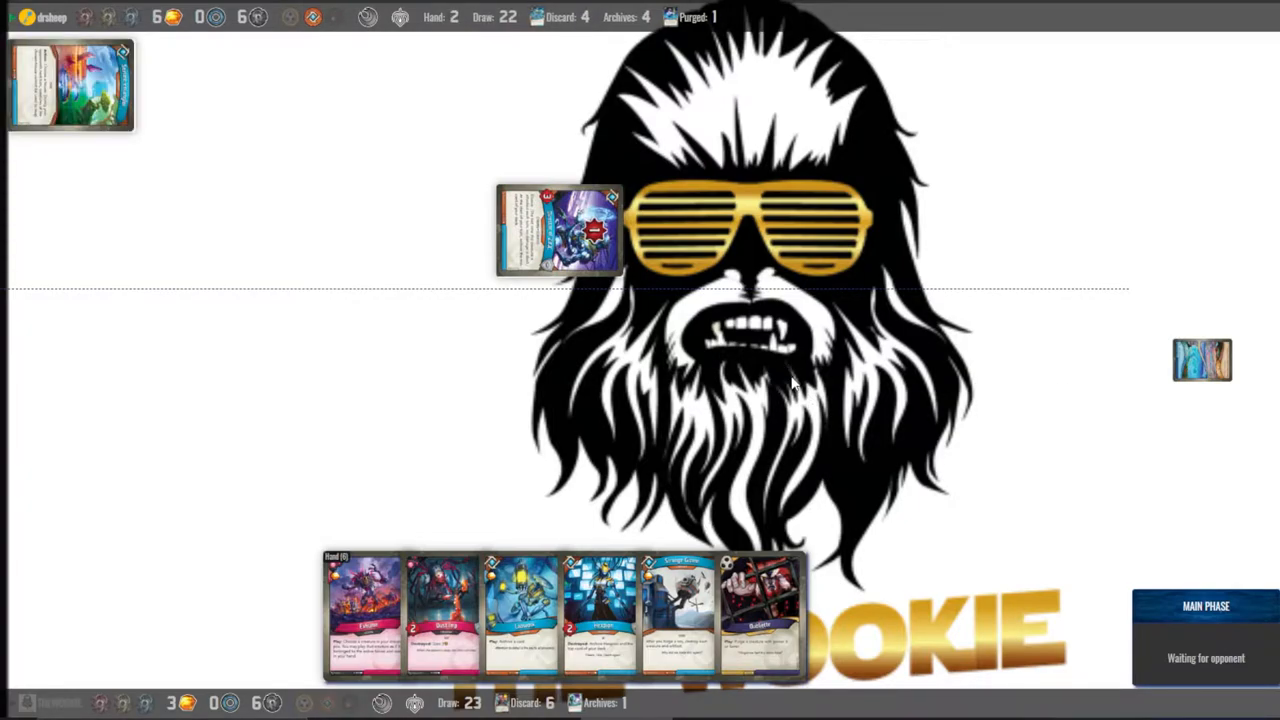
mouse_move(696, 452)
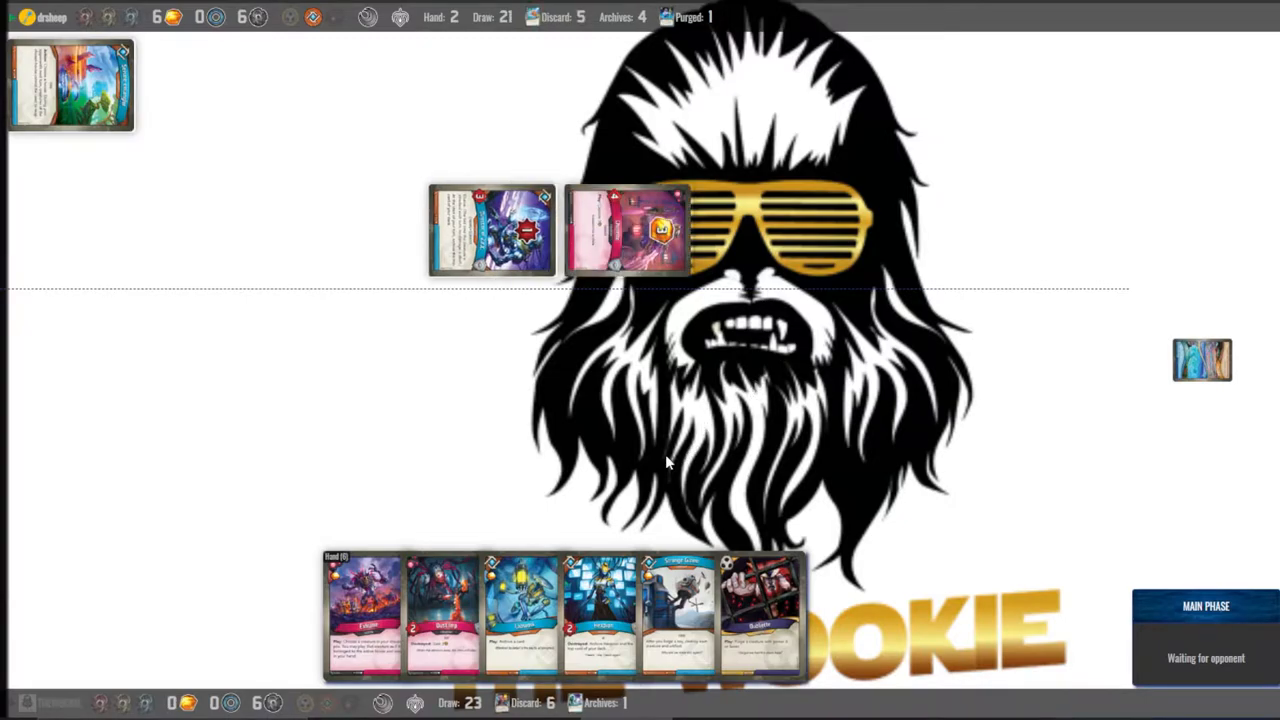
mouse_move(632, 596)
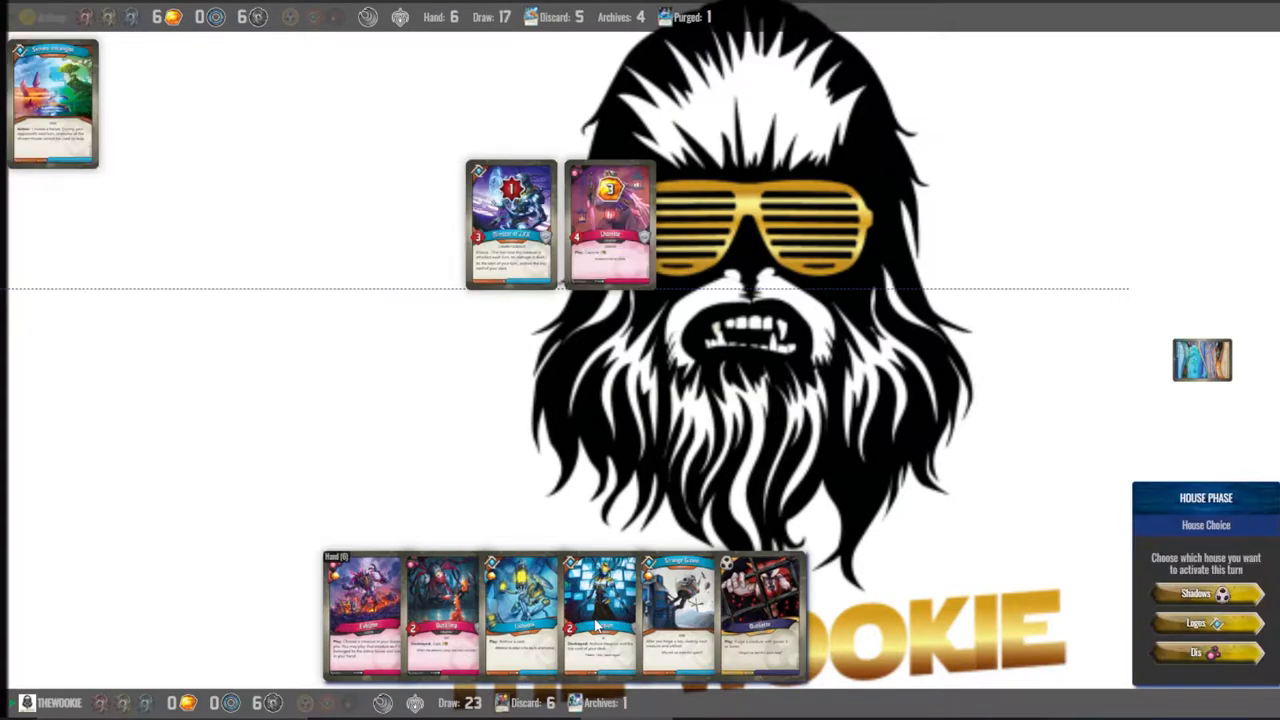
mouse_move(584, 678)
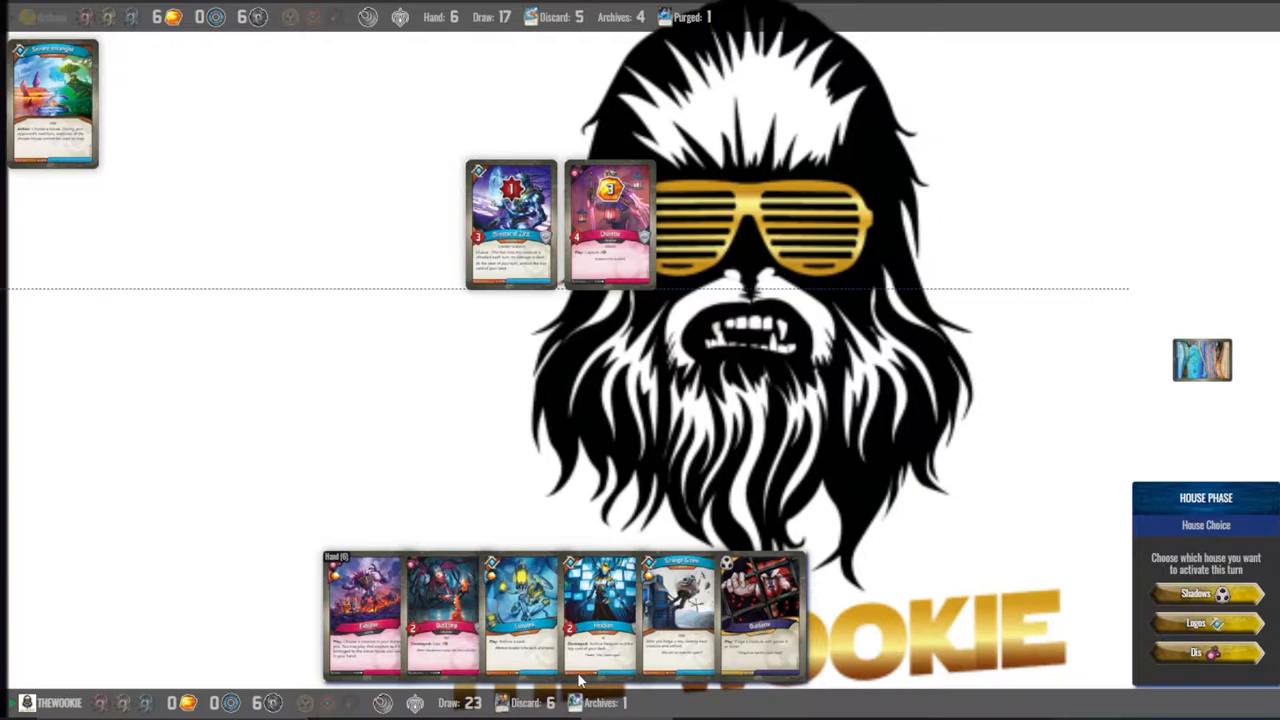
mouse_move(540, 710)
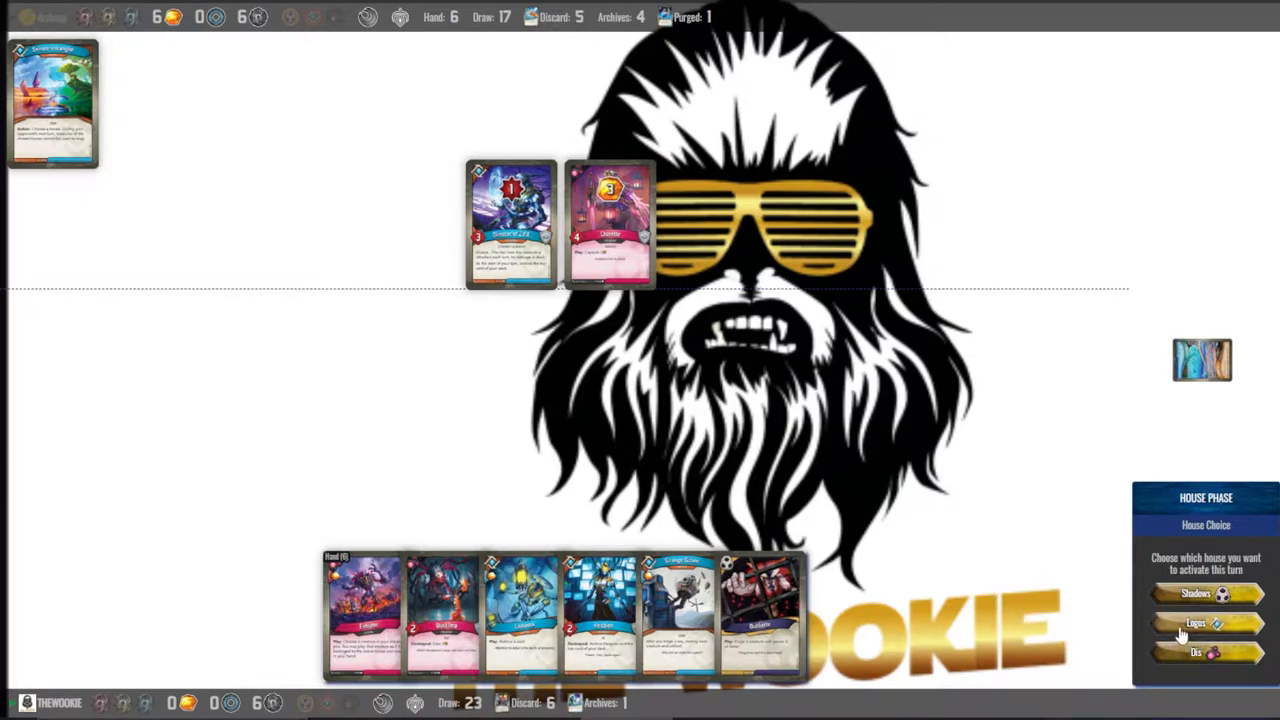
mouse_move(1204, 624)
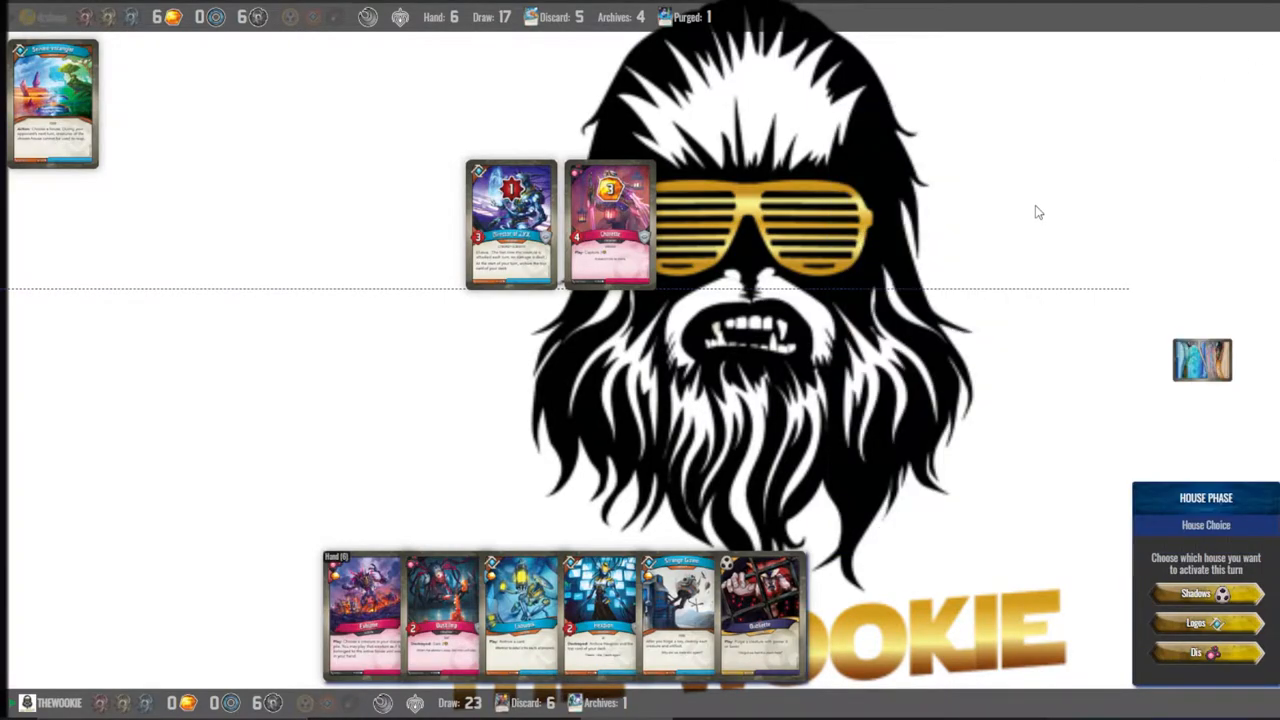
mouse_move(896, 340)
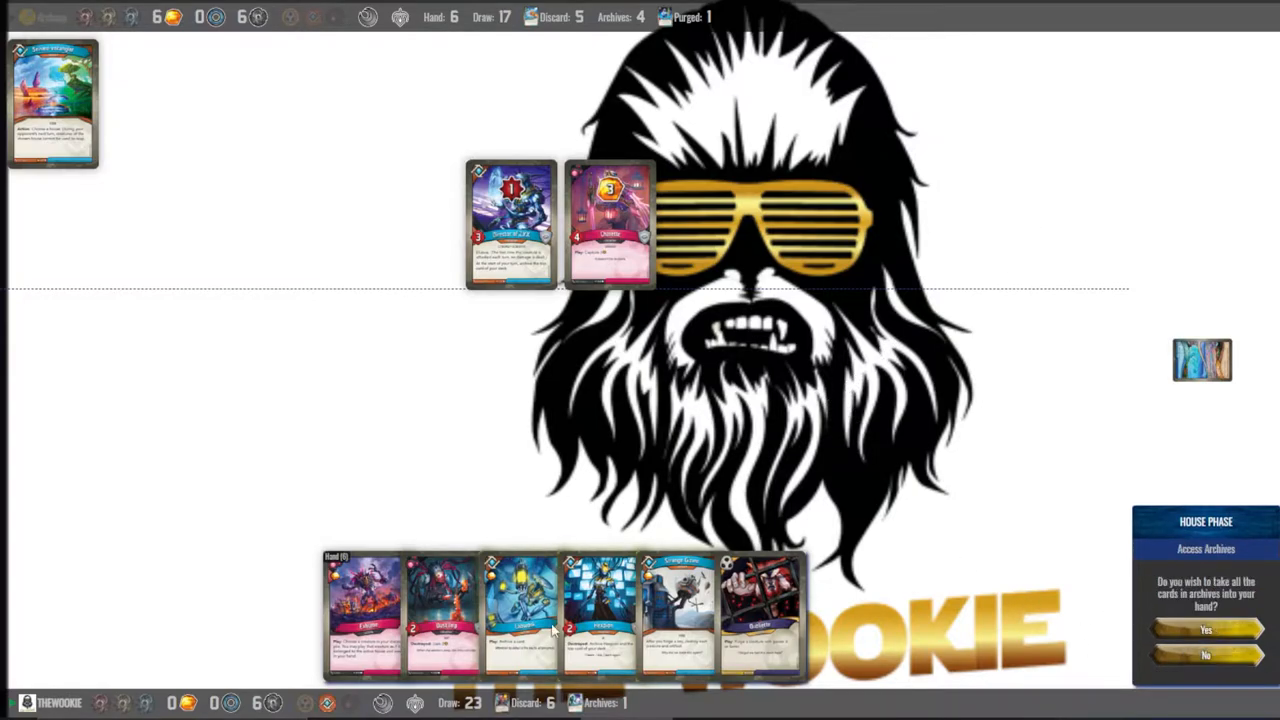
Answer the Access Archives prompt at the start of your turn
left_click(1204, 656)
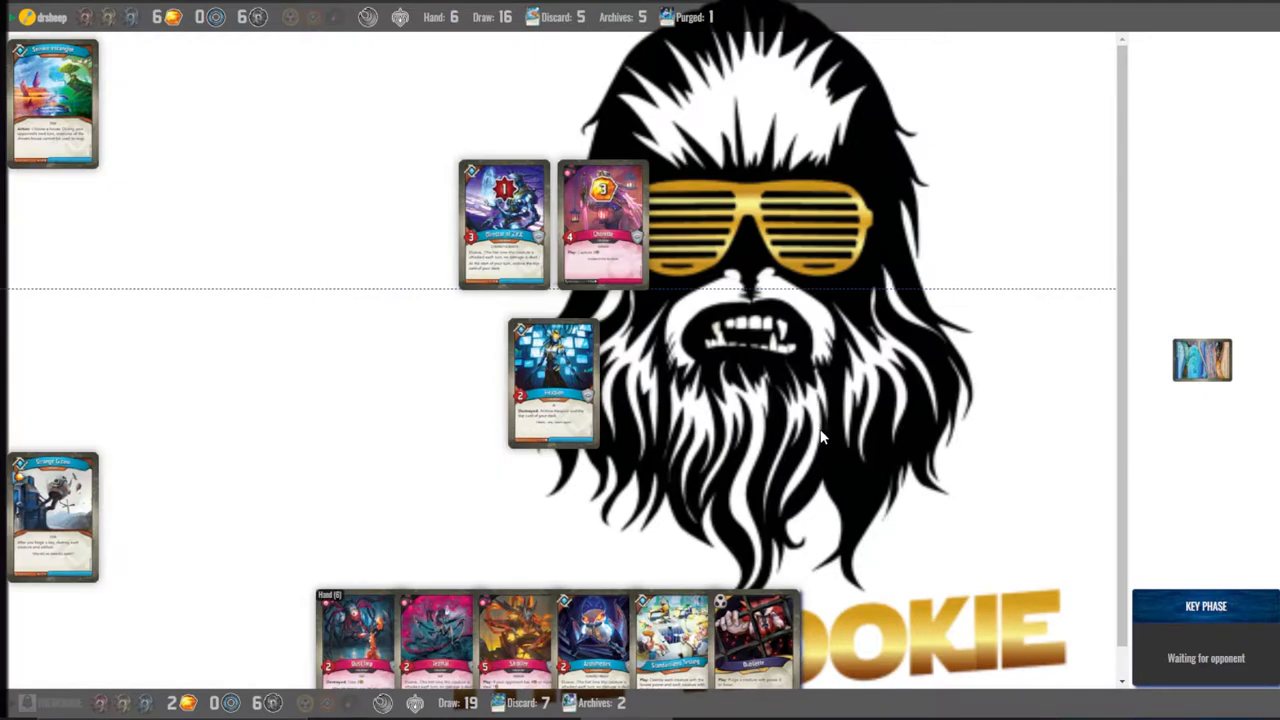
mouse_move(838, 548)
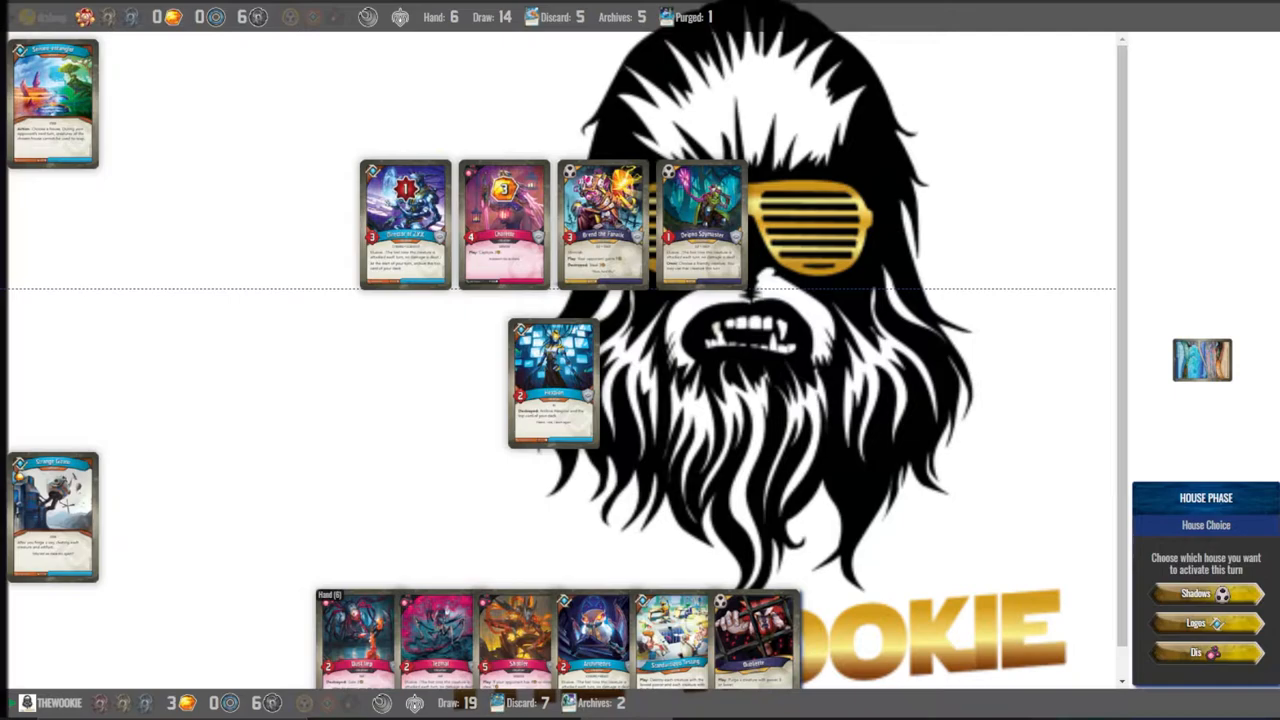
mouse_move(828, 656)
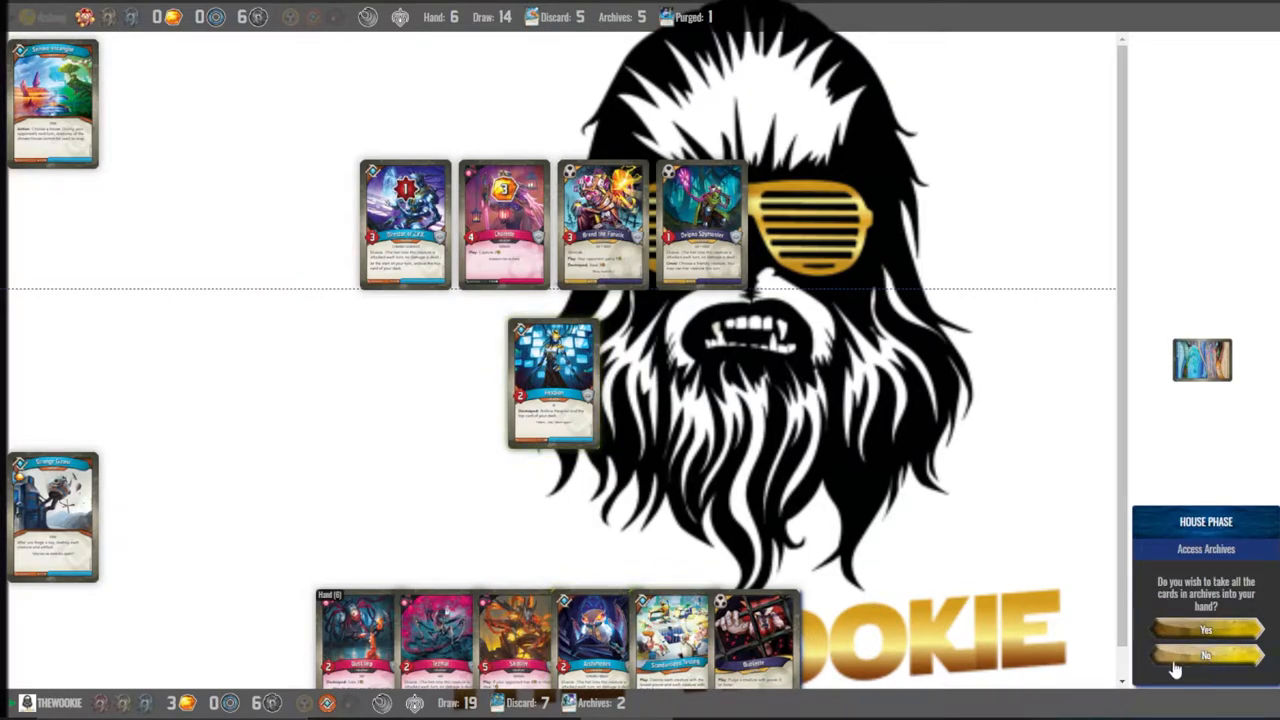
Settle the archives prompt and place the new creature on the left flank
left_click(1204, 656)
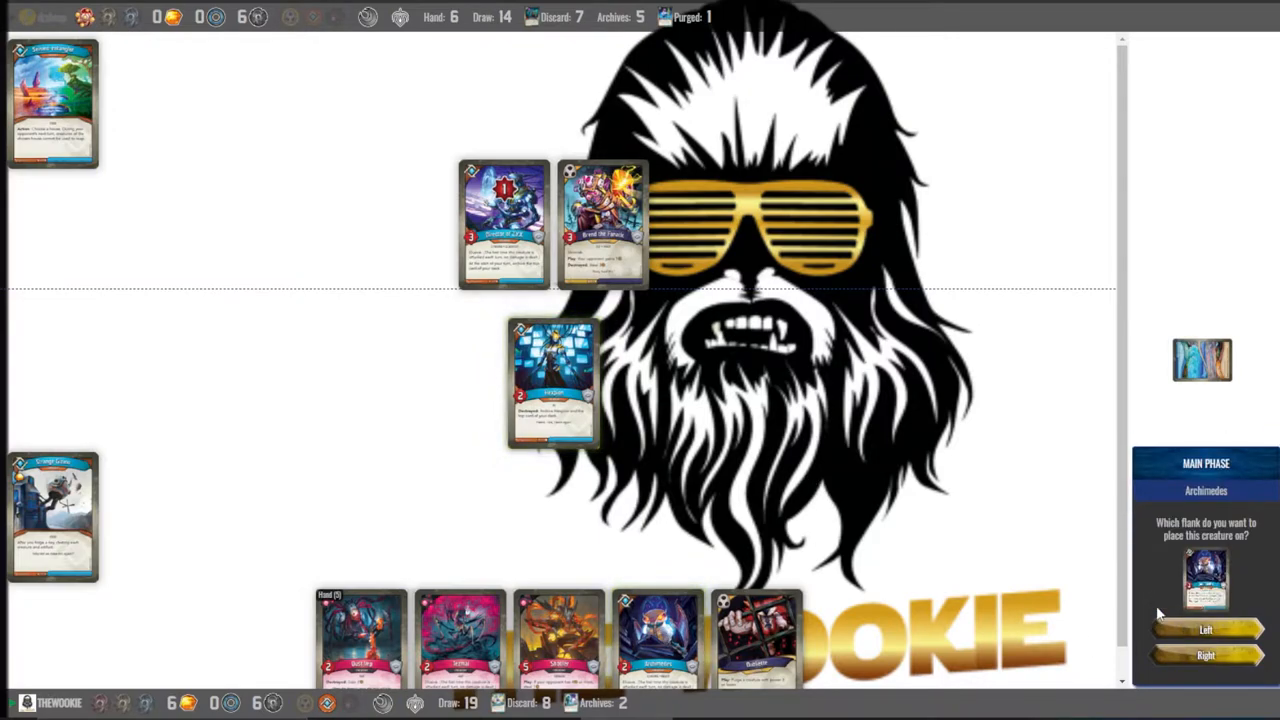
left_click(1204, 630)
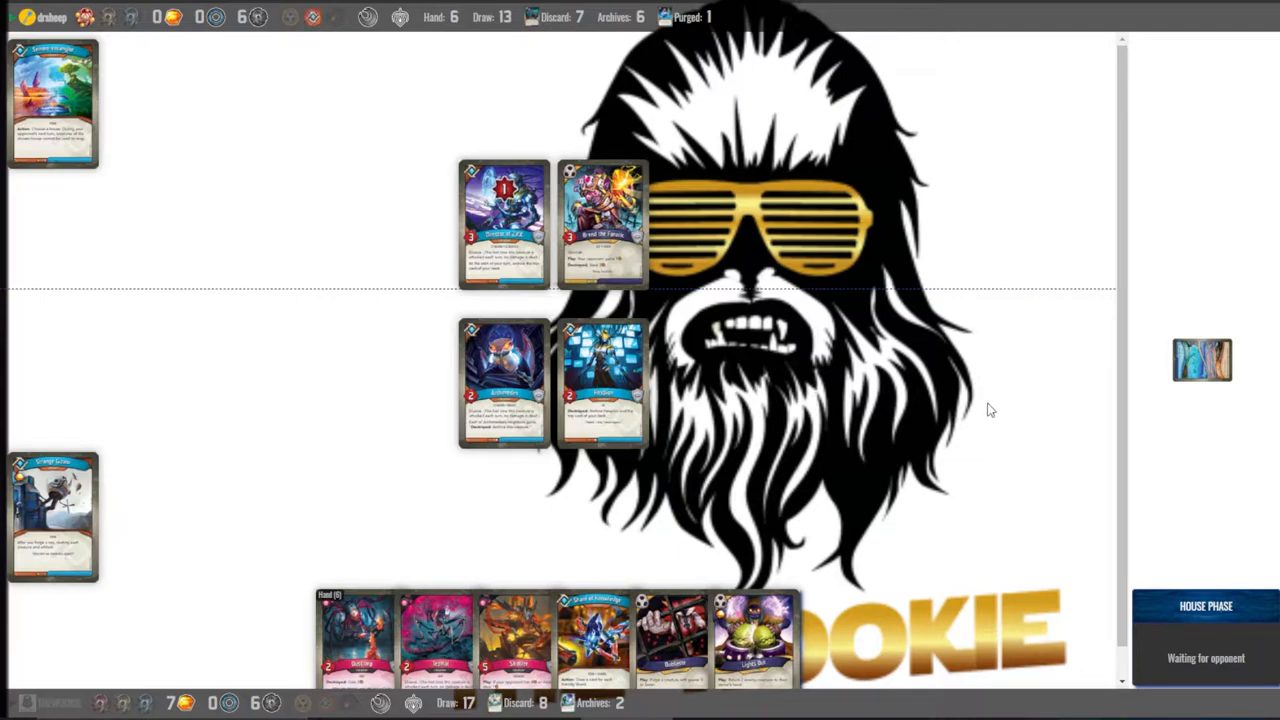
mouse_move(910, 388)
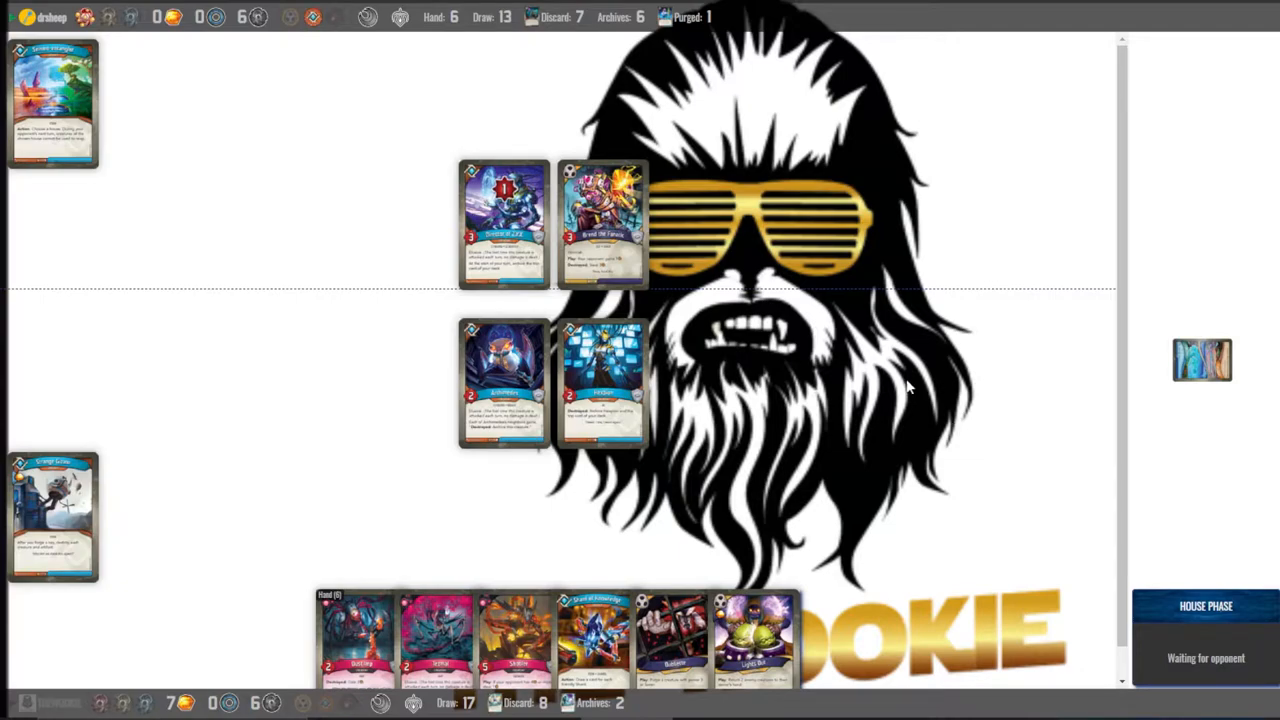
mouse_move(736, 476)
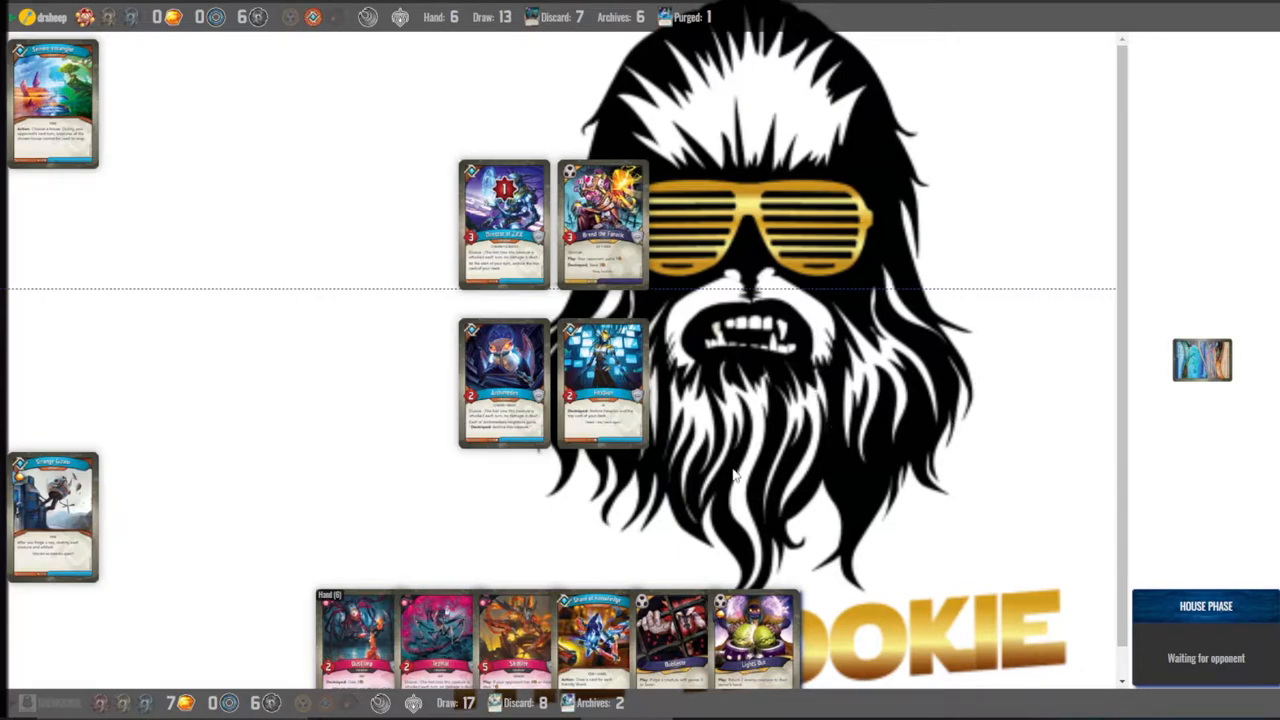
mouse_move(788, 536)
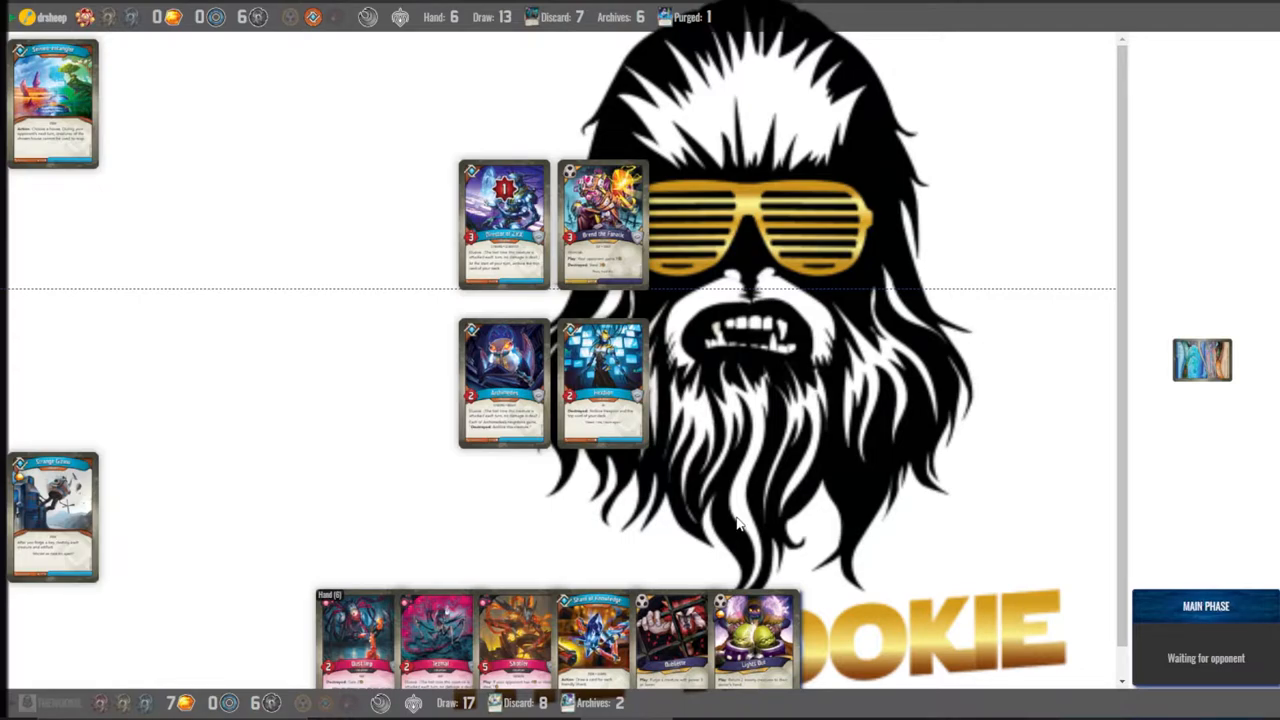
mouse_move(776, 528)
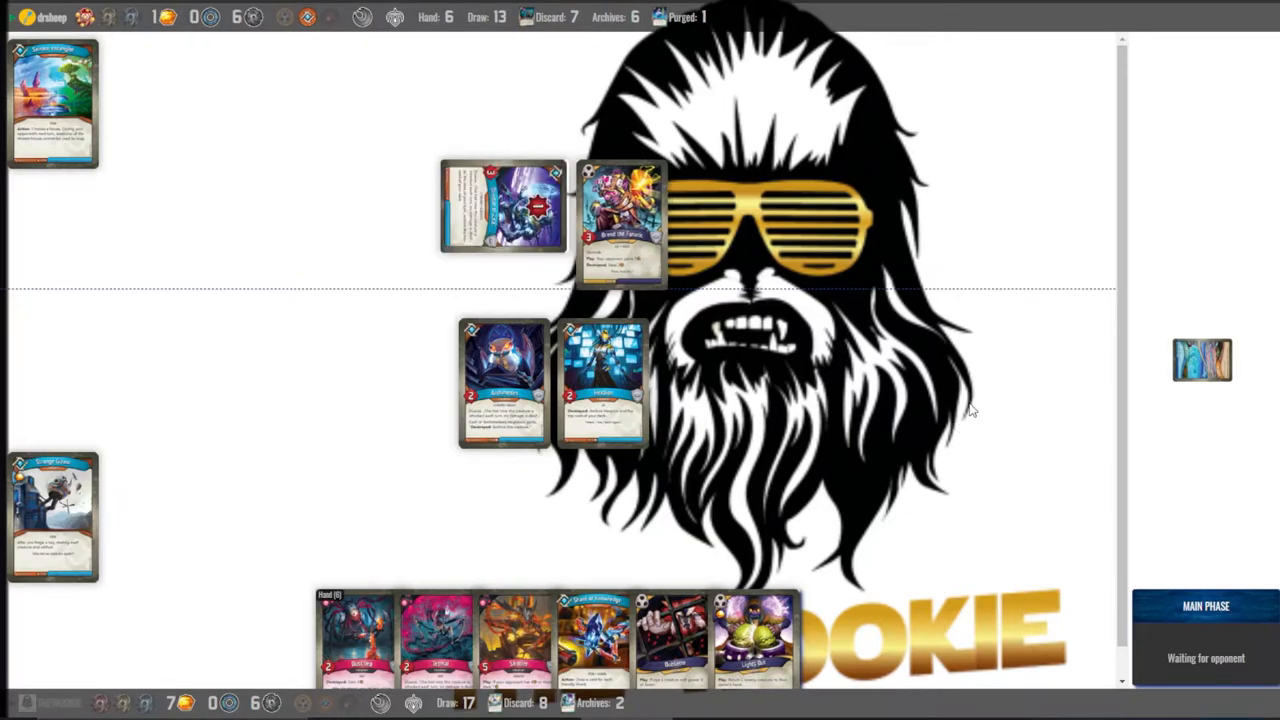
mouse_move(484, 204)
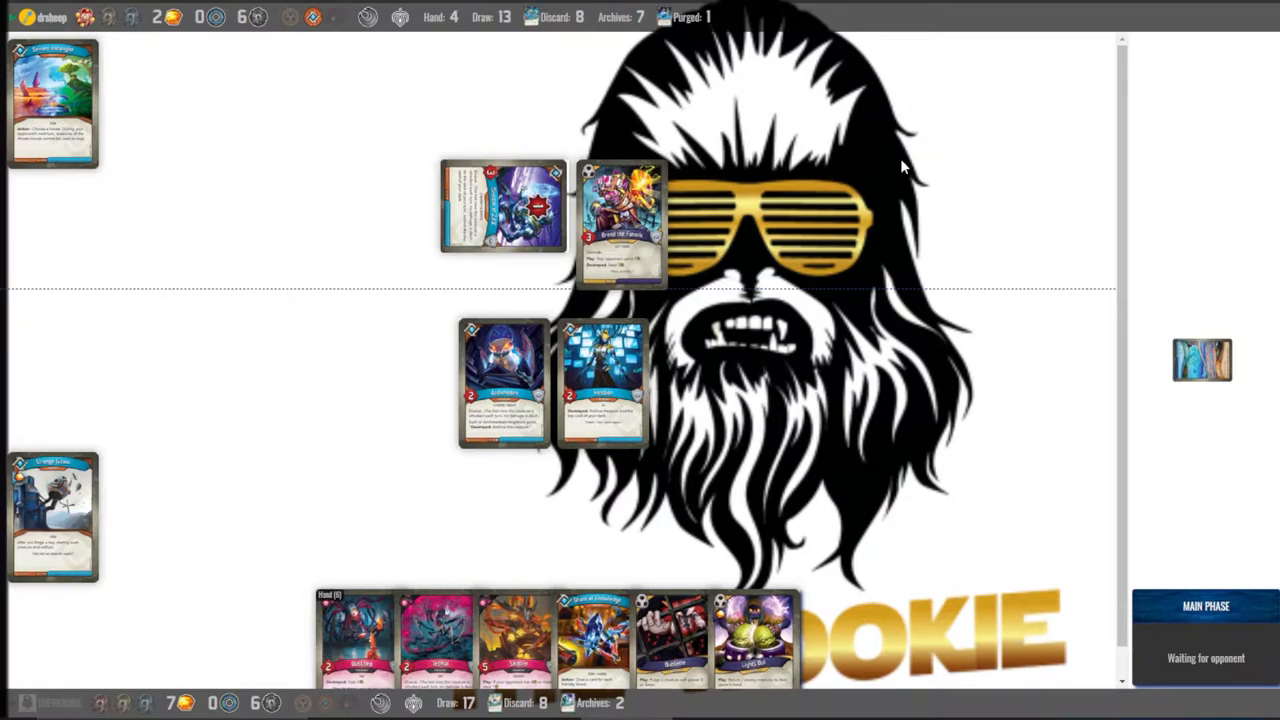
mouse_move(790, 276)
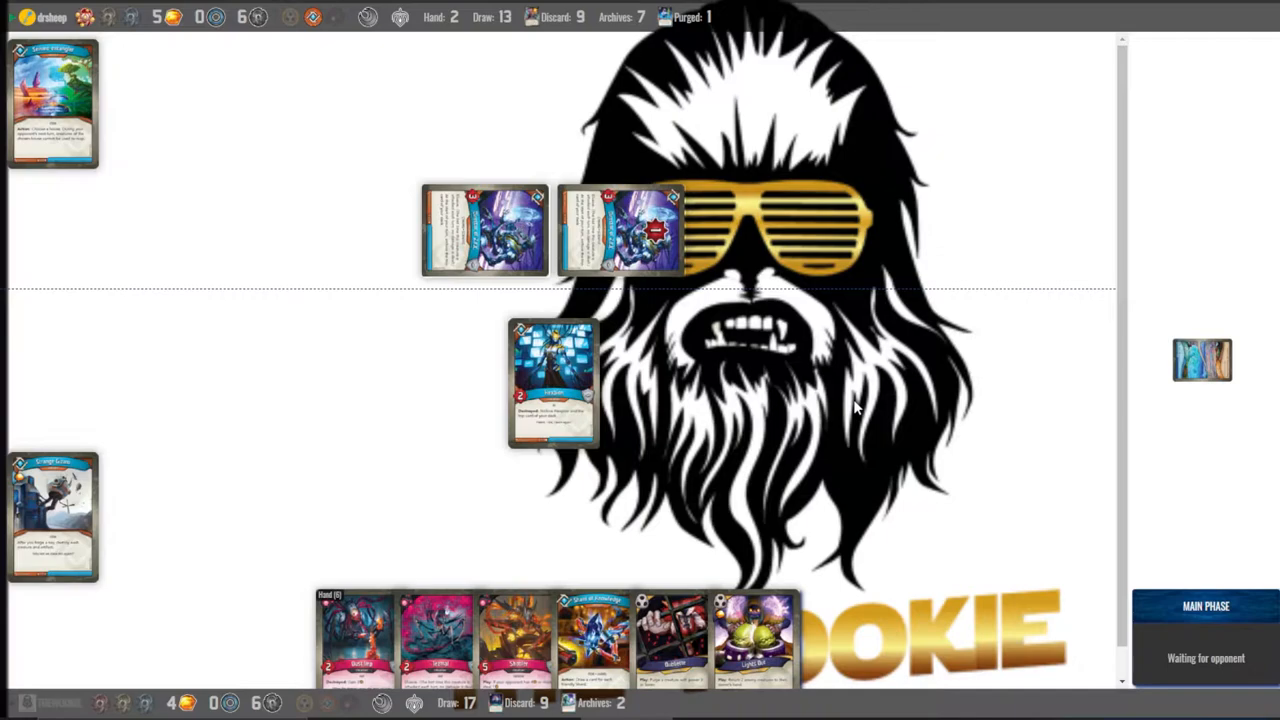
mouse_move(792, 436)
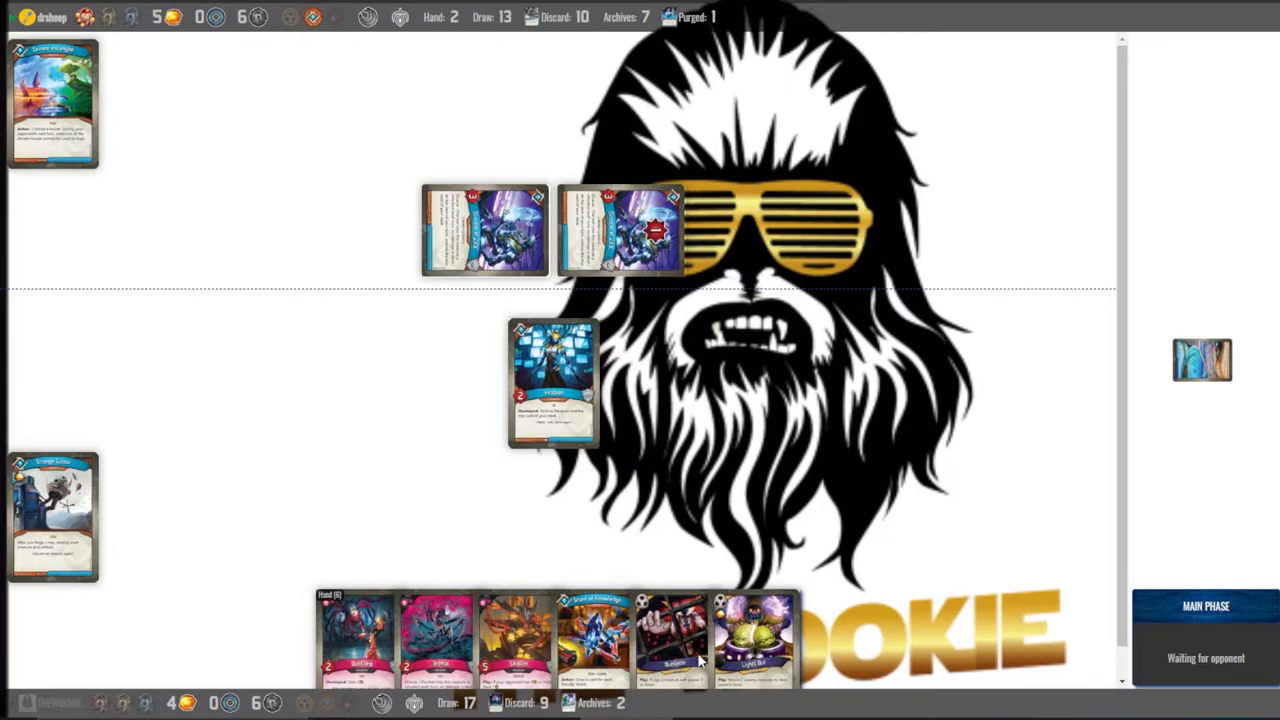
mouse_move(706, 542)
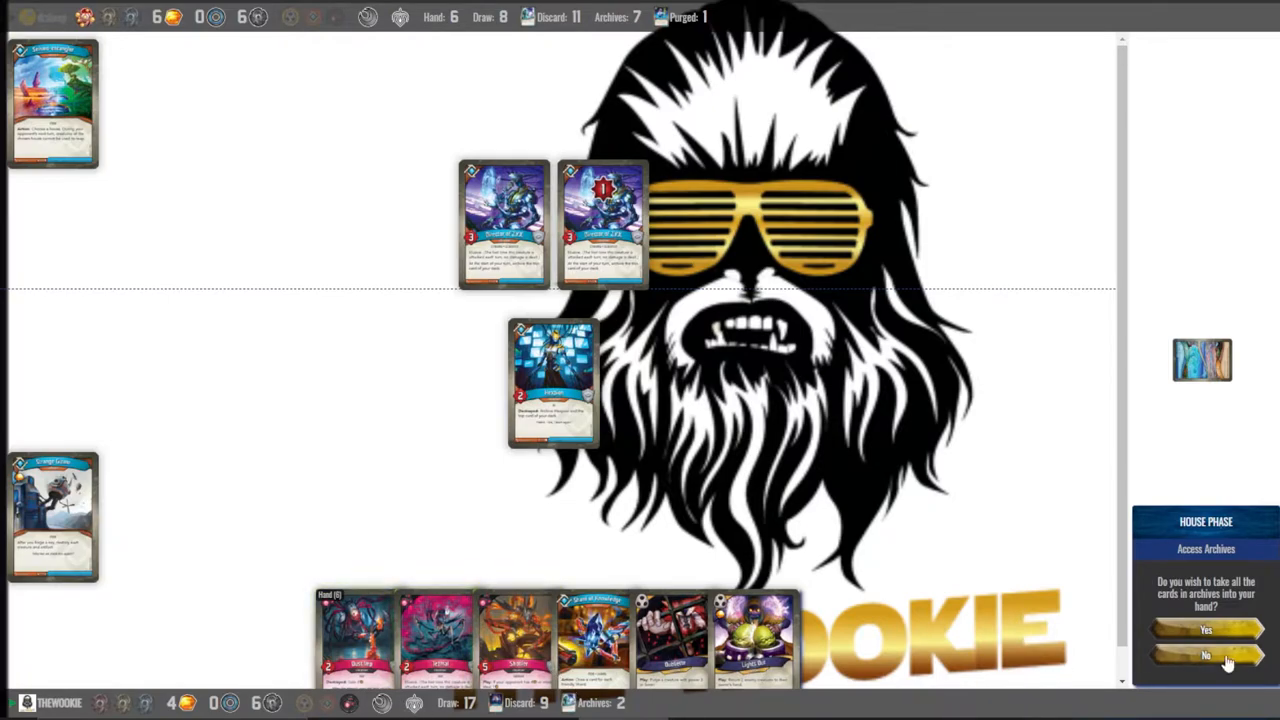
Answer the archives prompt, then play two creatures onto the left and right flanks
left_click(1204, 656)
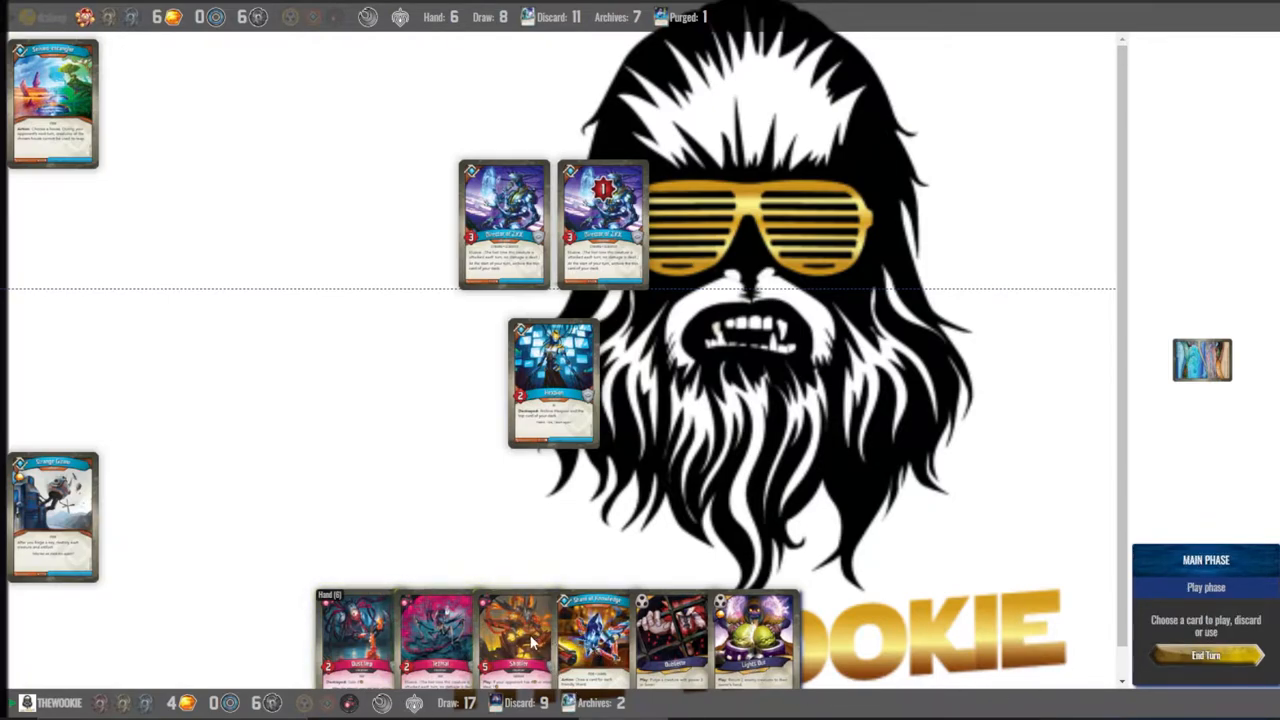
left_click(516, 640)
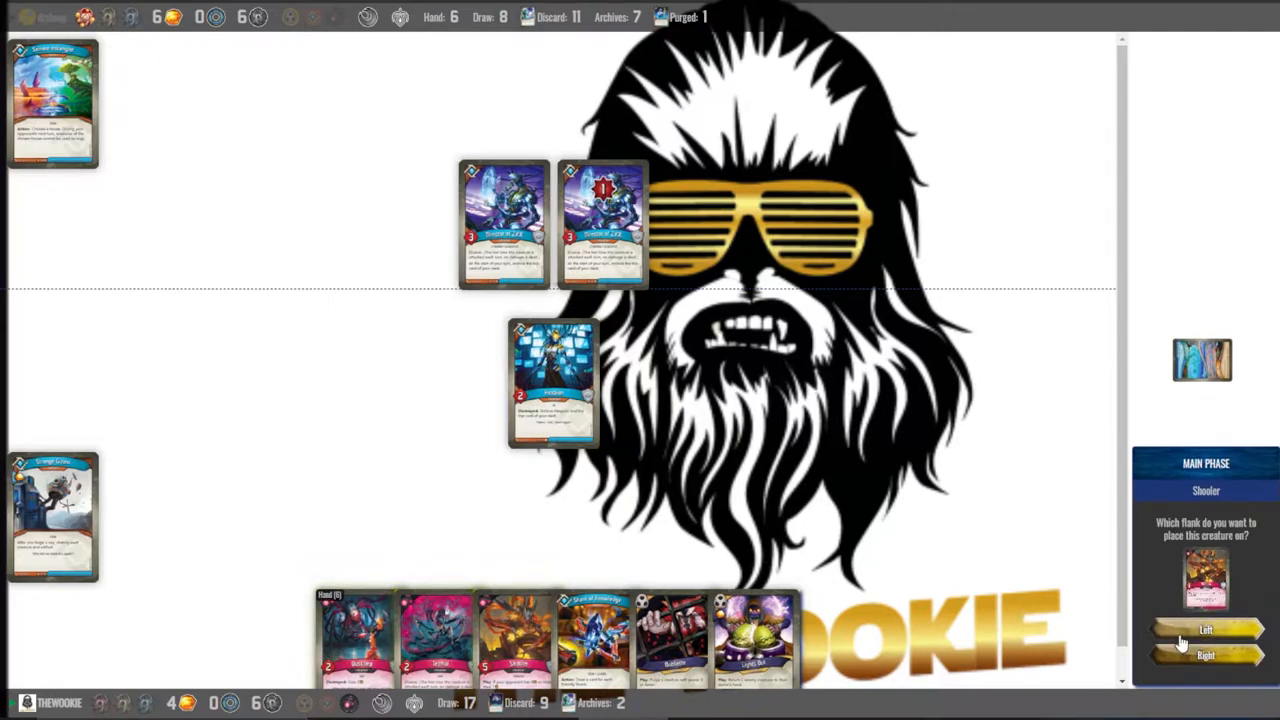
left_click(1204, 630)
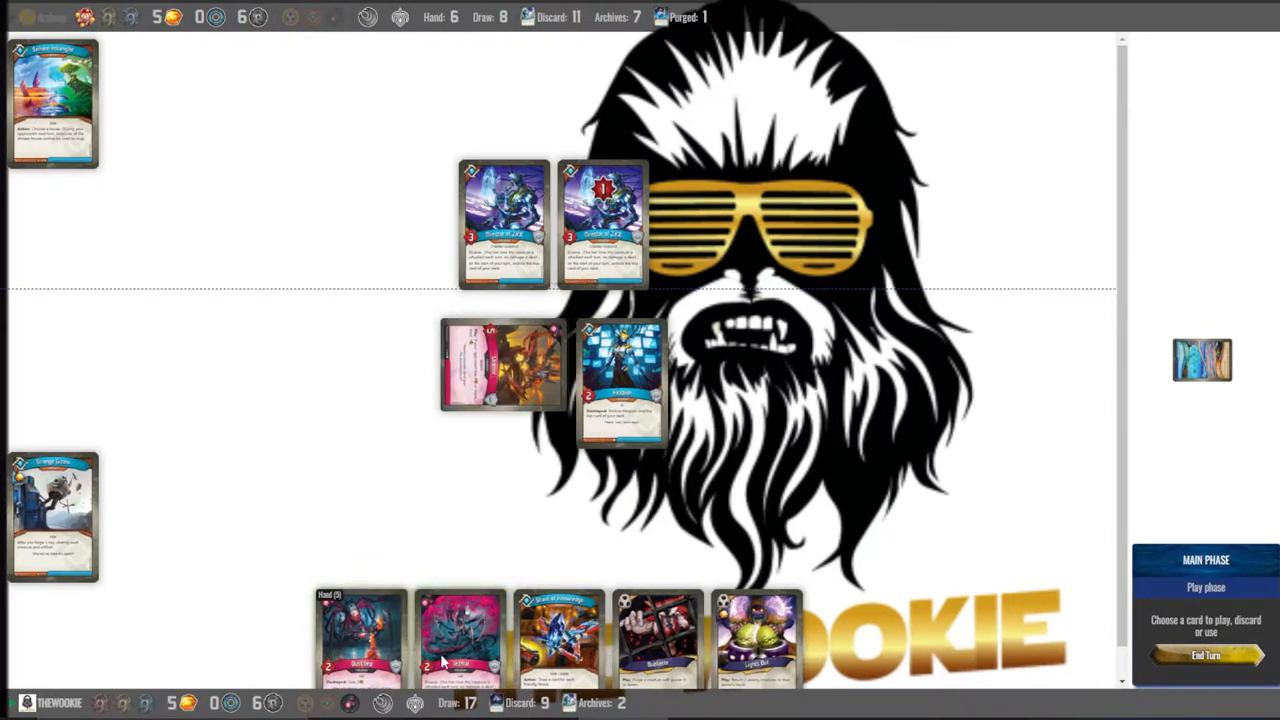
left_click(460, 636)
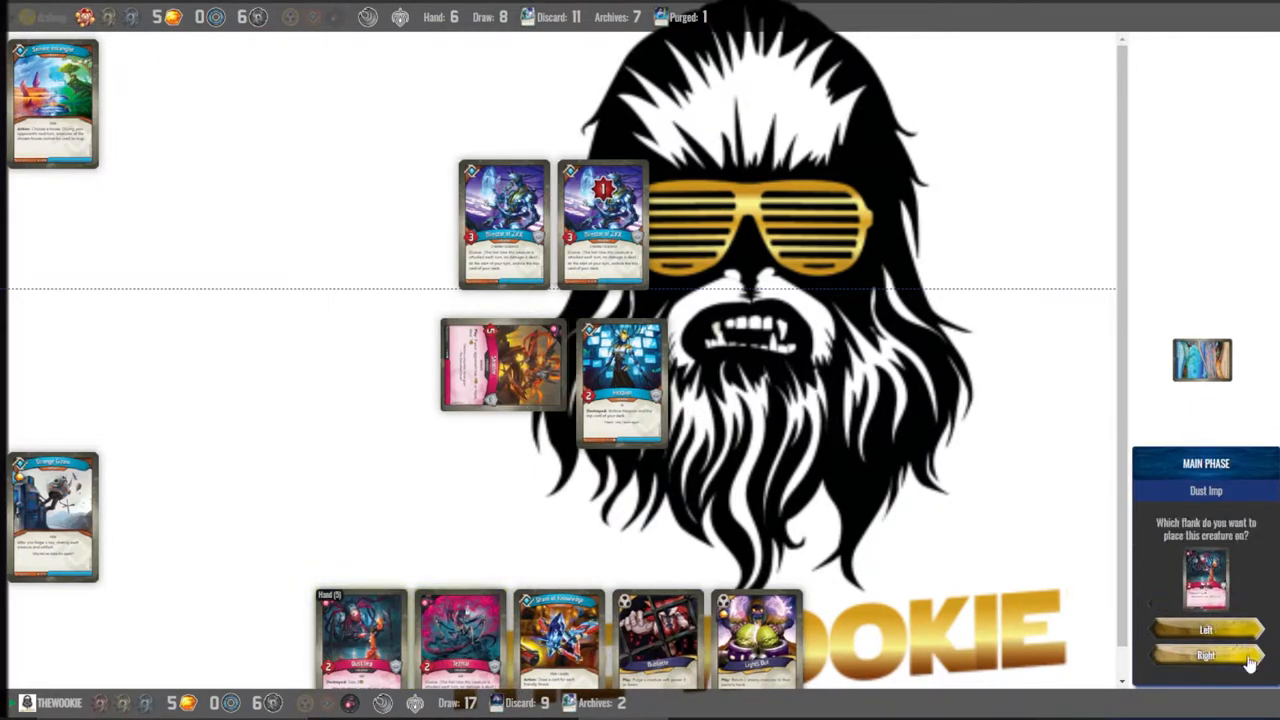
left_click(1204, 656)
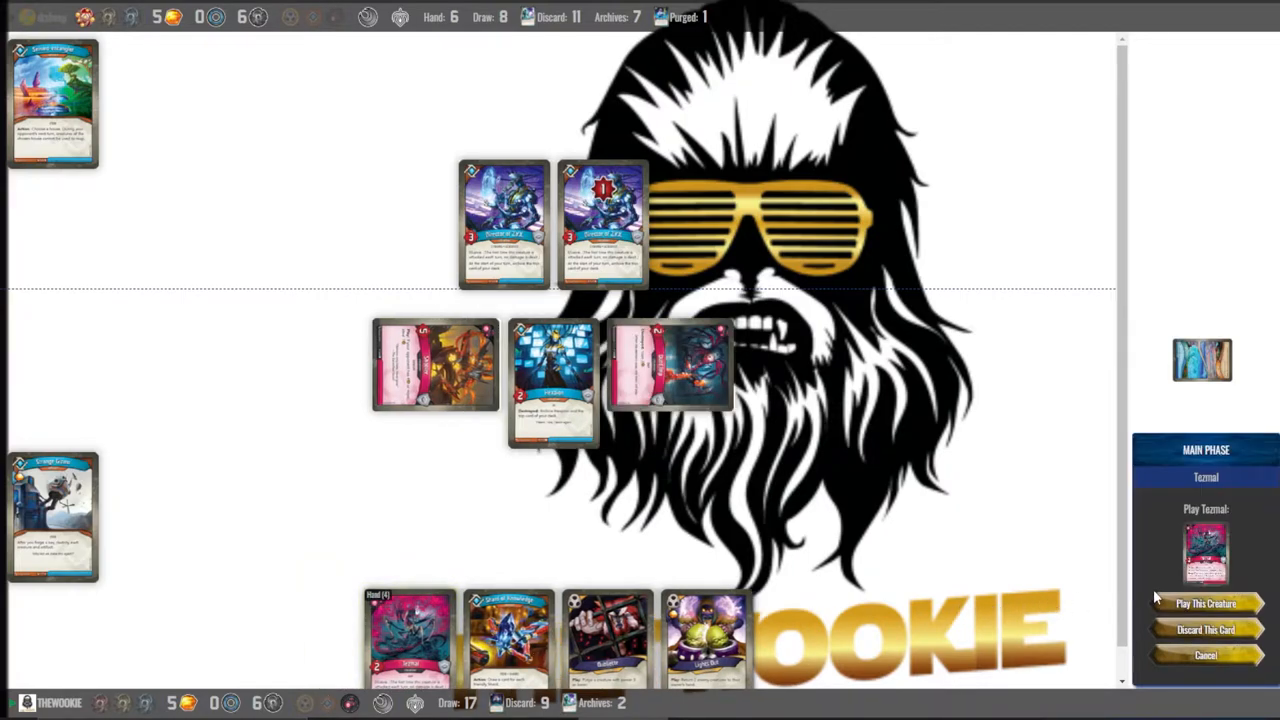
left_click(1204, 604)
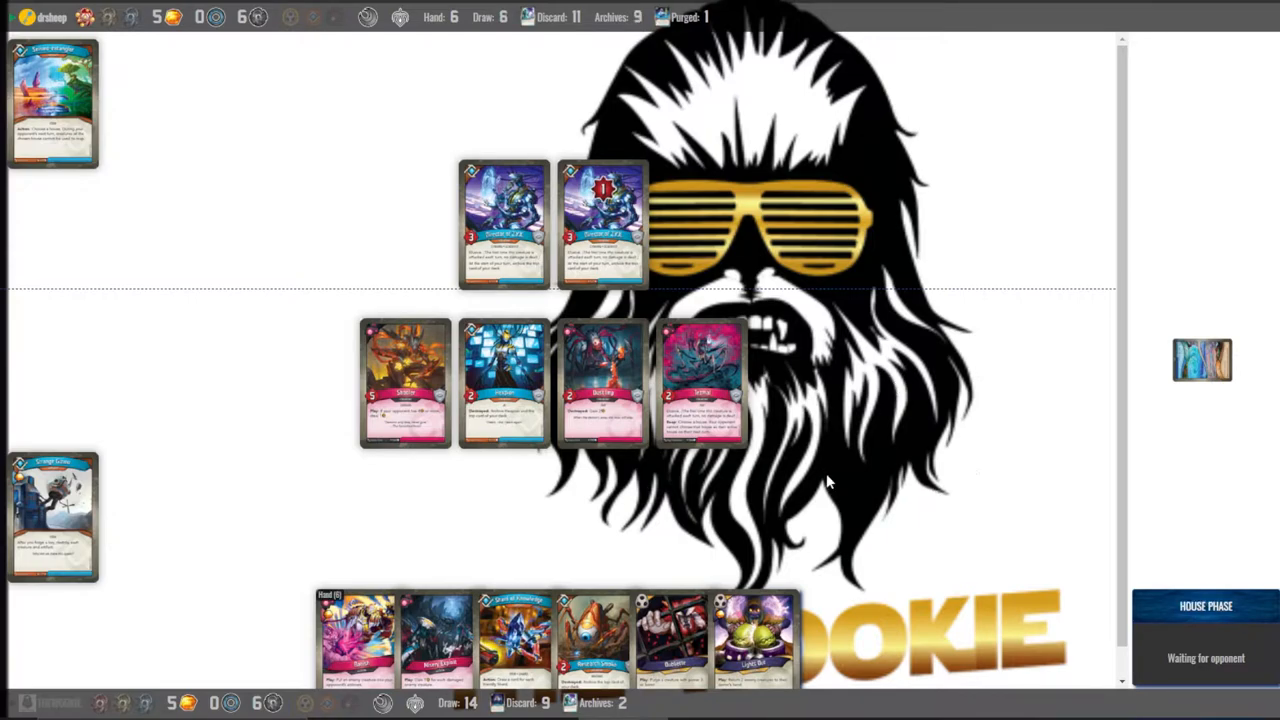
mouse_move(960, 432)
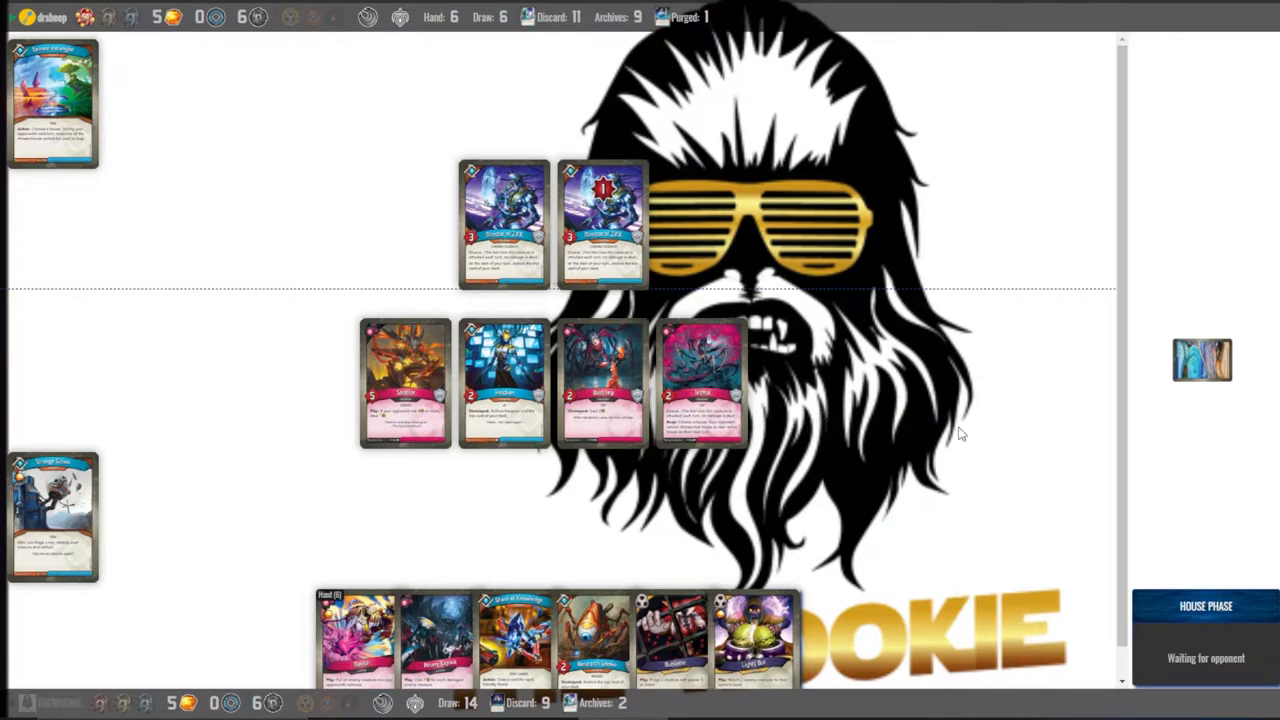
mouse_move(918, 408)
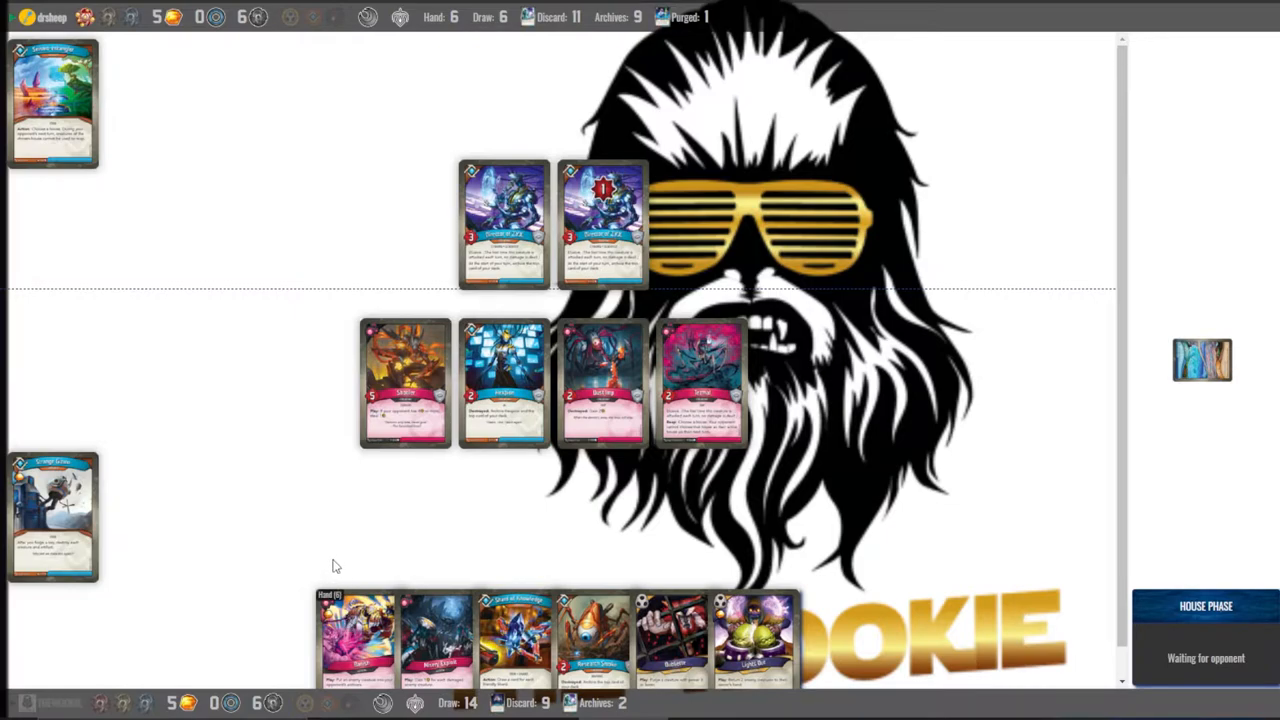
mouse_move(240, 600)
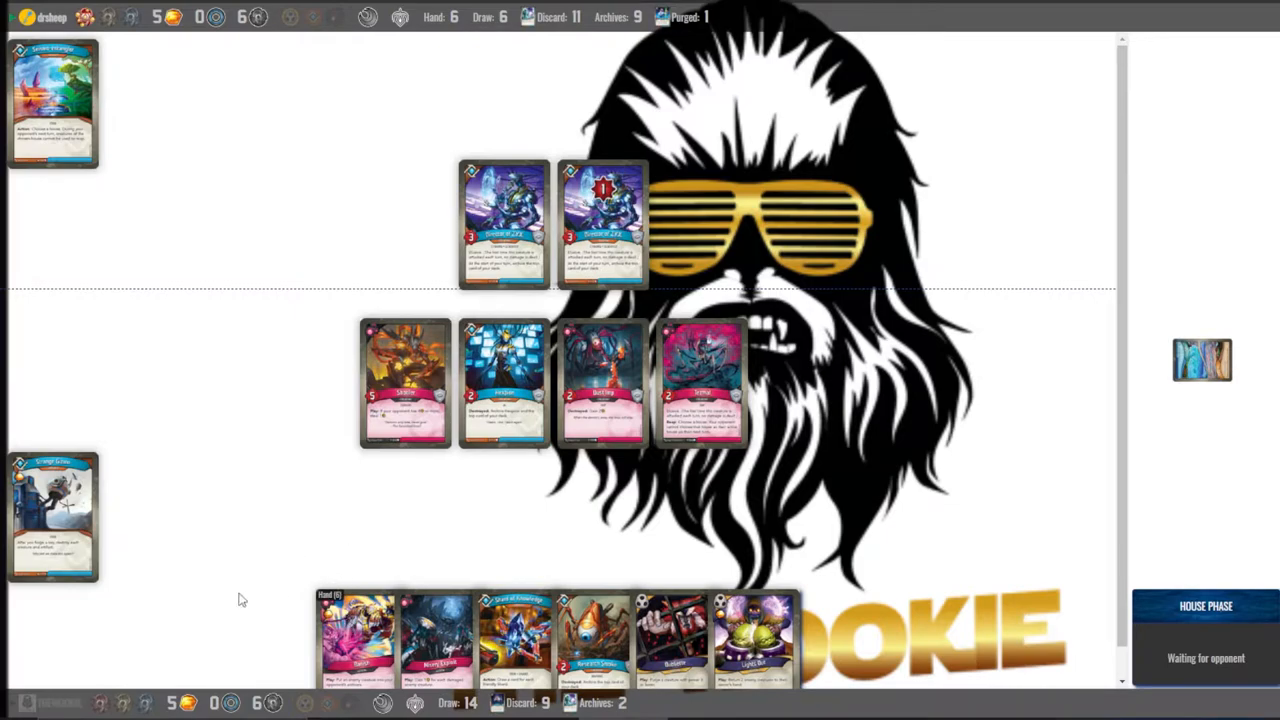
mouse_move(264, 530)
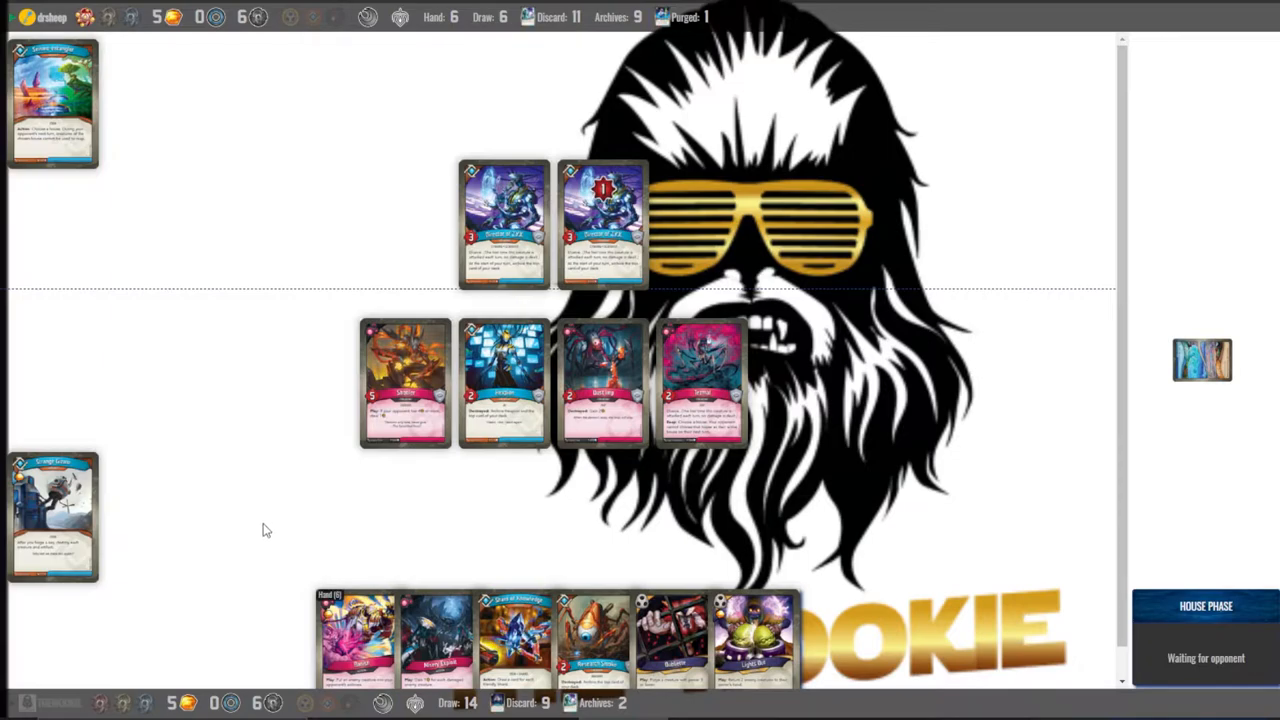
mouse_move(284, 494)
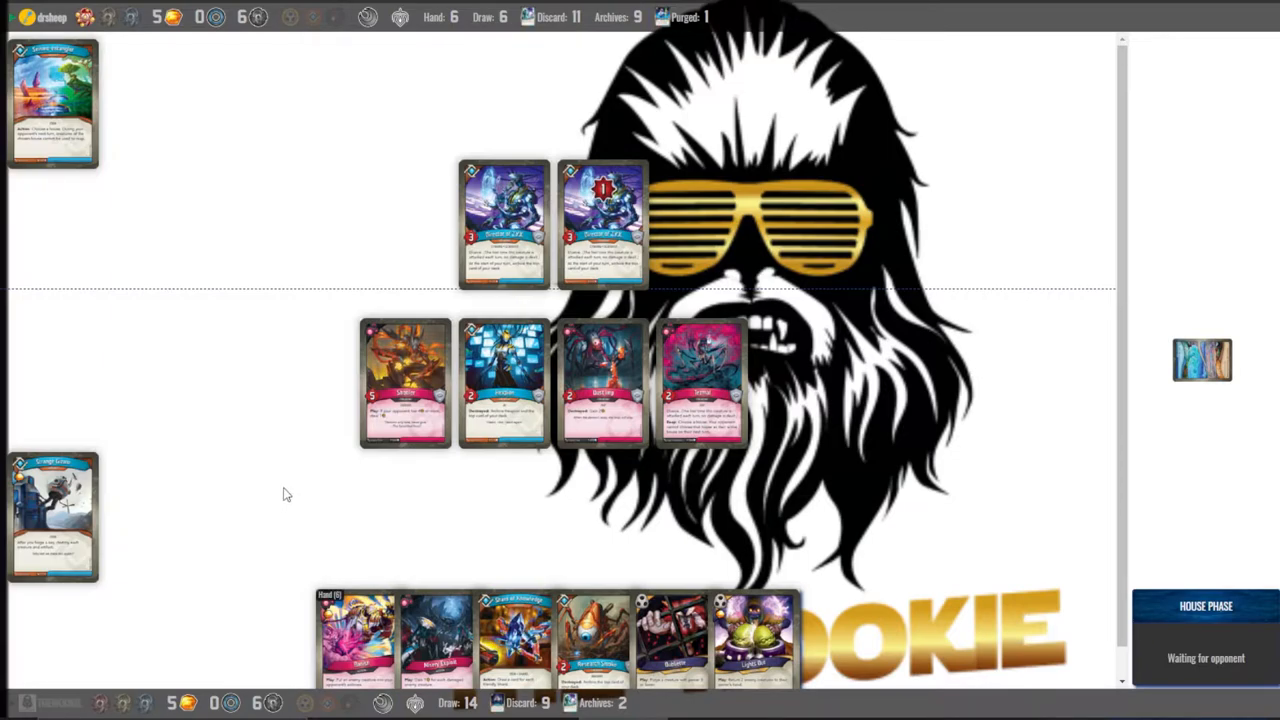
mouse_move(350, 468)
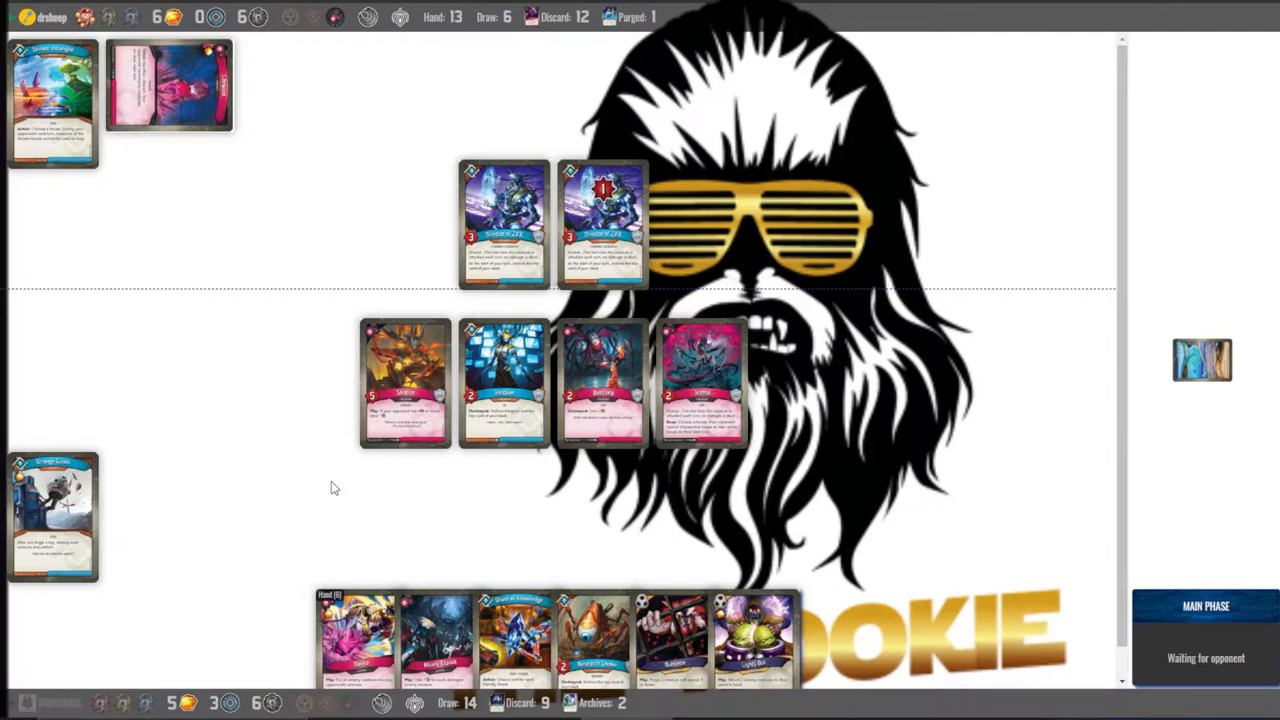
mouse_move(350, 500)
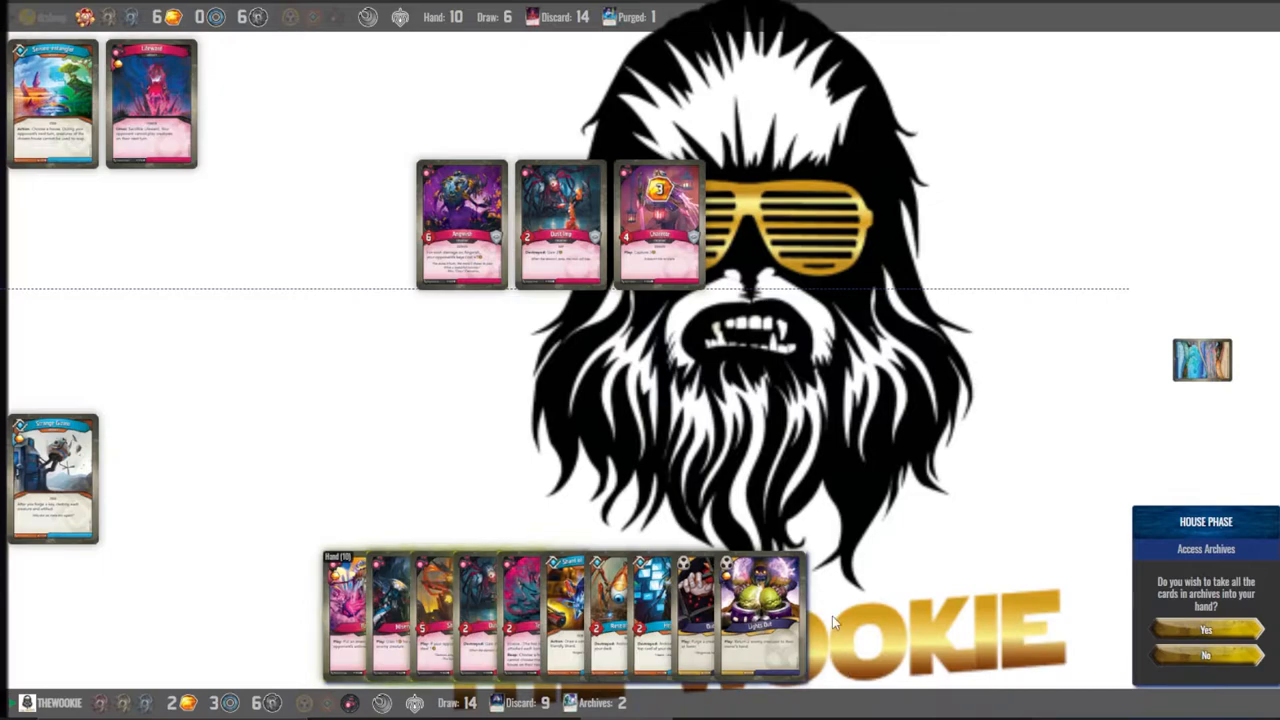
mouse_move(1098, 684)
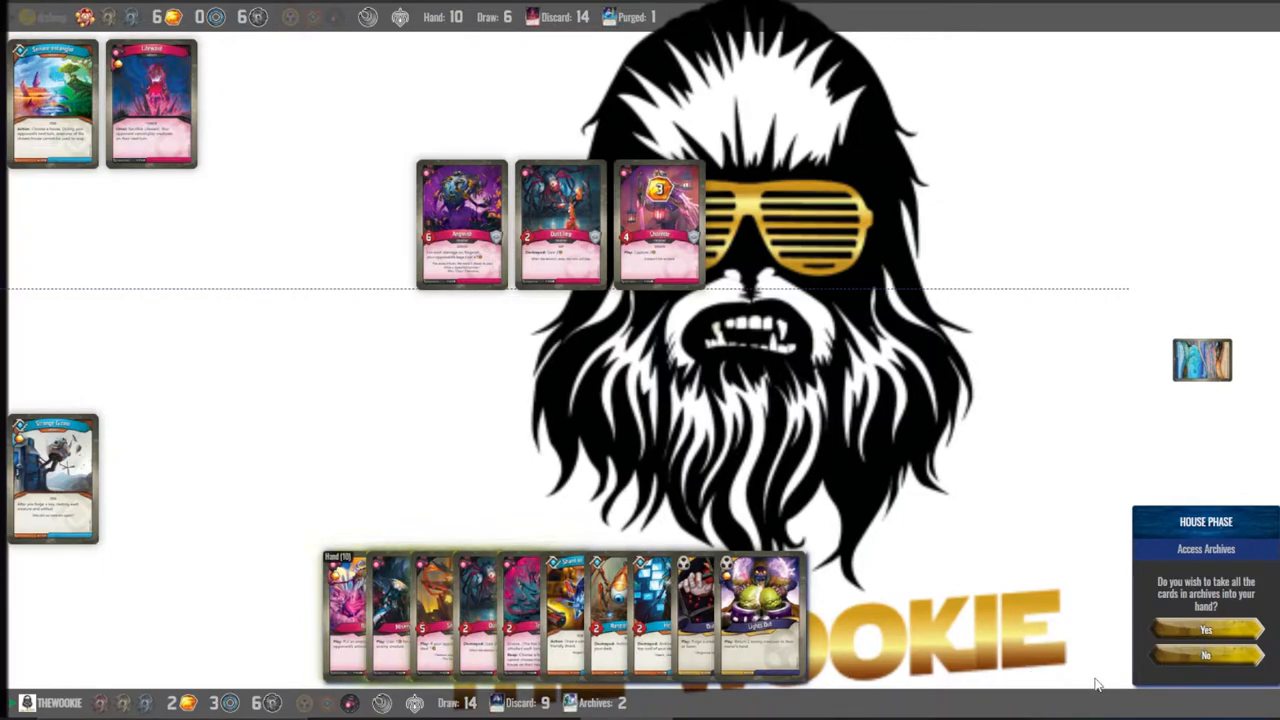
Decline the archives, play Banish and Misery Exploit, and end the turn
left_click(1204, 656)
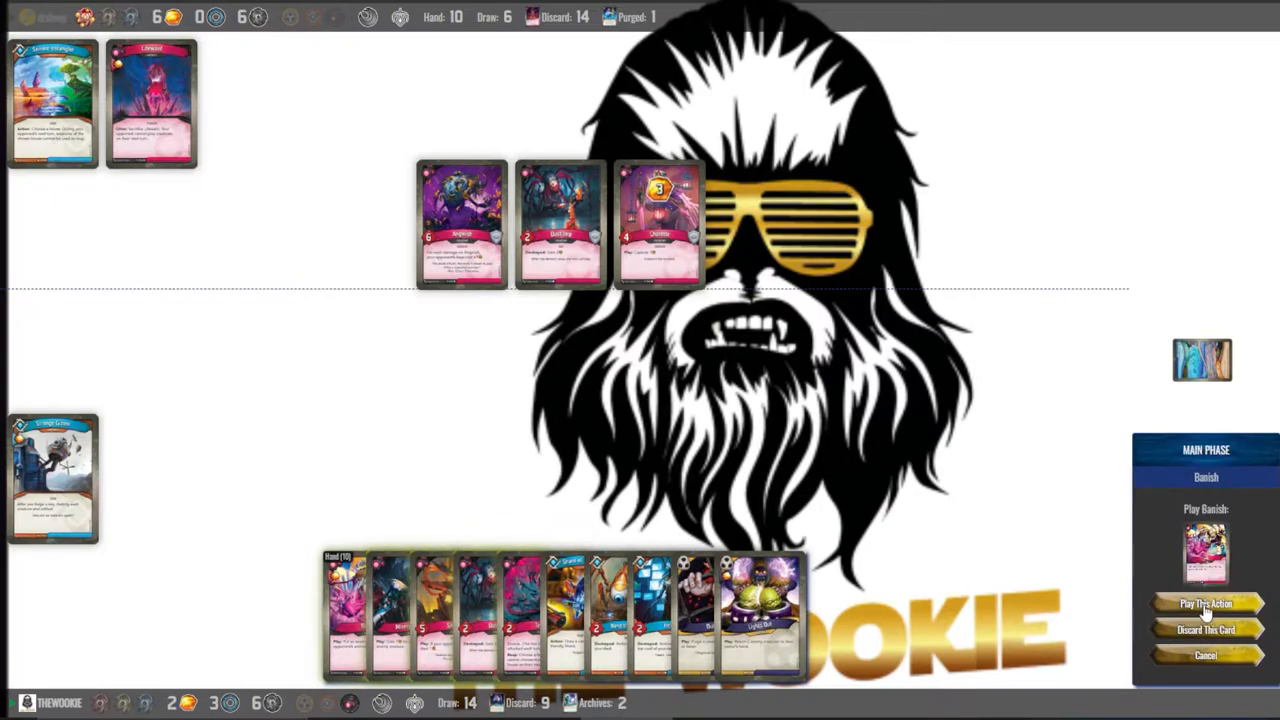
left_click(1204, 604)
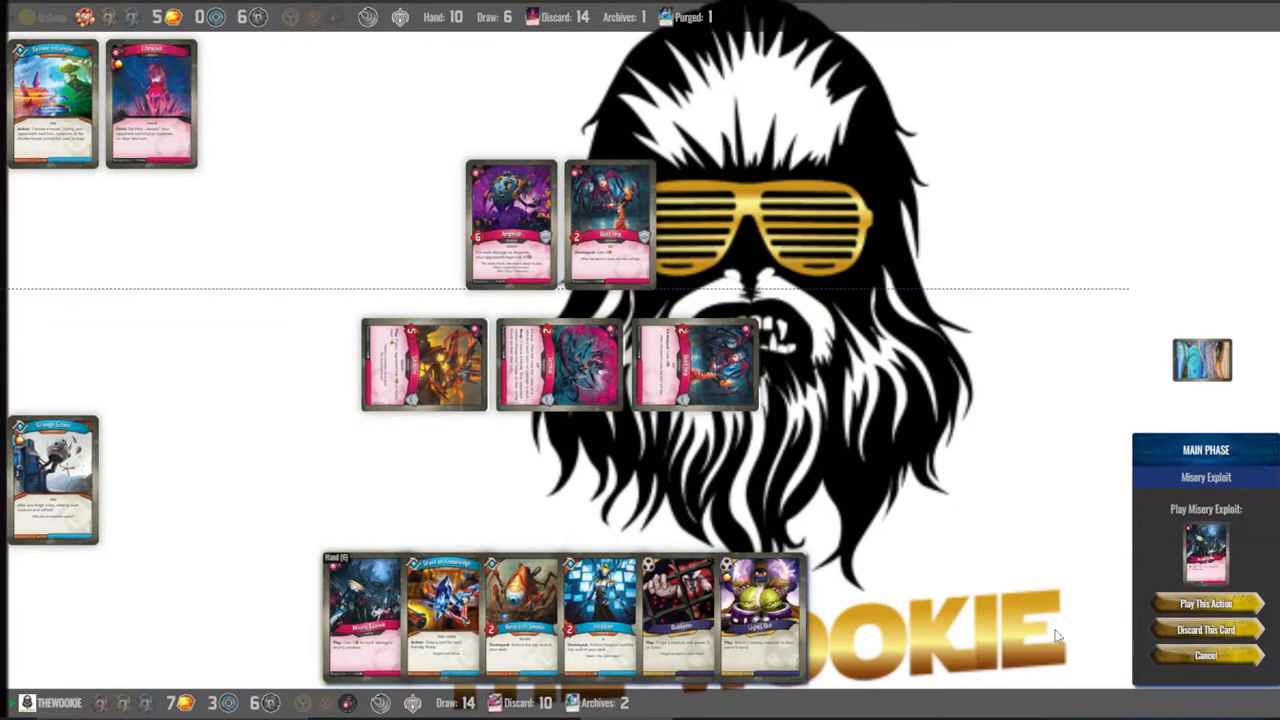
left_click(1204, 602)
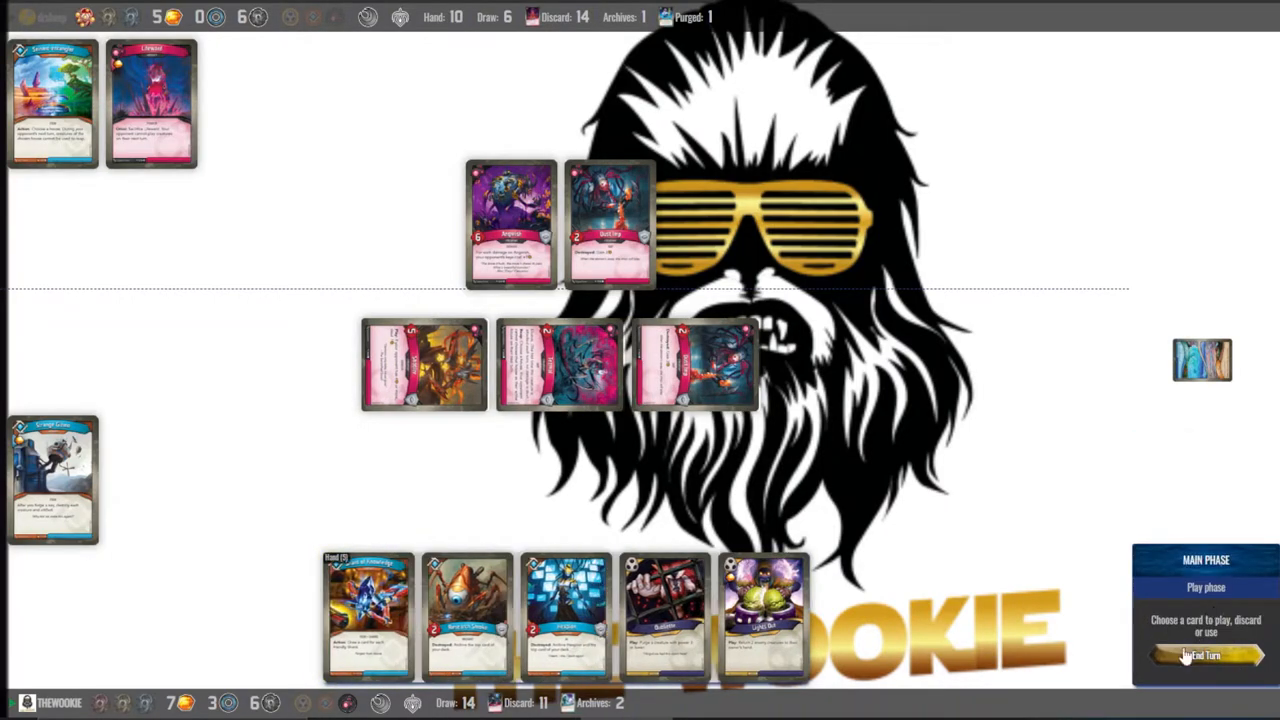
left_click(1204, 656)
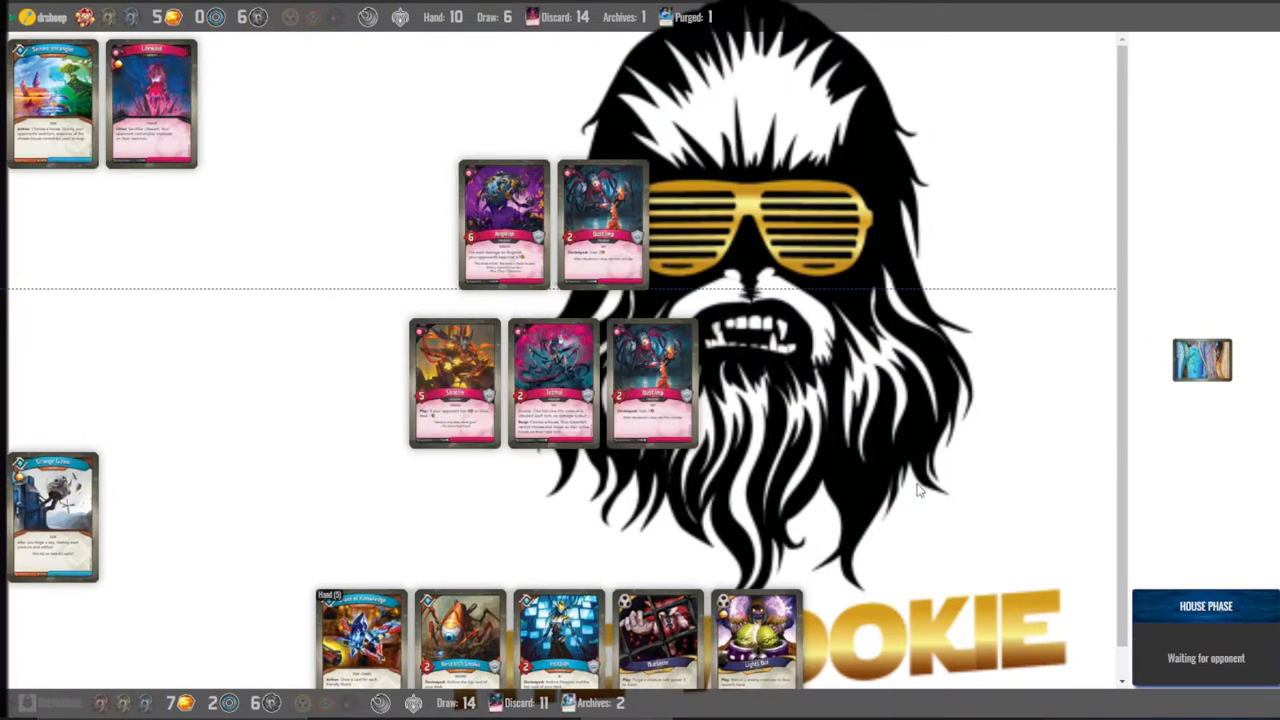
mouse_move(330, 348)
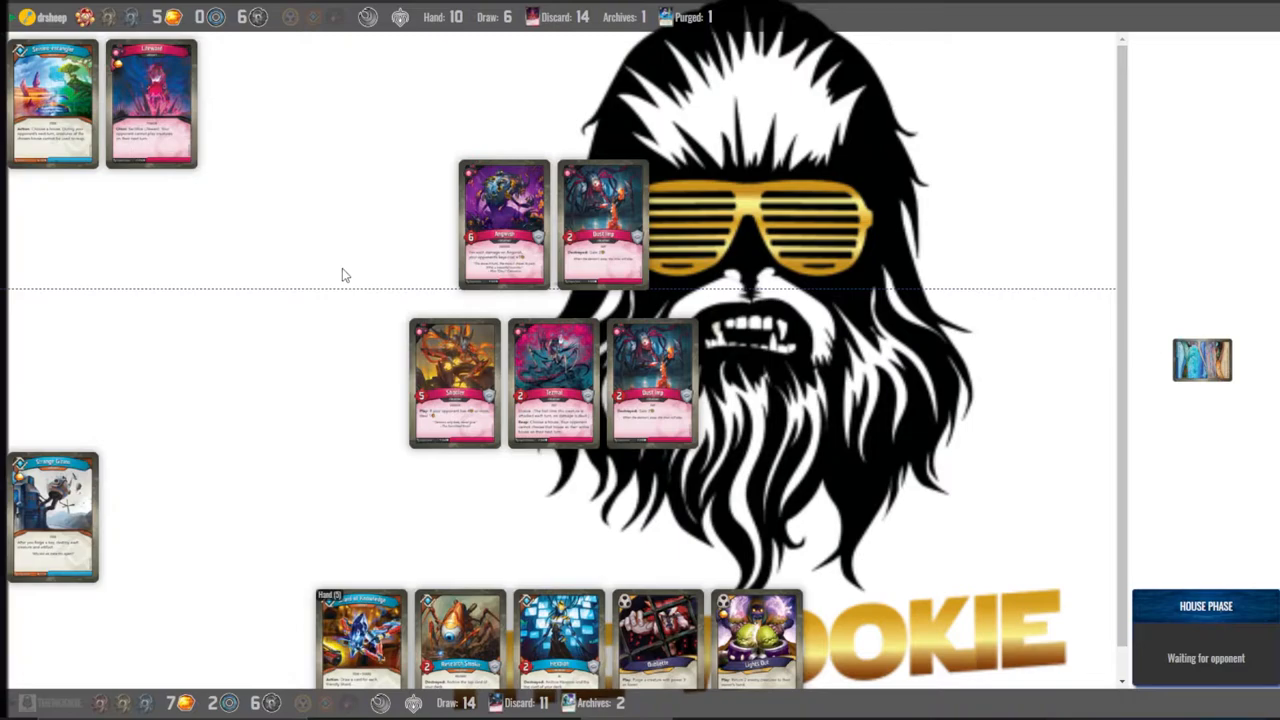
mouse_move(320, 316)
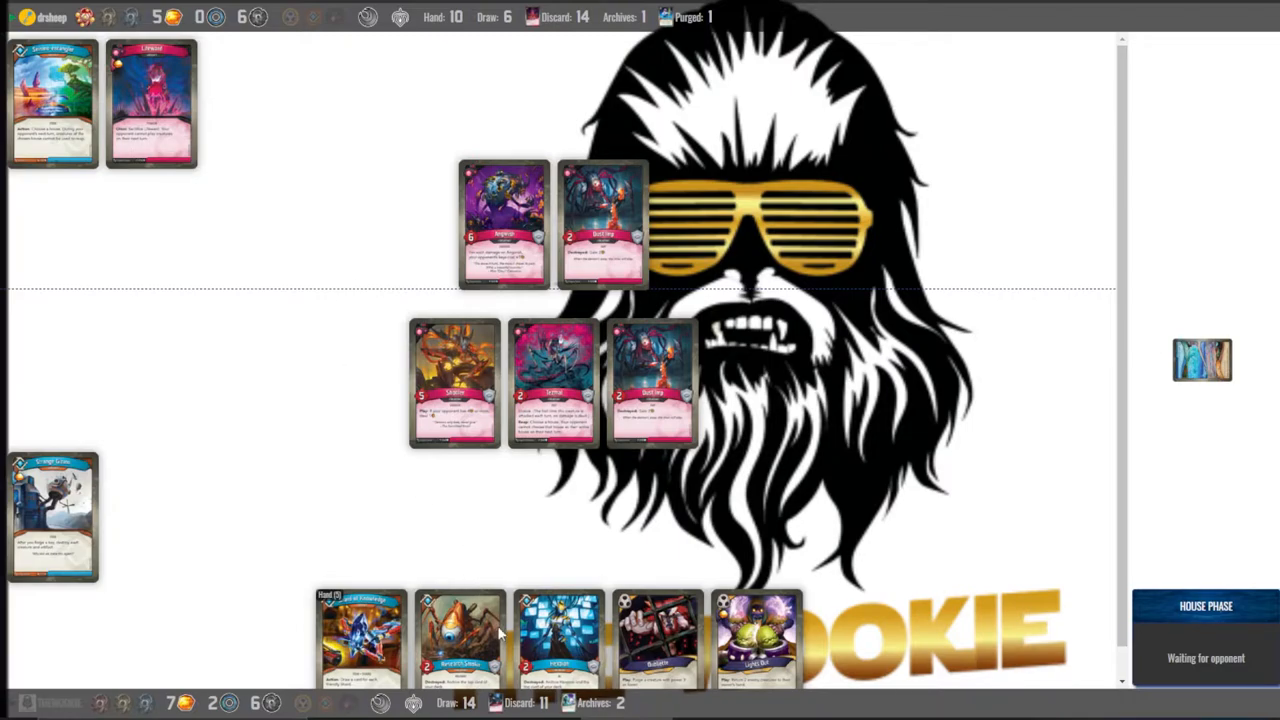
Bring up the archives viewer showing the two stored cards
left_click(560, 16)
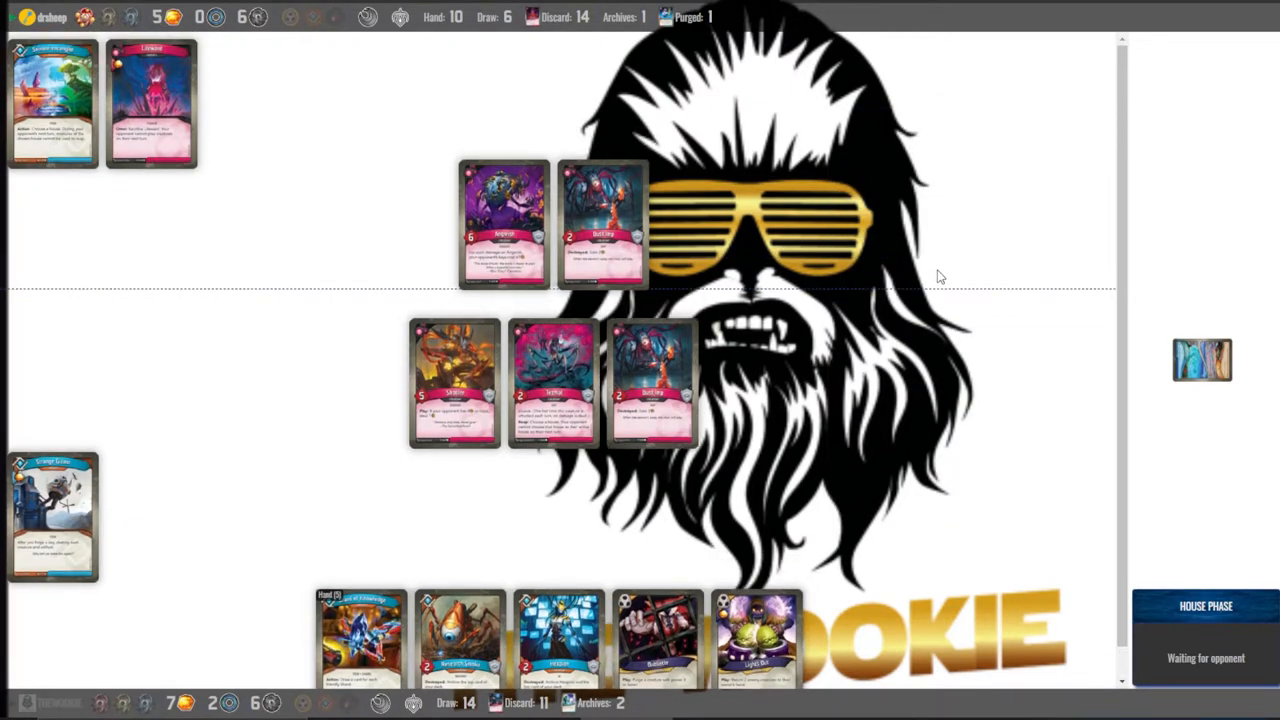
mouse_move(784, 390)
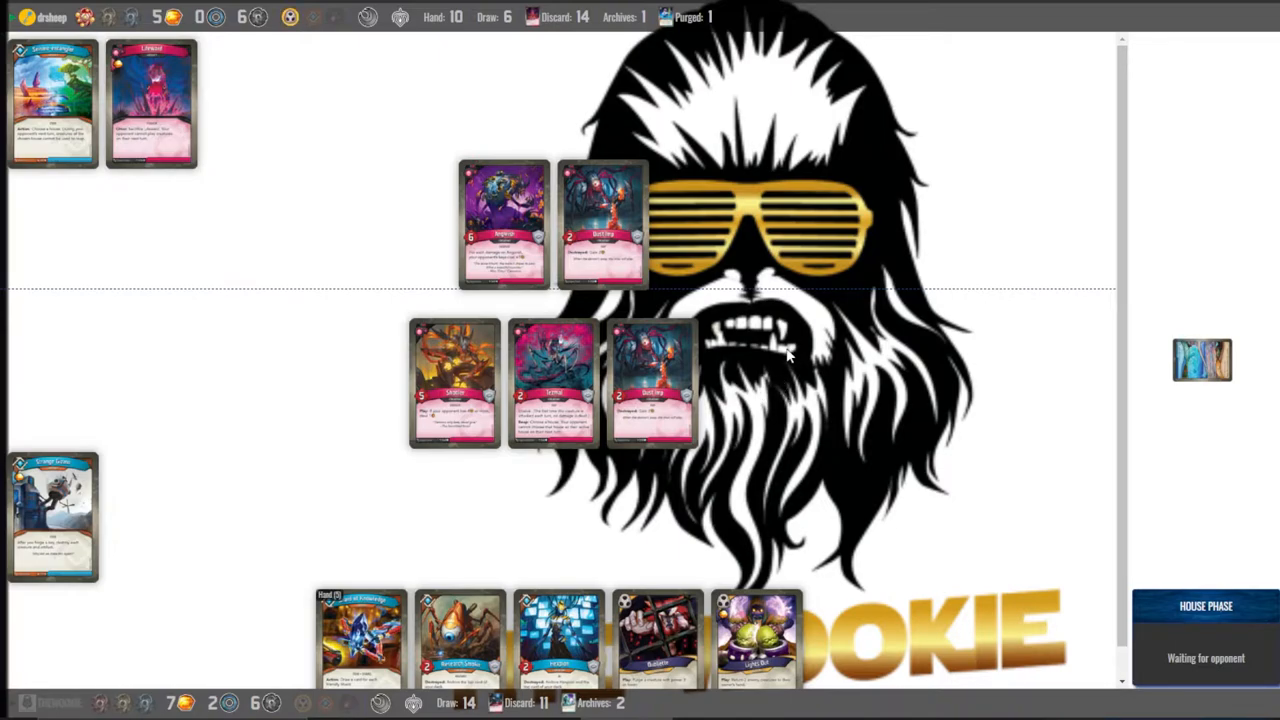
mouse_move(782, 356)
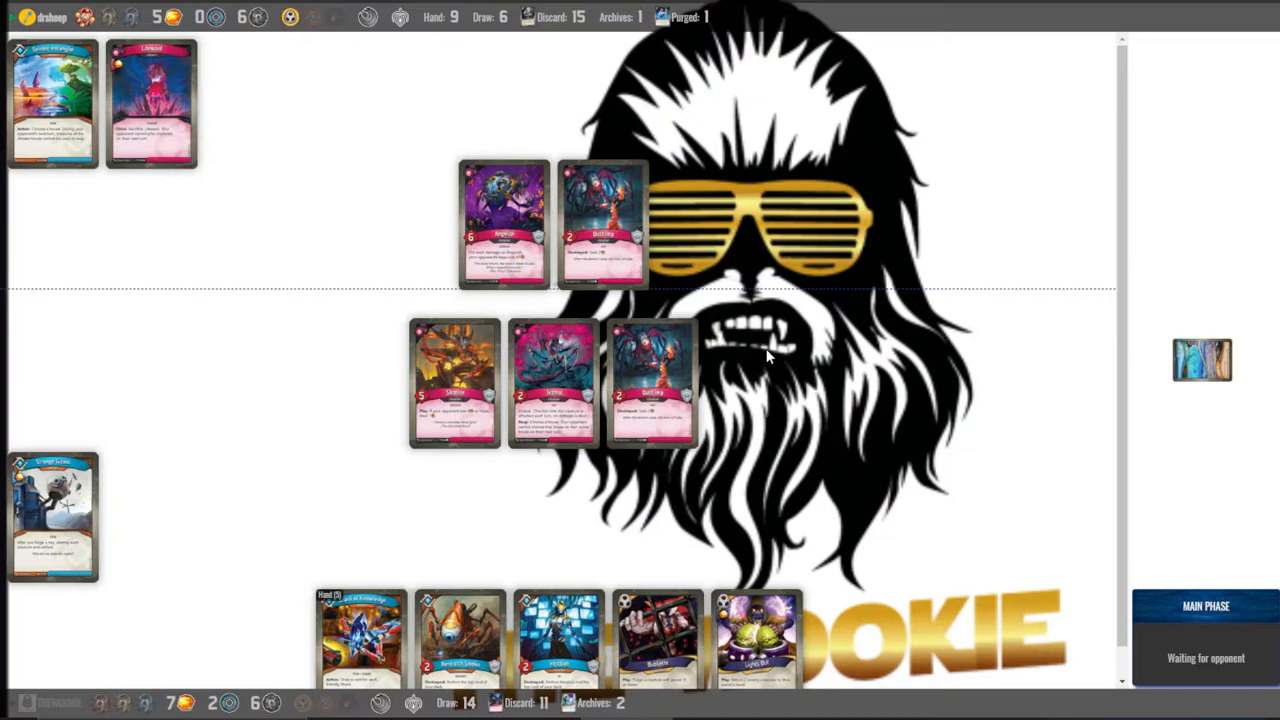
mouse_move(770, 376)
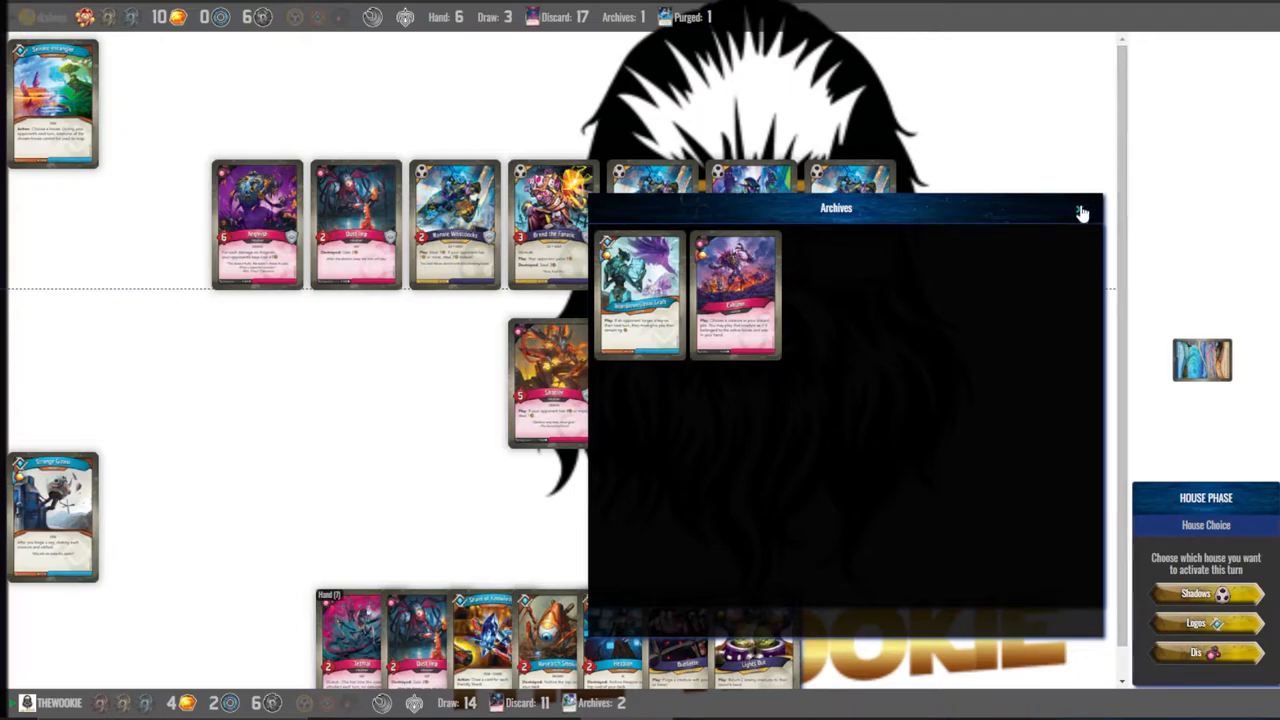
Close the archives view, take archived cards into hand and discard Research Smoko
left_click(1082, 208)
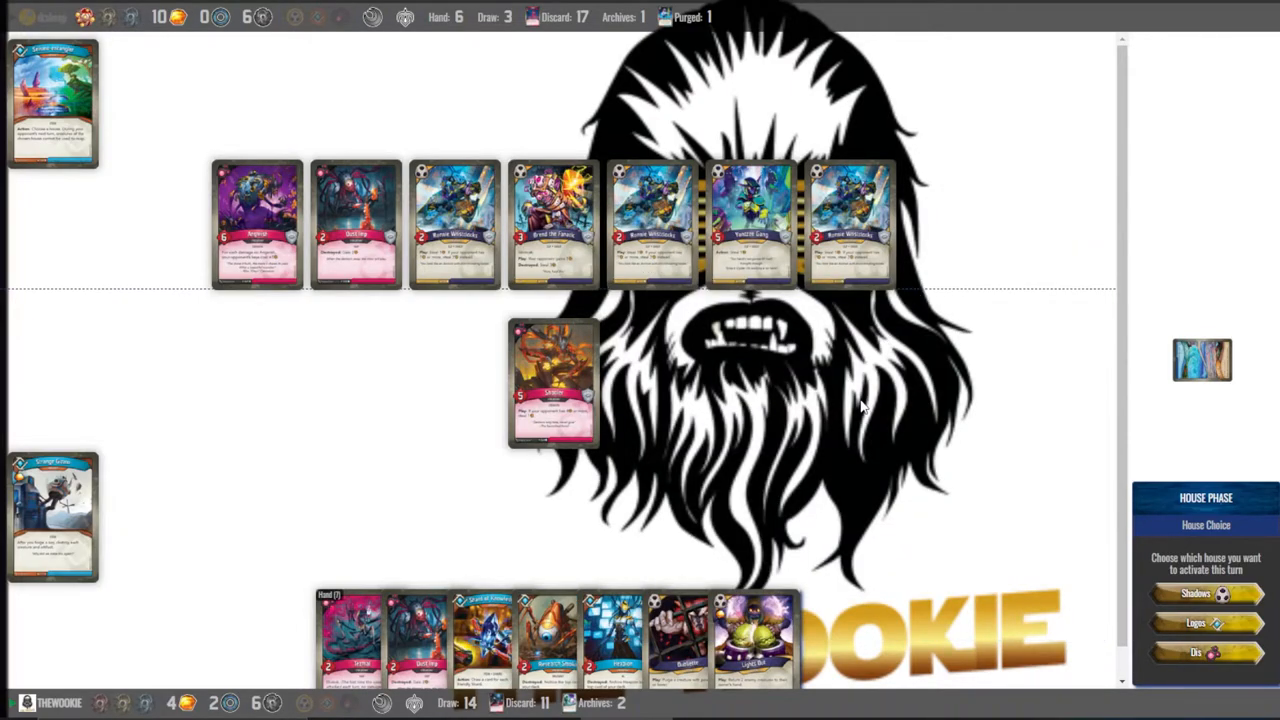
mouse_move(812, 480)
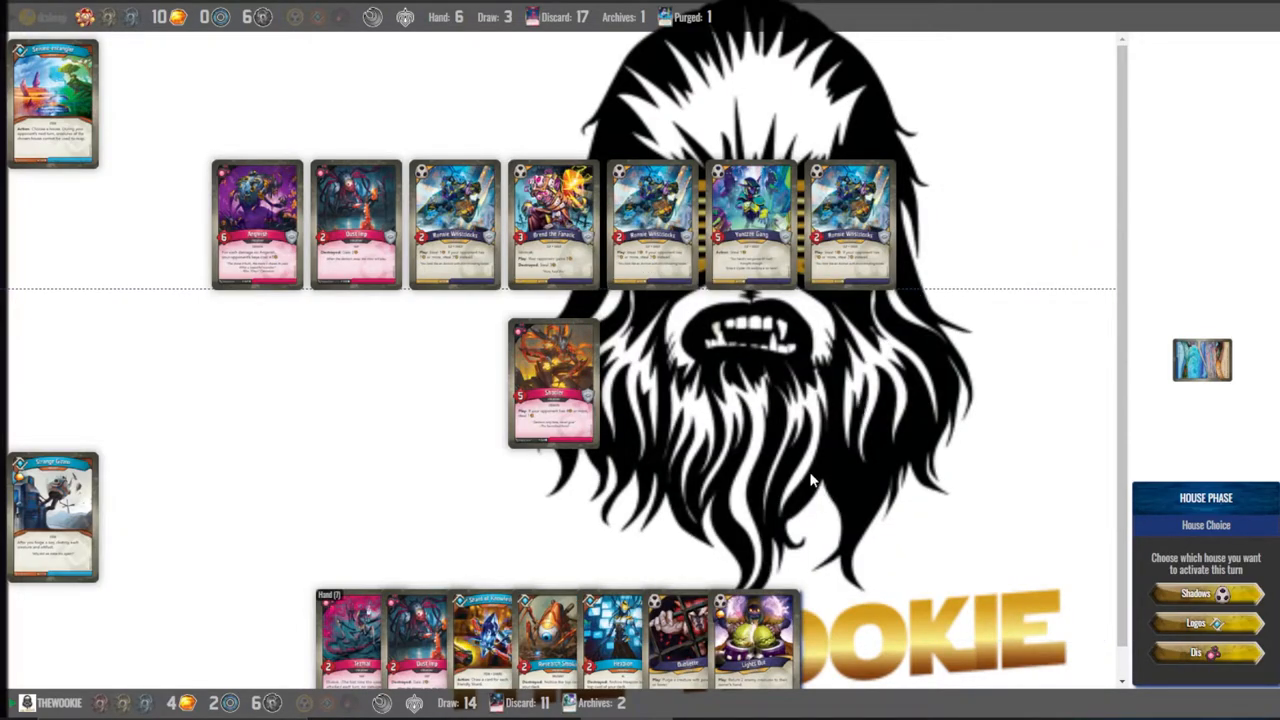
mouse_move(776, 496)
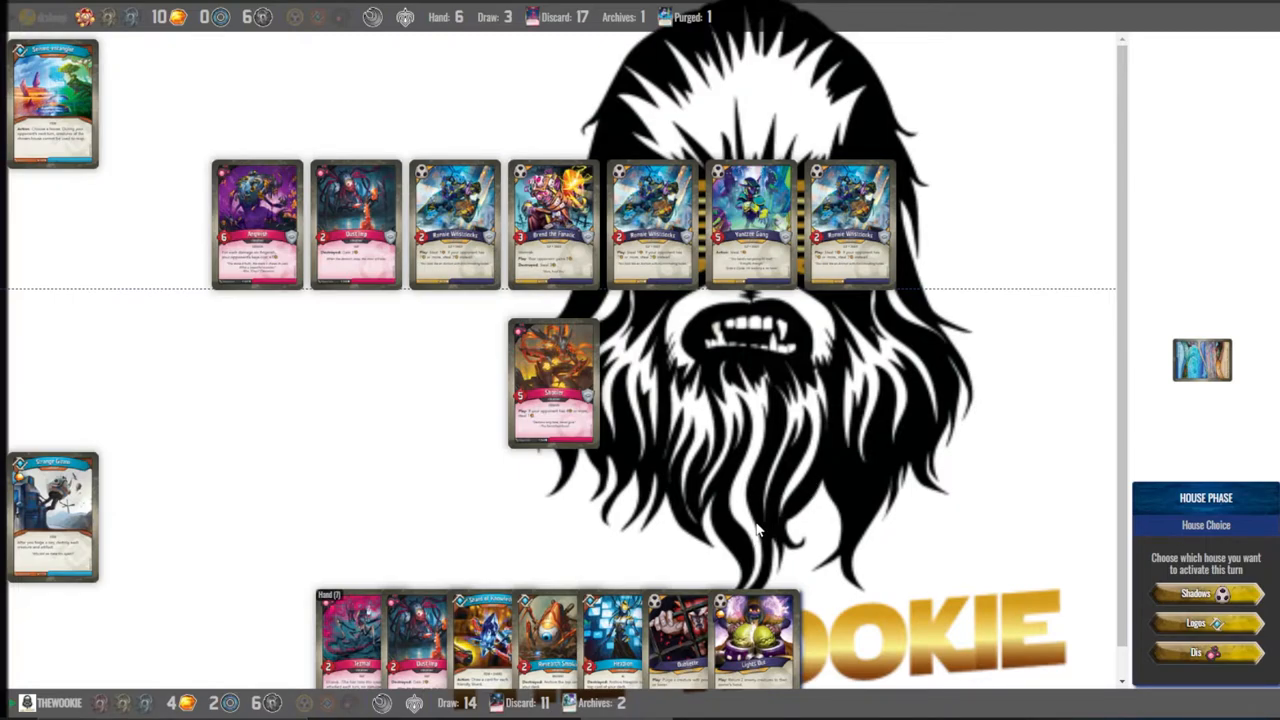
mouse_move(770, 516)
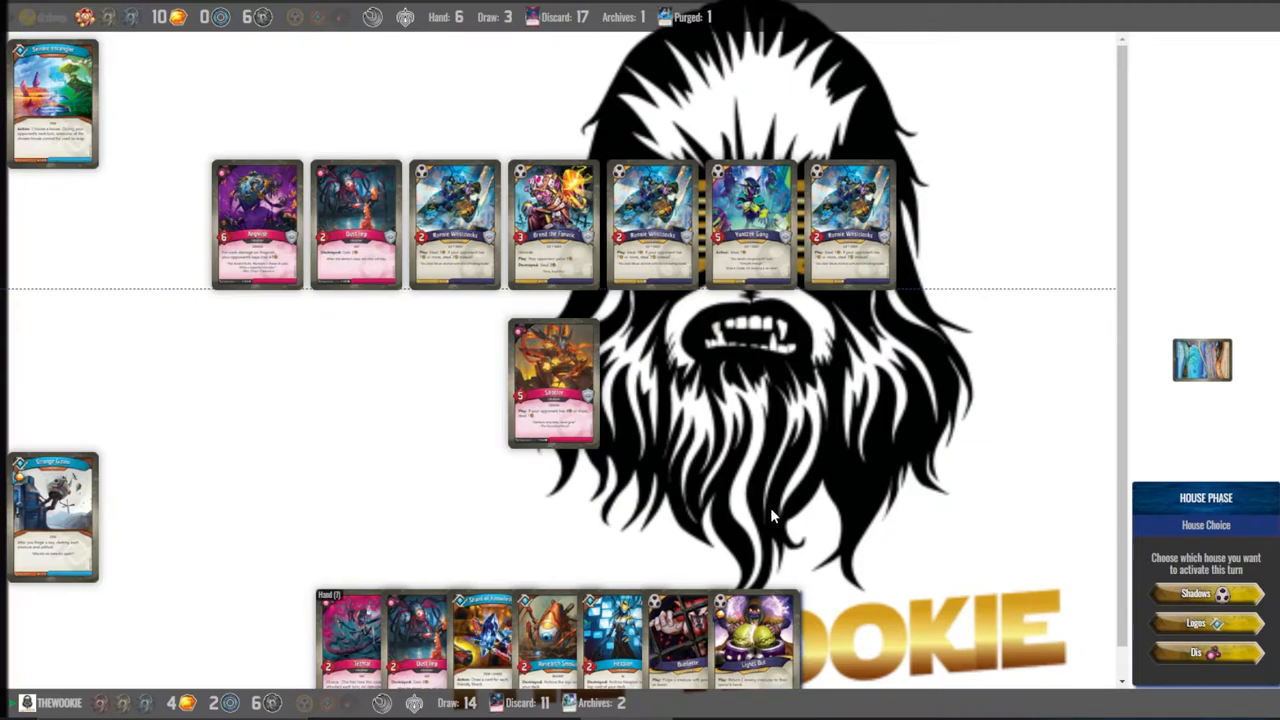
mouse_move(720, 528)
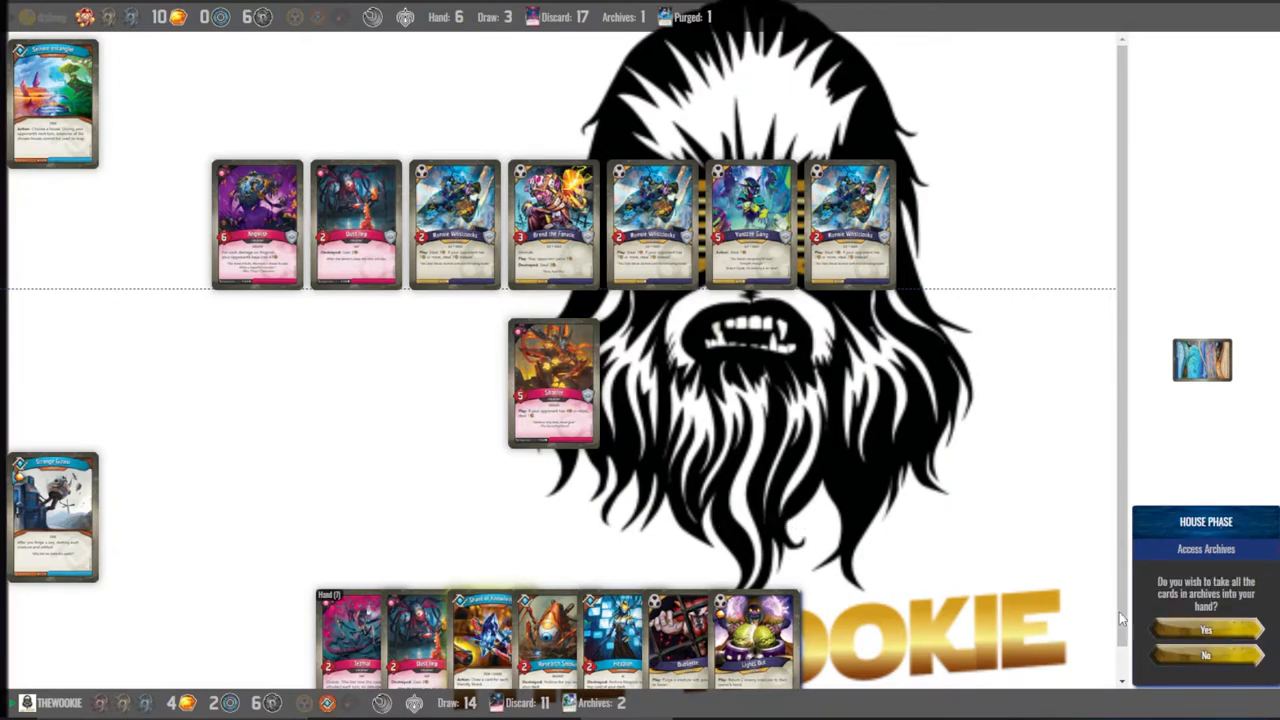
left_click(1204, 656)
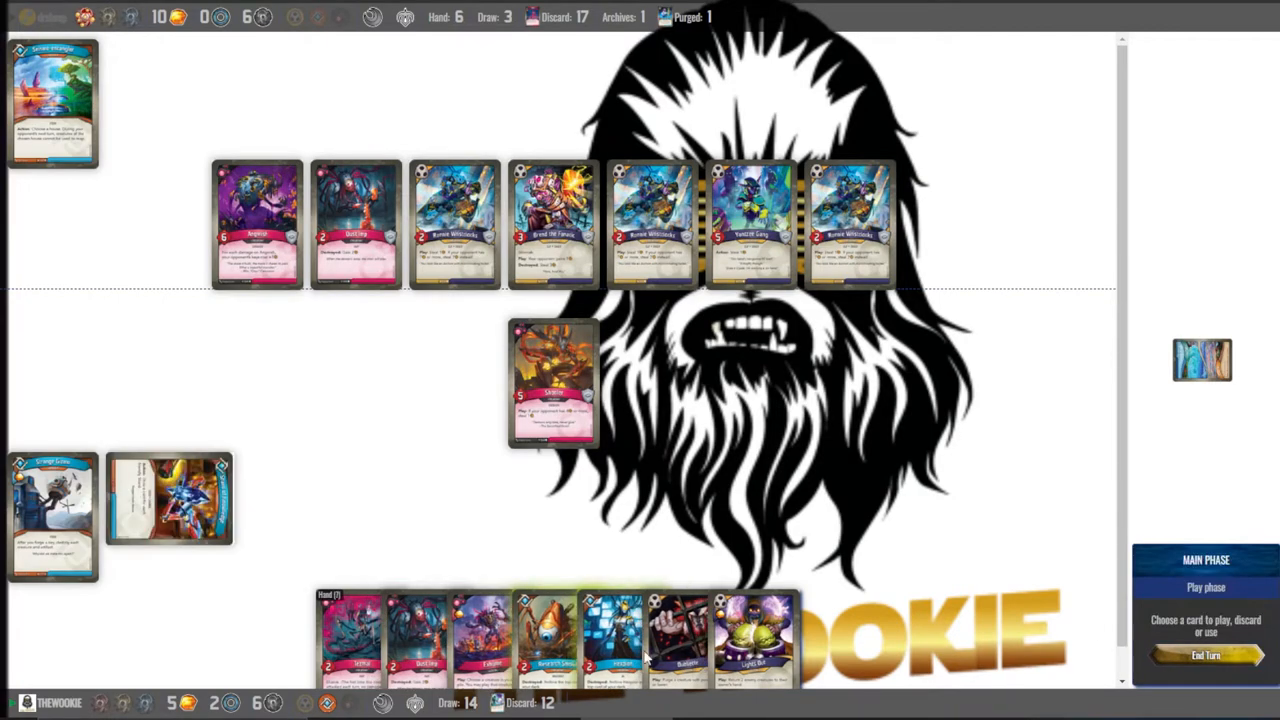
left_click(612, 640)
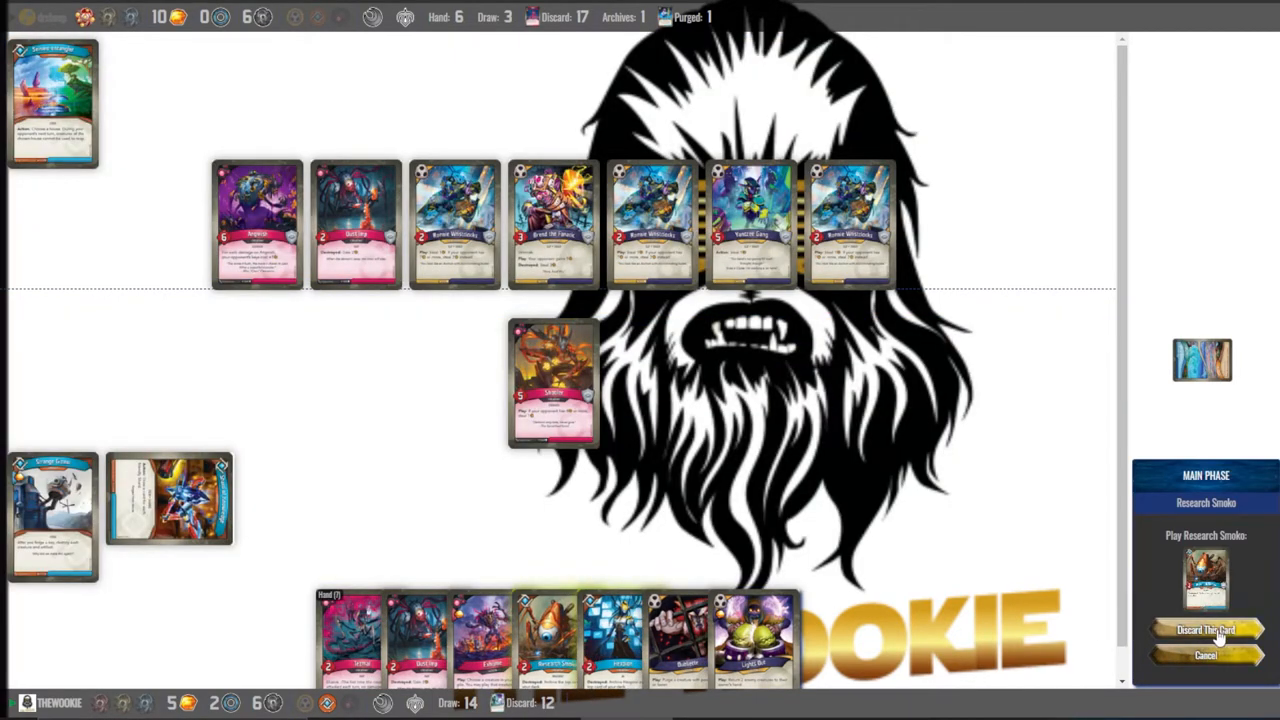
left_click(1204, 628)
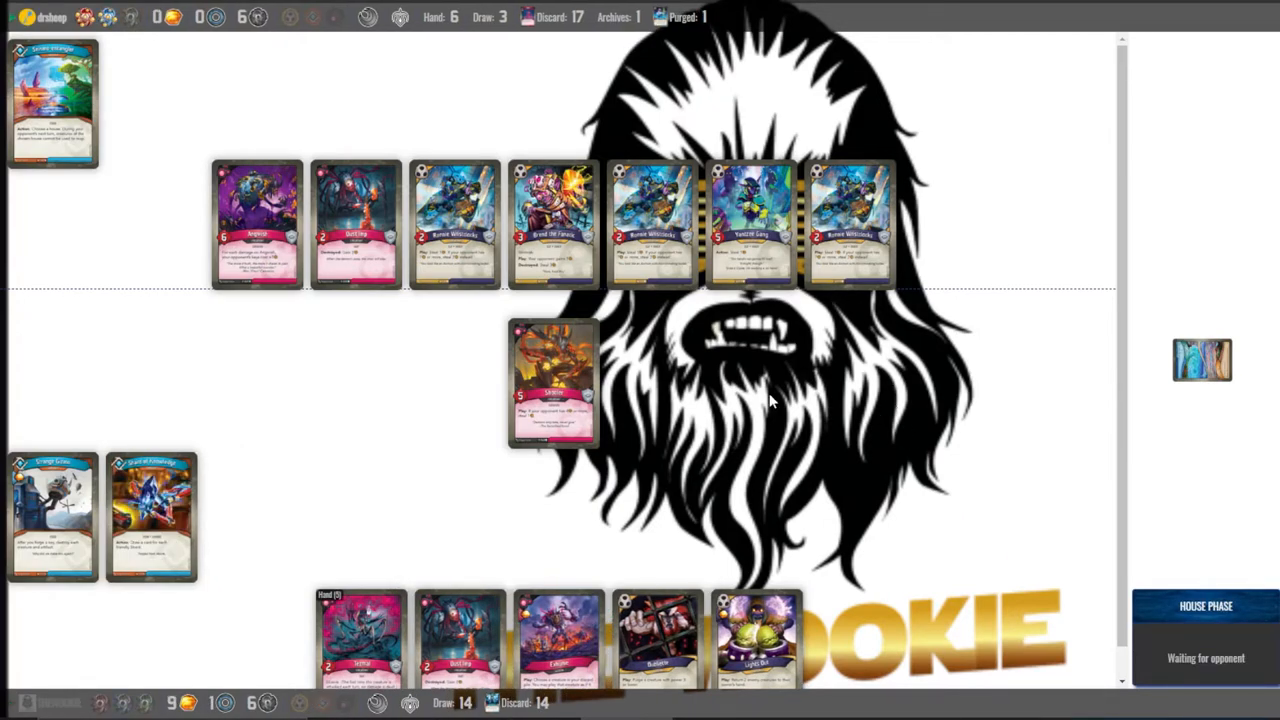
mouse_move(804, 516)
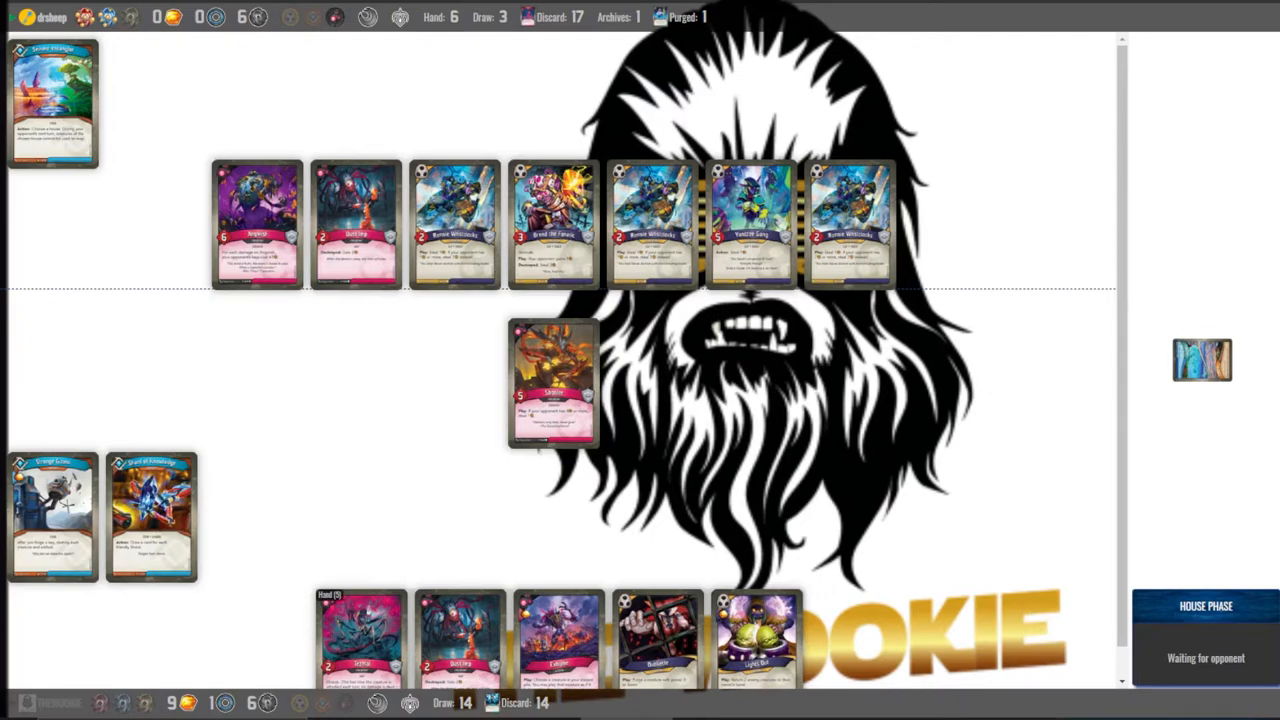
mouse_move(790, 510)
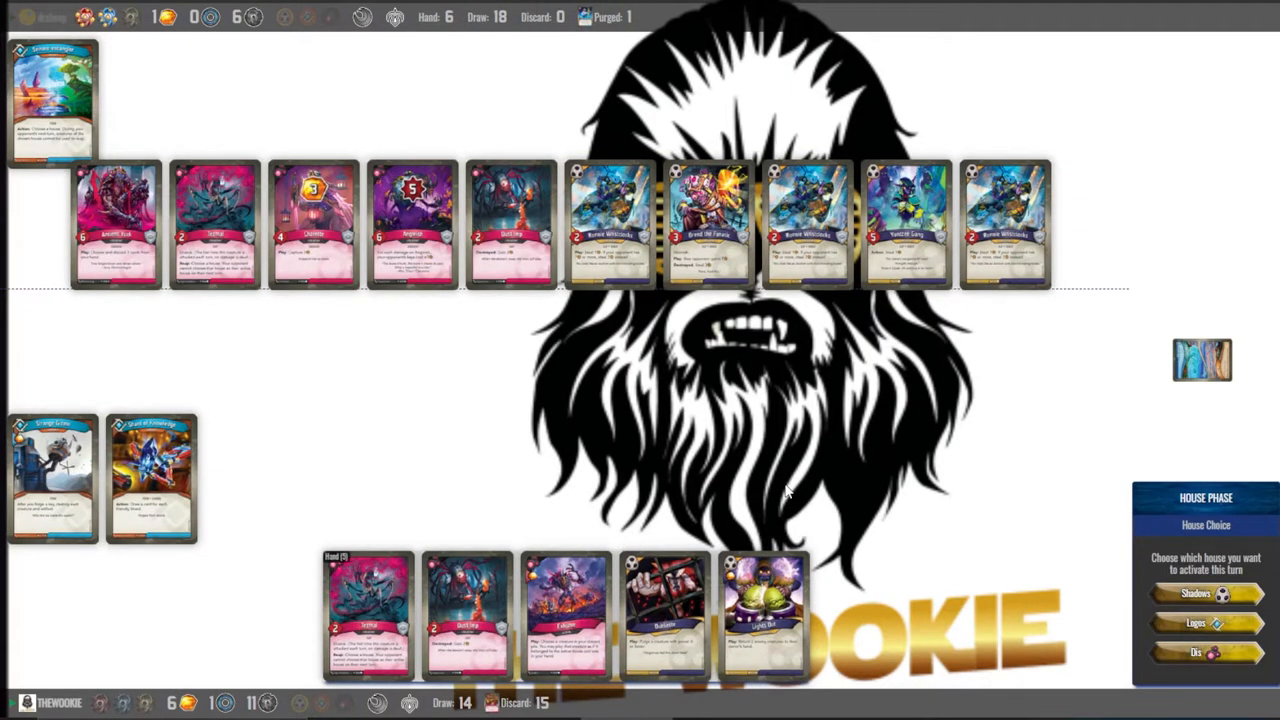
mouse_move(844, 452)
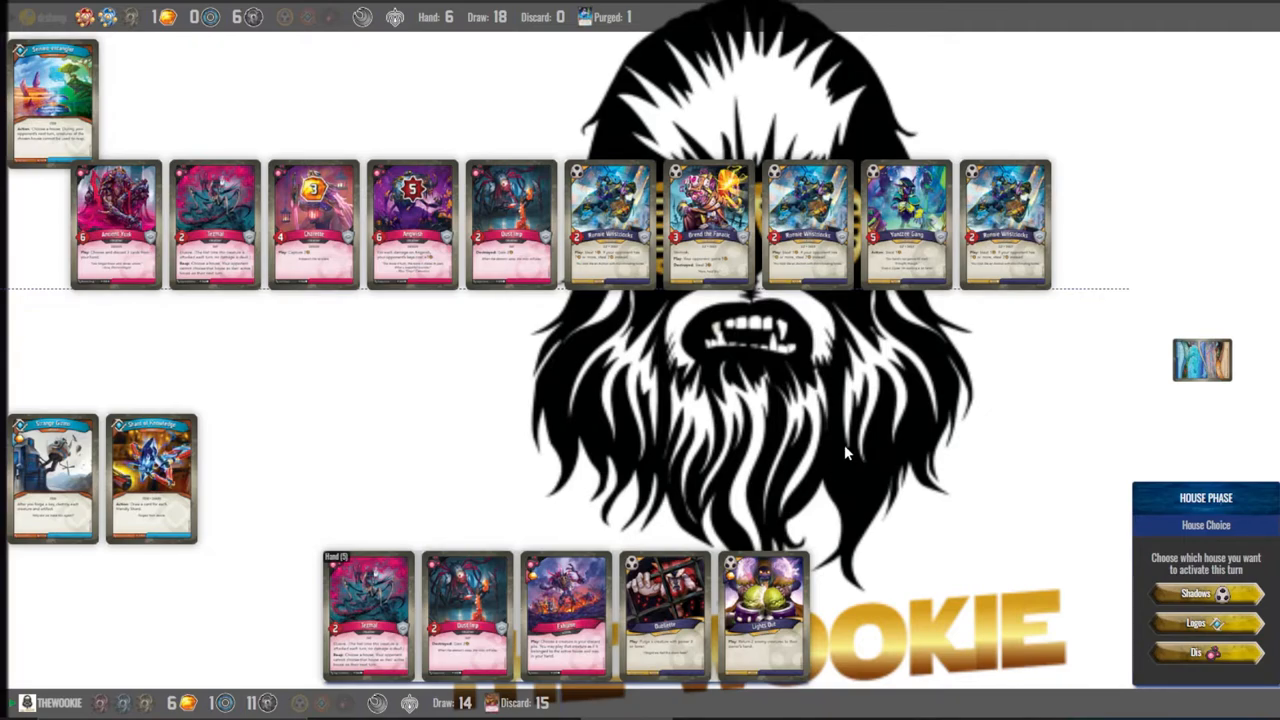
mouse_move(840, 452)
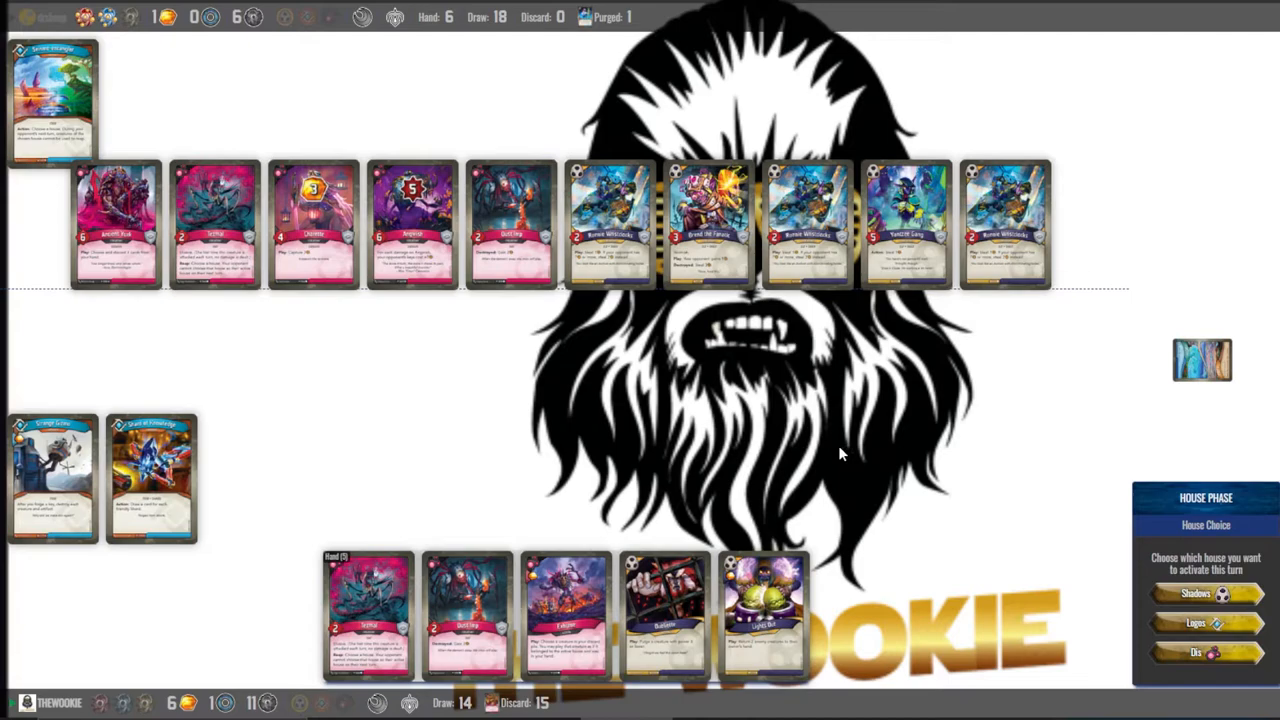
mouse_move(1172, 680)
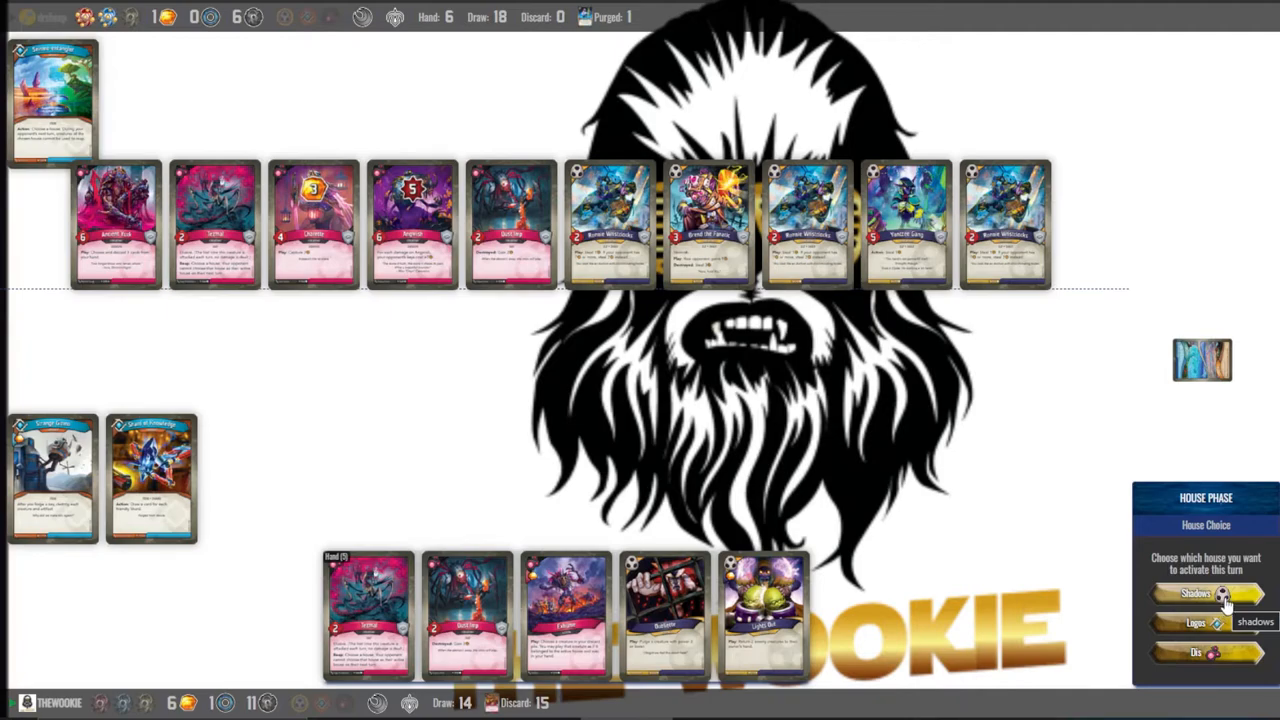
Choose Shadows as the active house and play the Lights Out action
left_click(1196, 592)
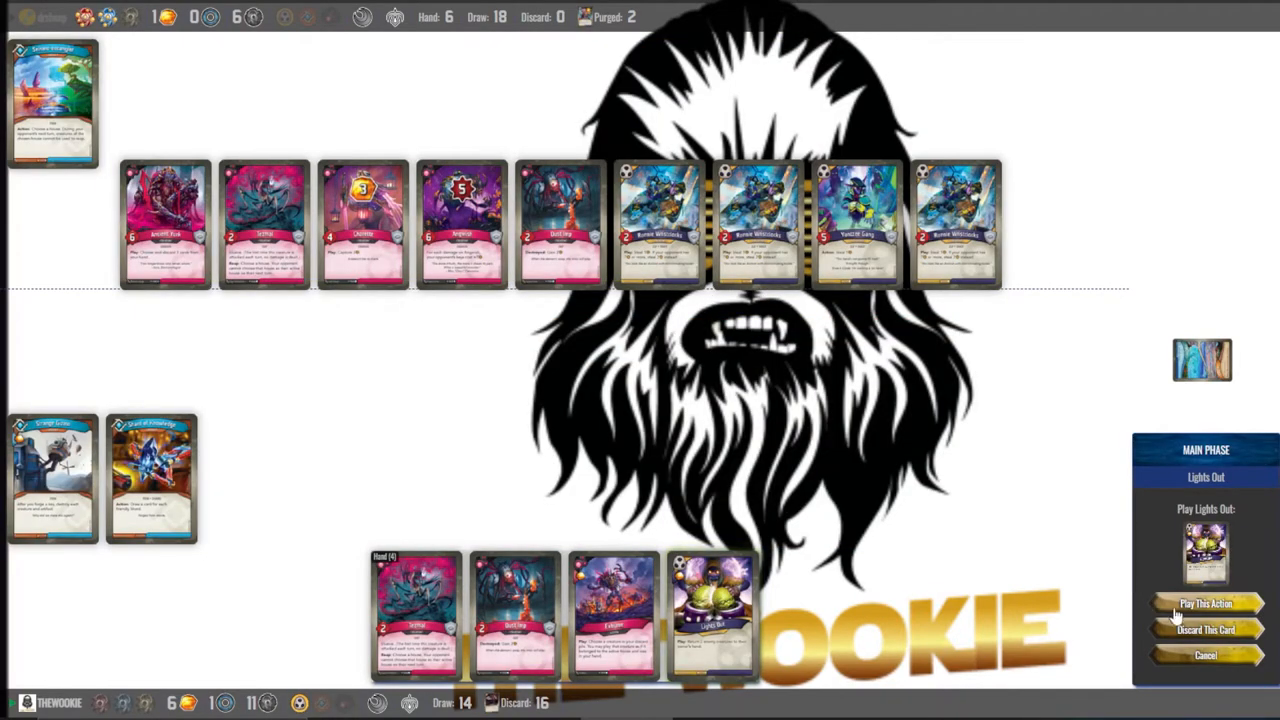
left_click(1204, 602)
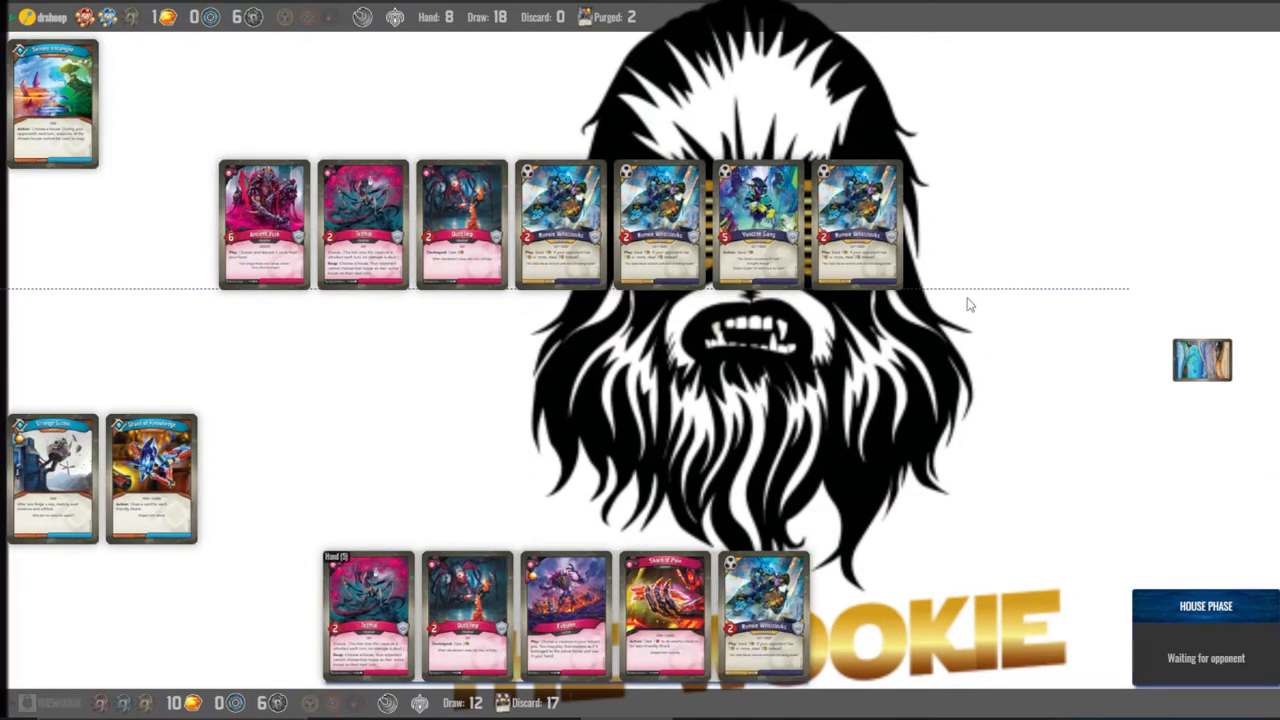
mouse_move(864, 602)
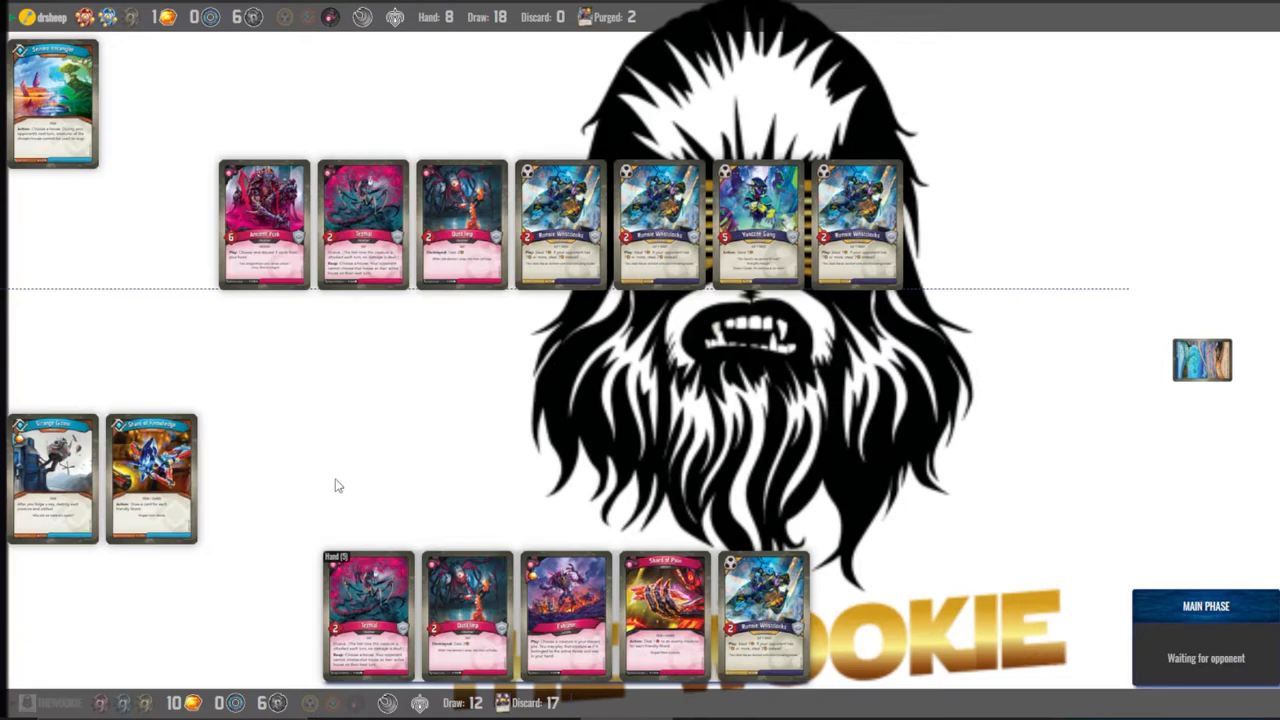
mouse_move(548, 368)
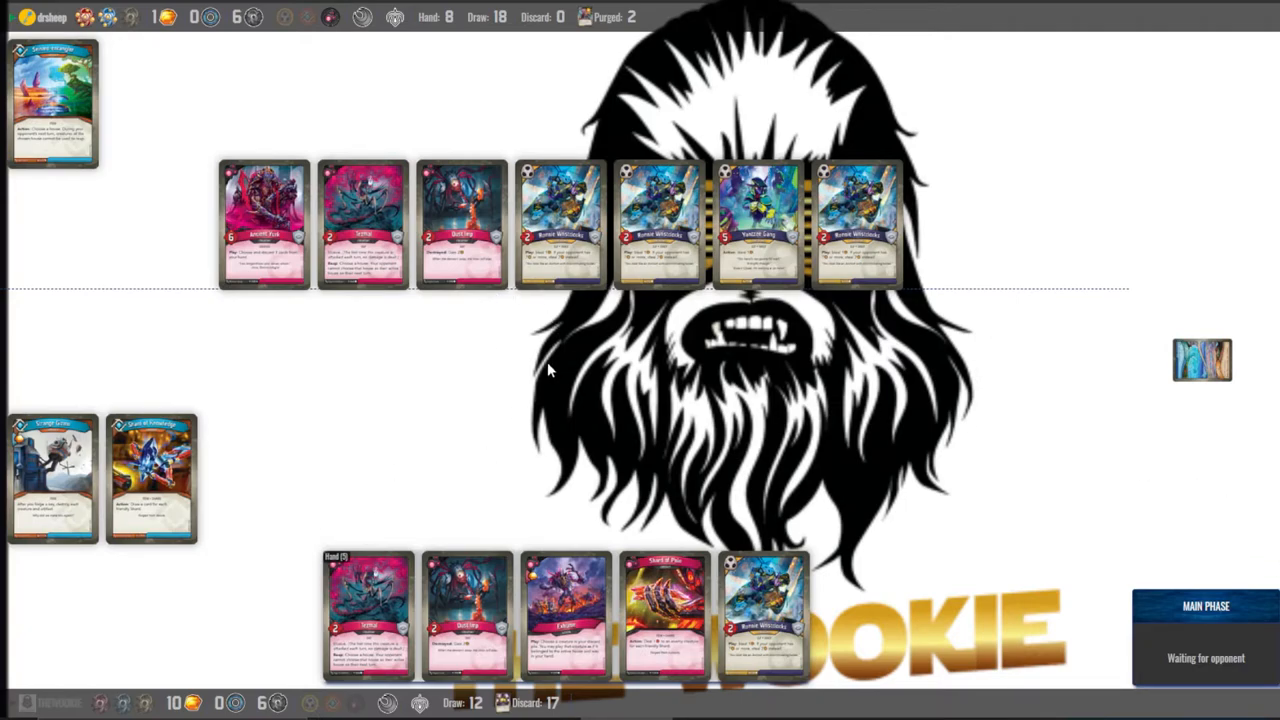
mouse_move(668, 540)
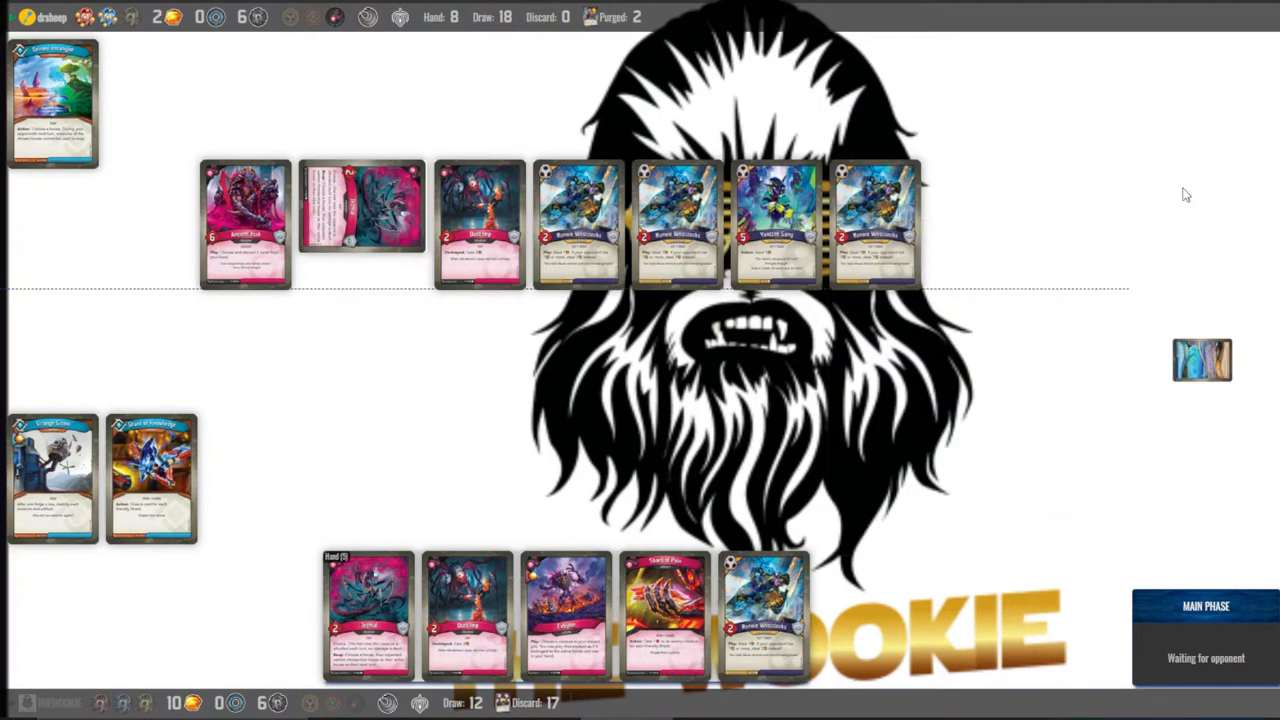
mouse_move(800, 452)
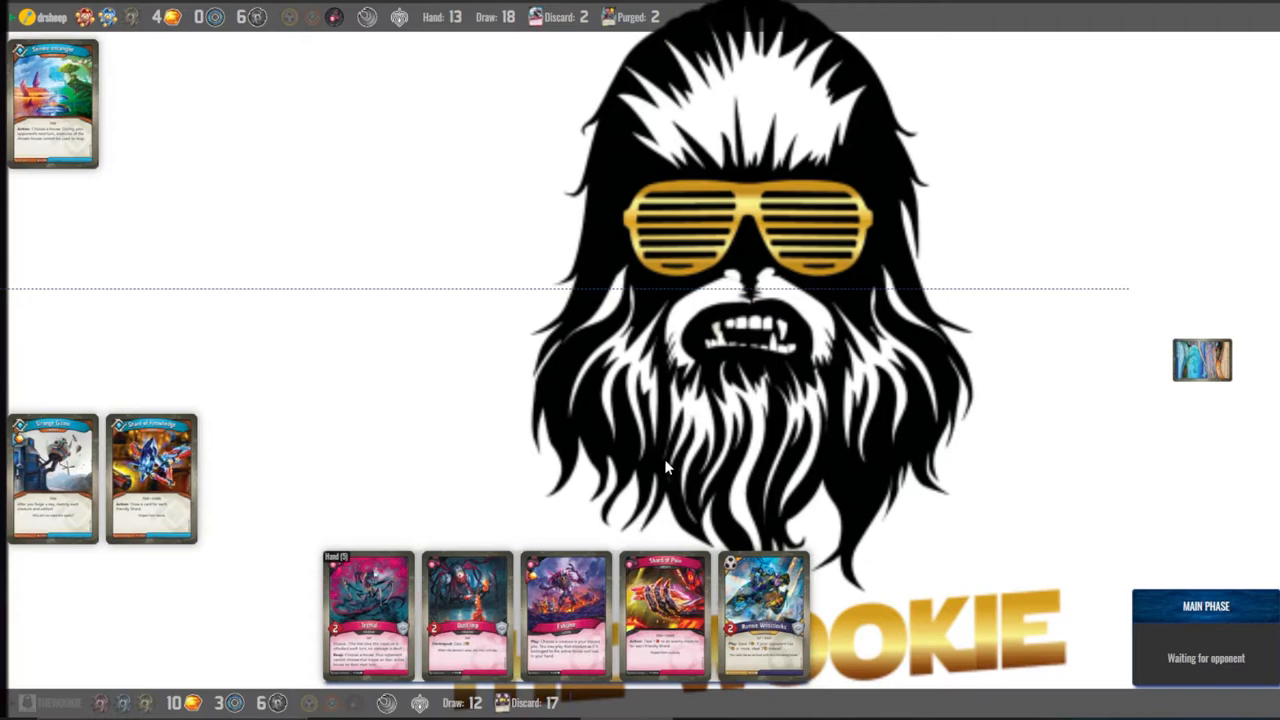
mouse_move(754, 382)
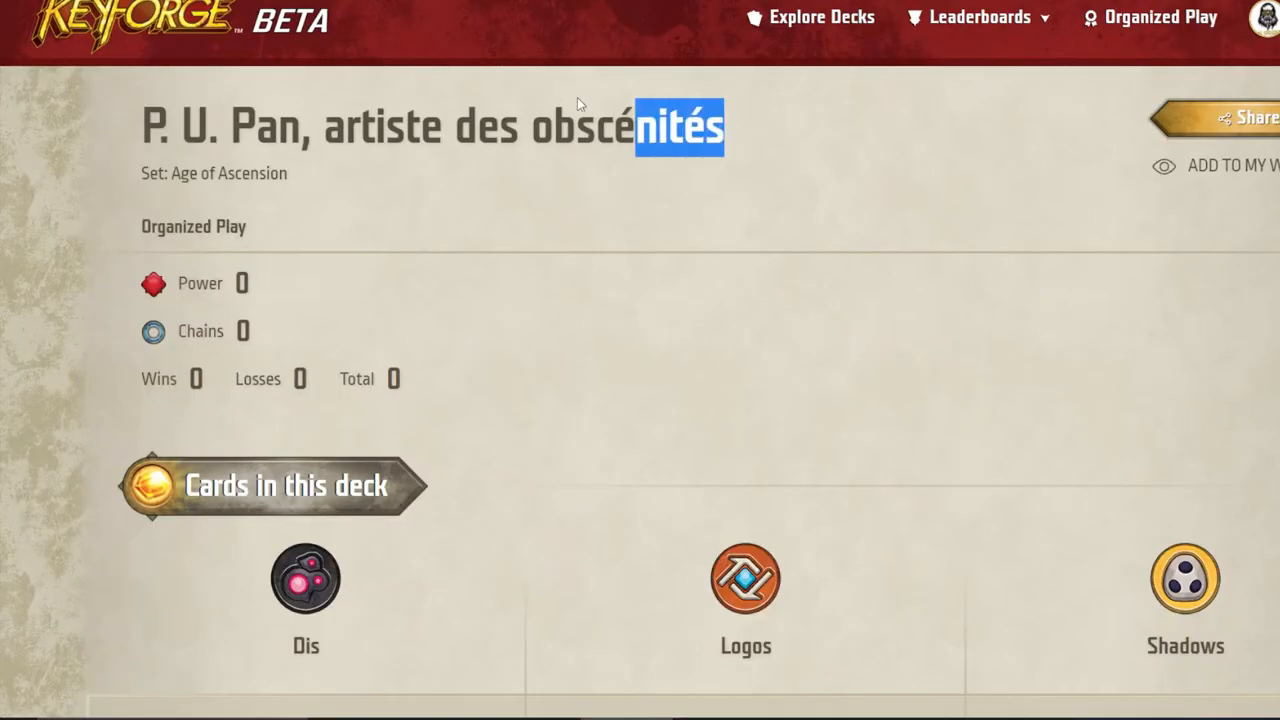
Copy the deck name 'P. U. Pan, artiste des obscénités' and dismiss the import form
right_click(430, 128)
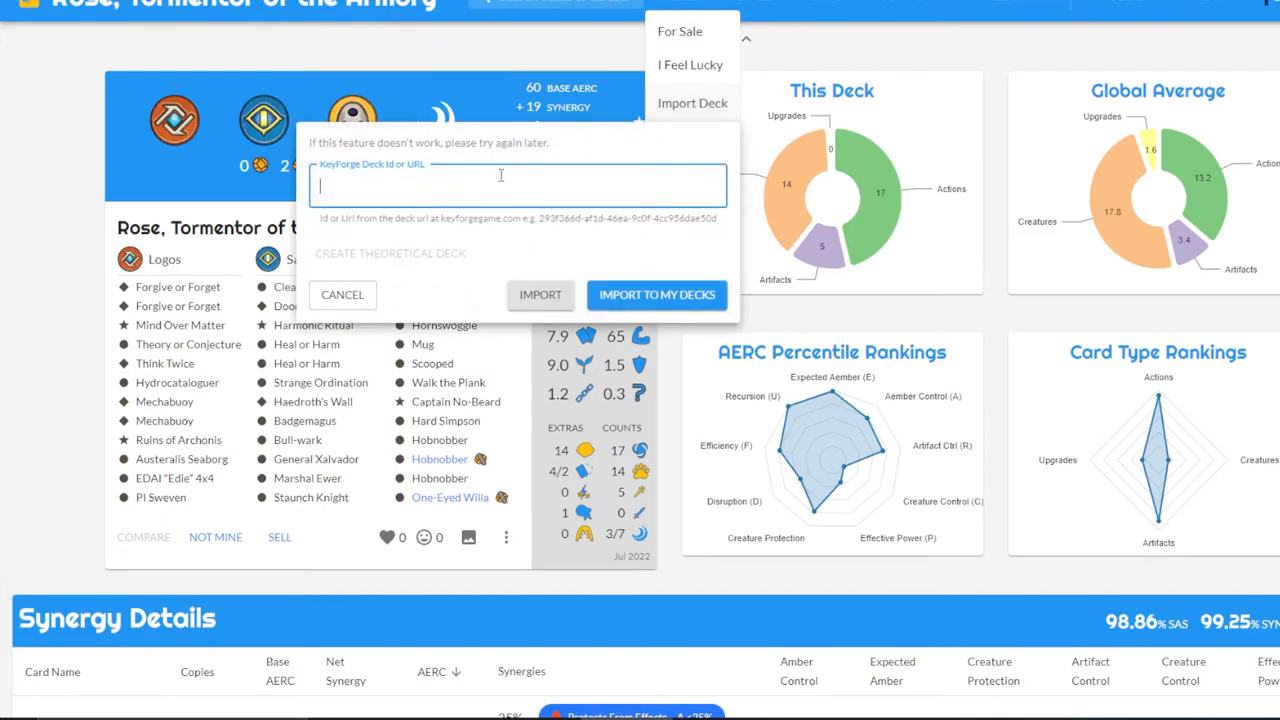
type("P. U. Pan, artiste des obscénités")
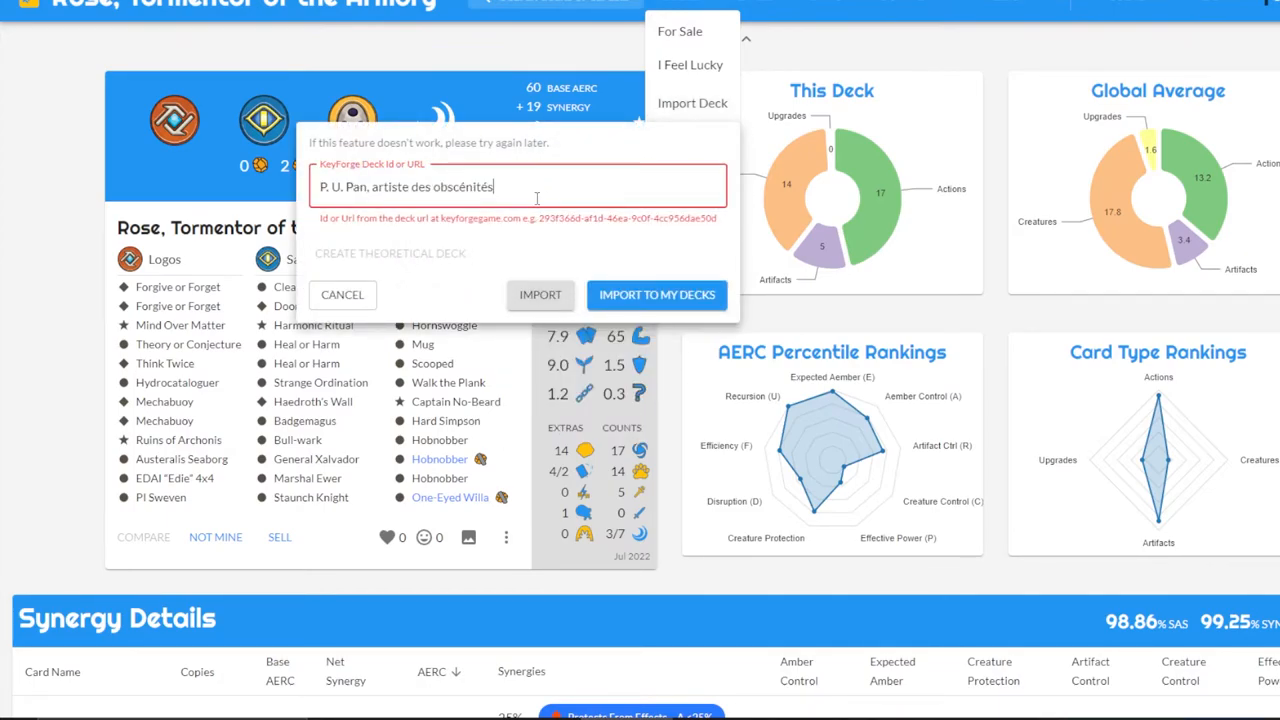
key("BackSpace")
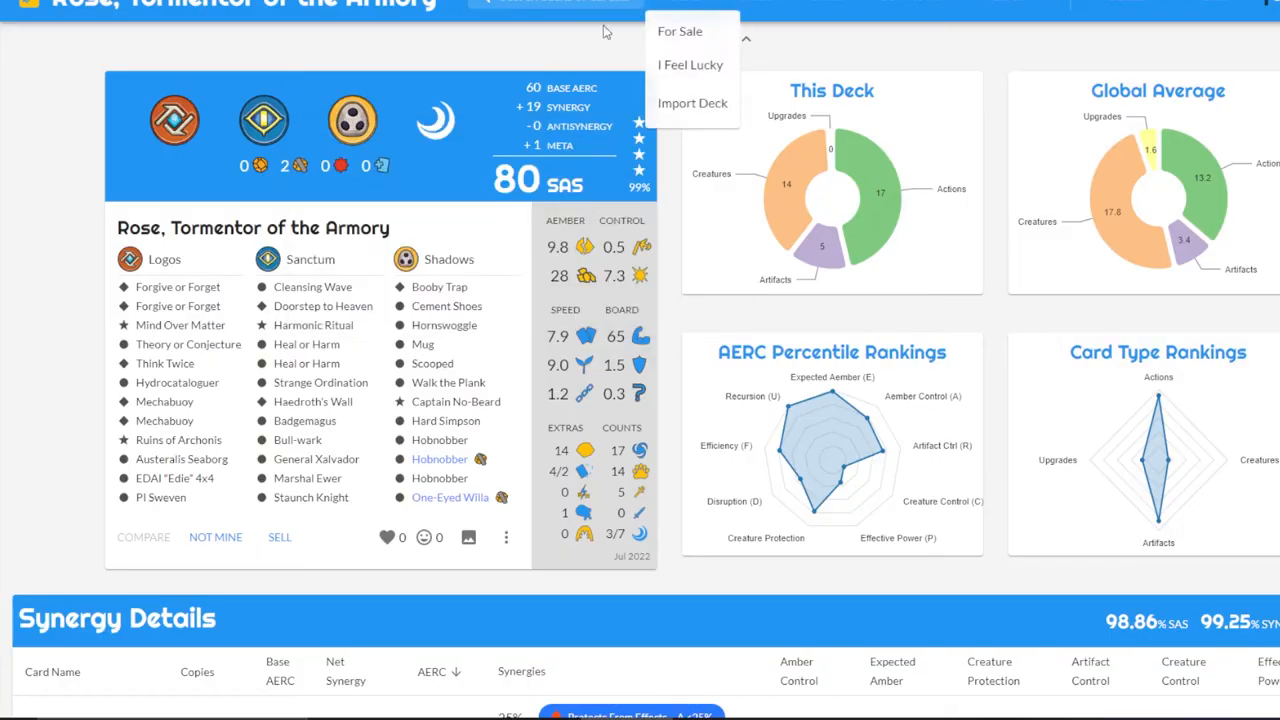
Import the deck from its keyforgegame.com deck-details URL, landing on its 88 SAS page
left_click(692, 102)
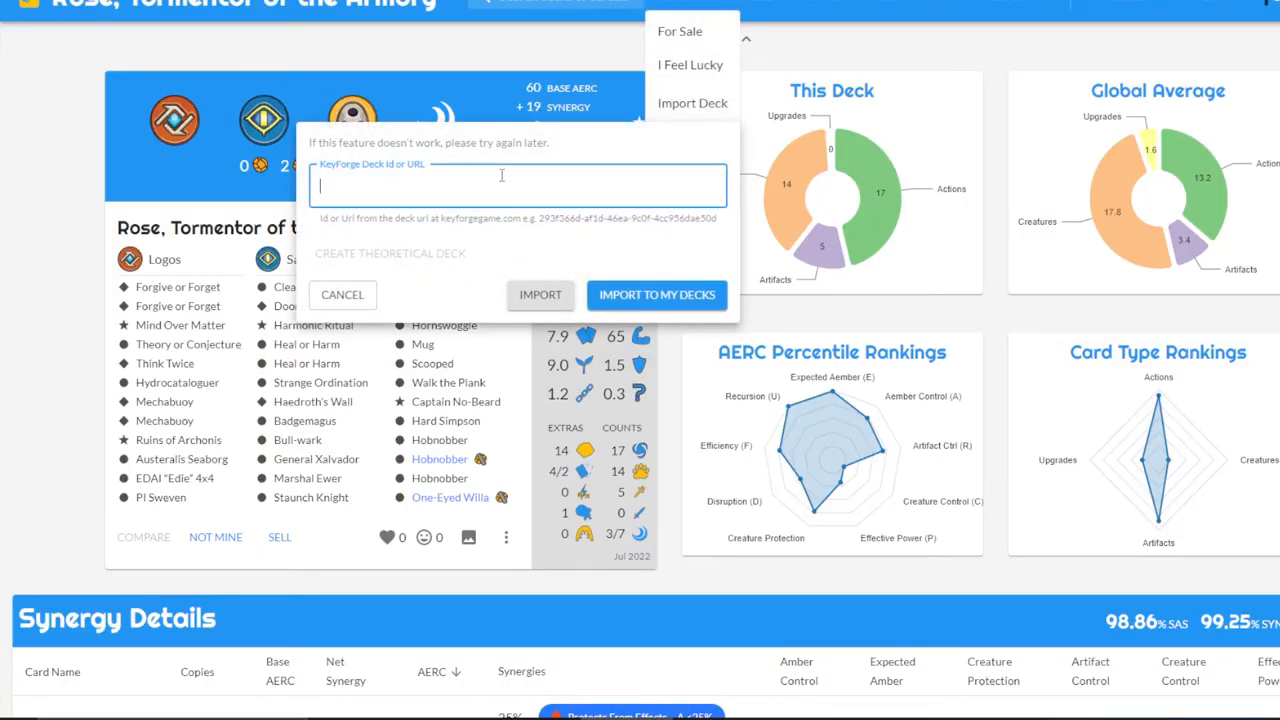
type("rgegame.com/deck-details/61d67cc9-e48e-49b6-9fb1-2d963f5adc03")
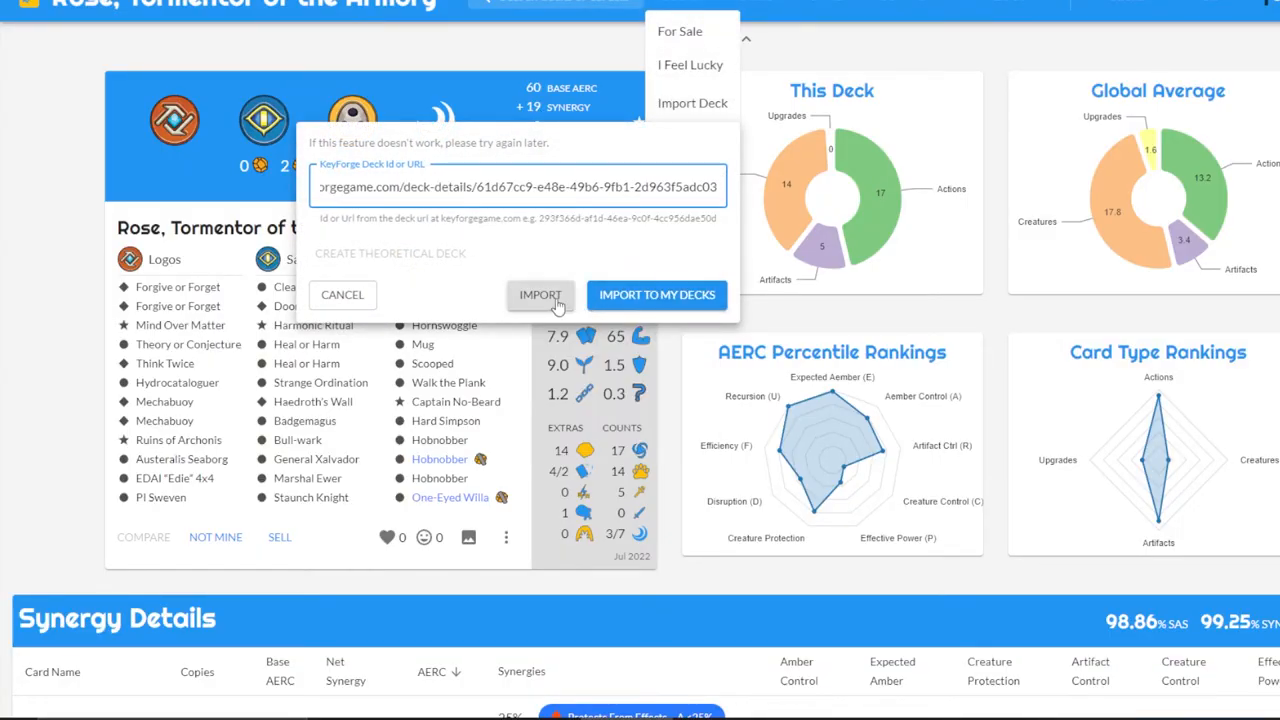
left_click(540, 294)
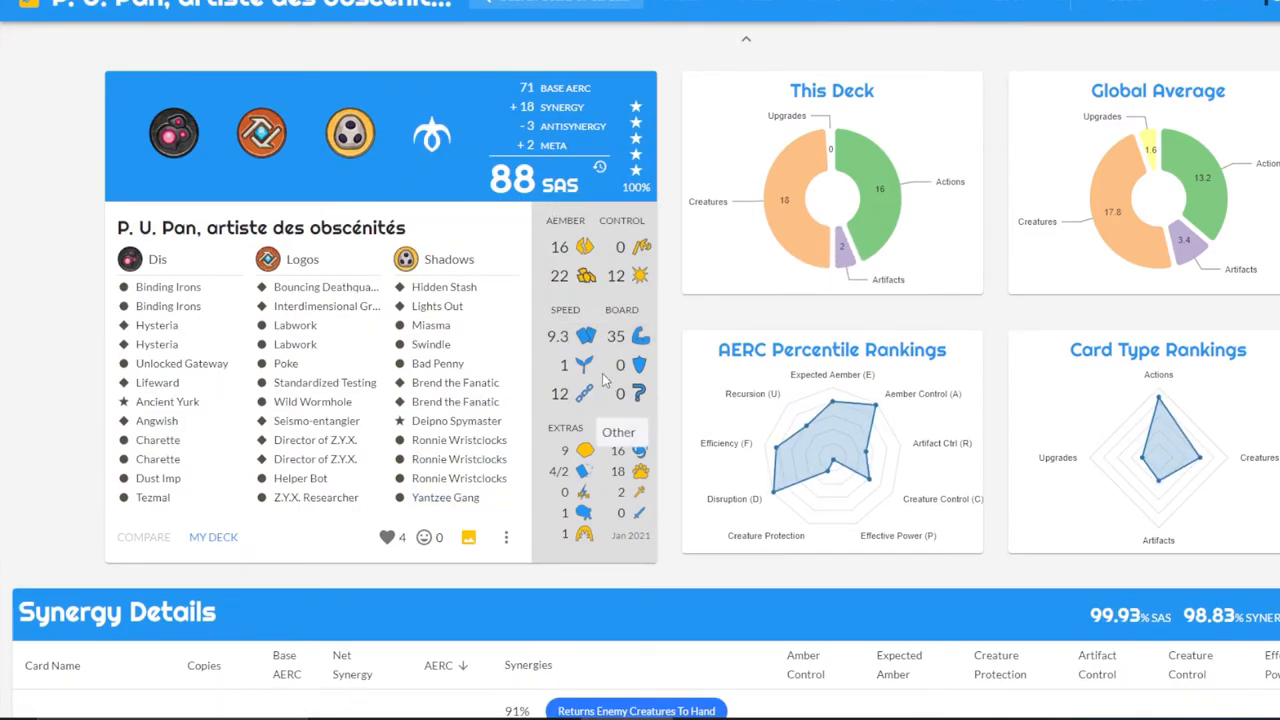
mouse_move(584, 364)
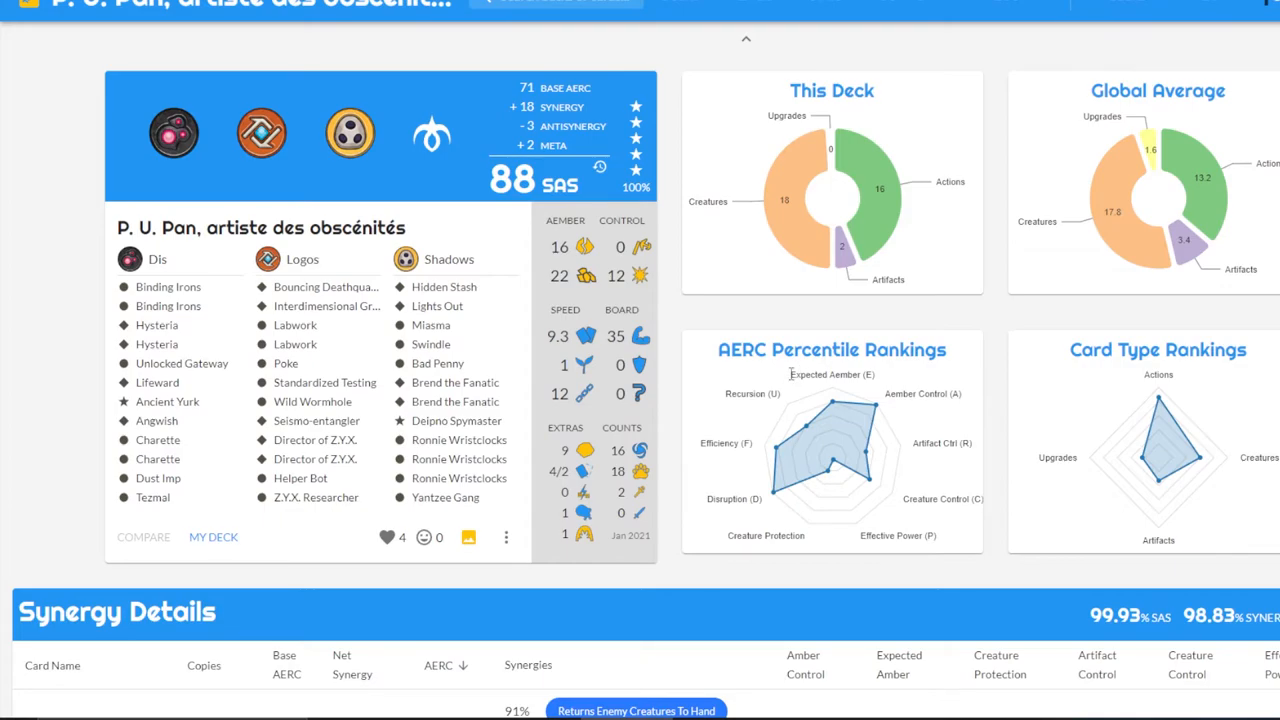
mouse_move(760, 388)
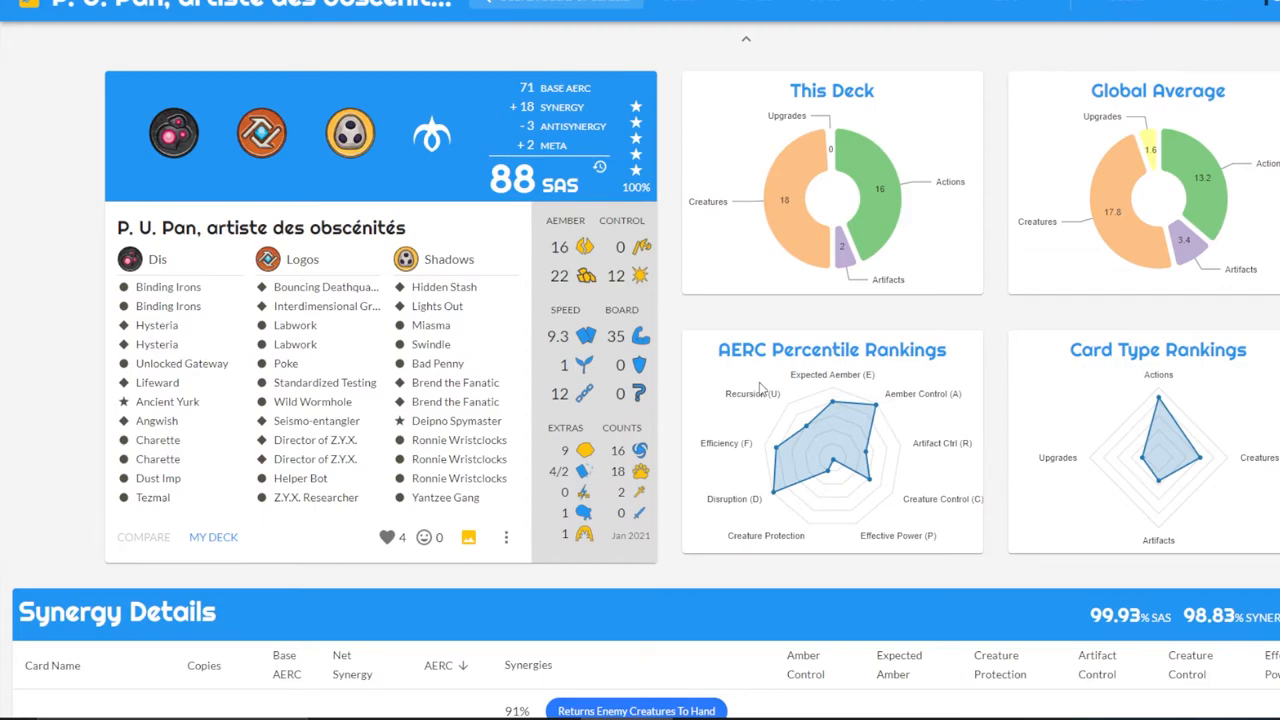
mouse_move(756, 388)
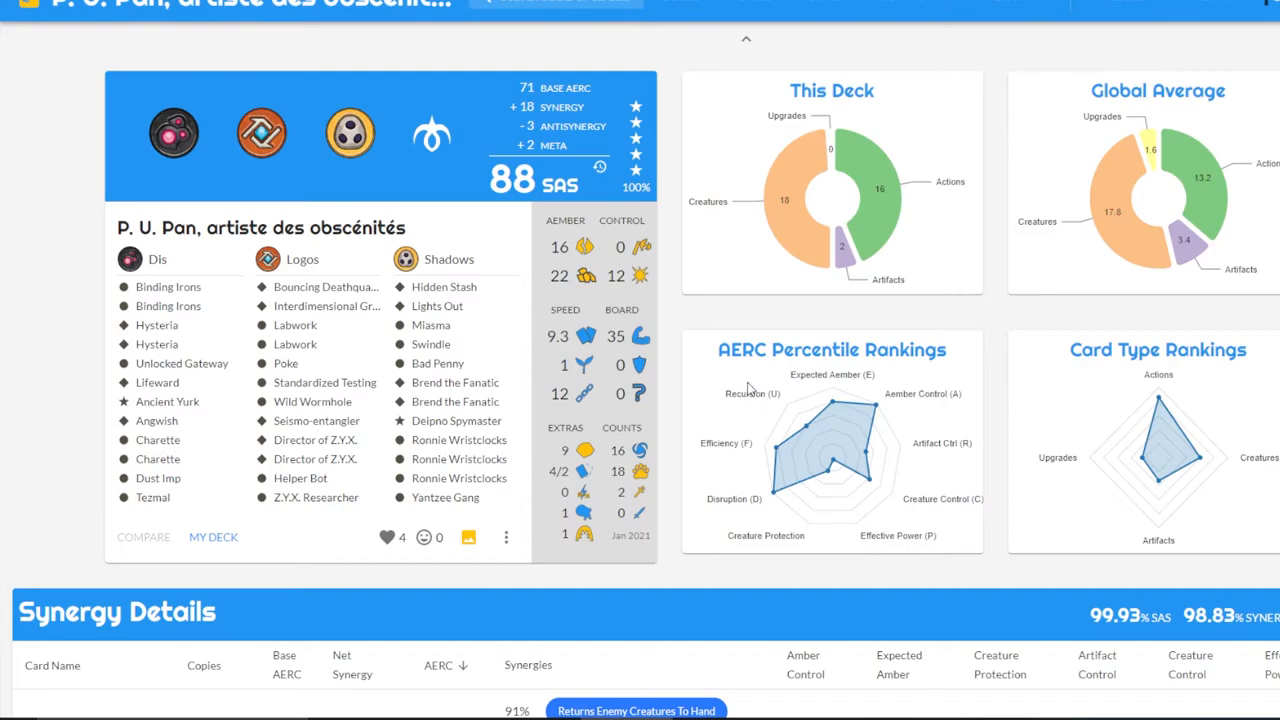
mouse_move(824, 608)
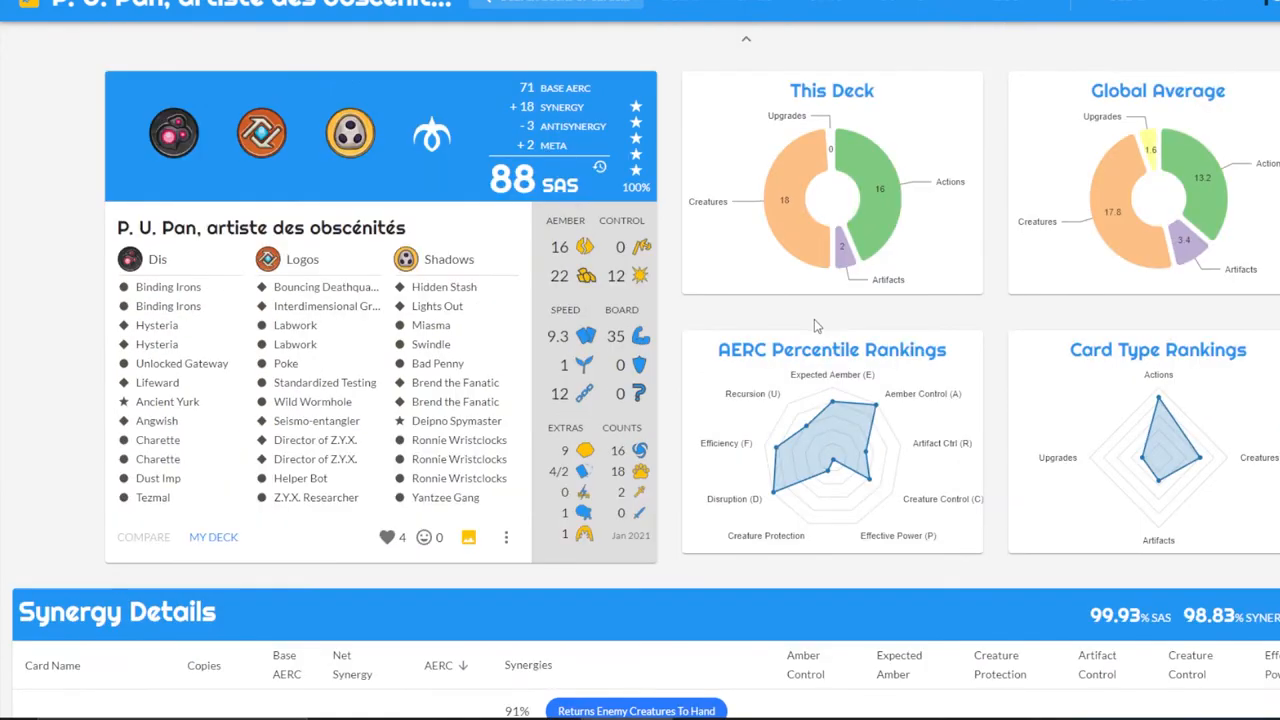
mouse_move(776, 408)
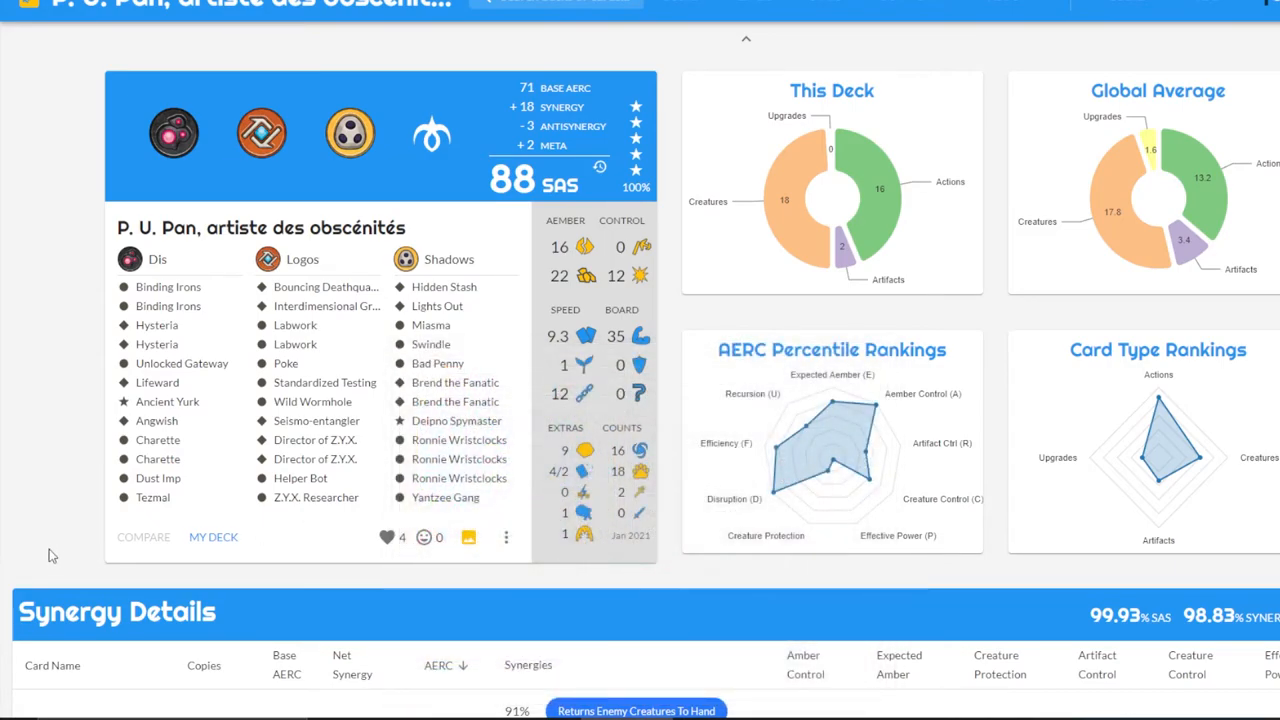
mouse_move(84, 366)
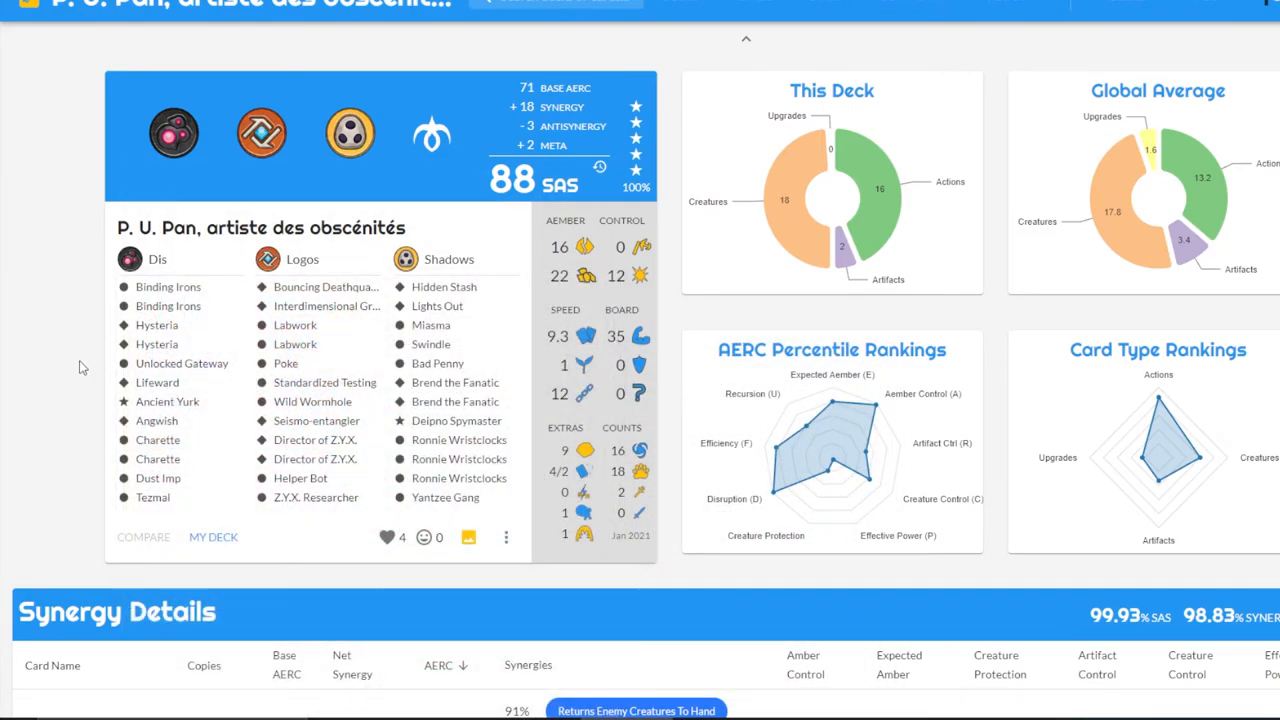
Head to My Decks from the site menu, keeping My Decks checked and SAS Rating sorting
left_click(696, 4)
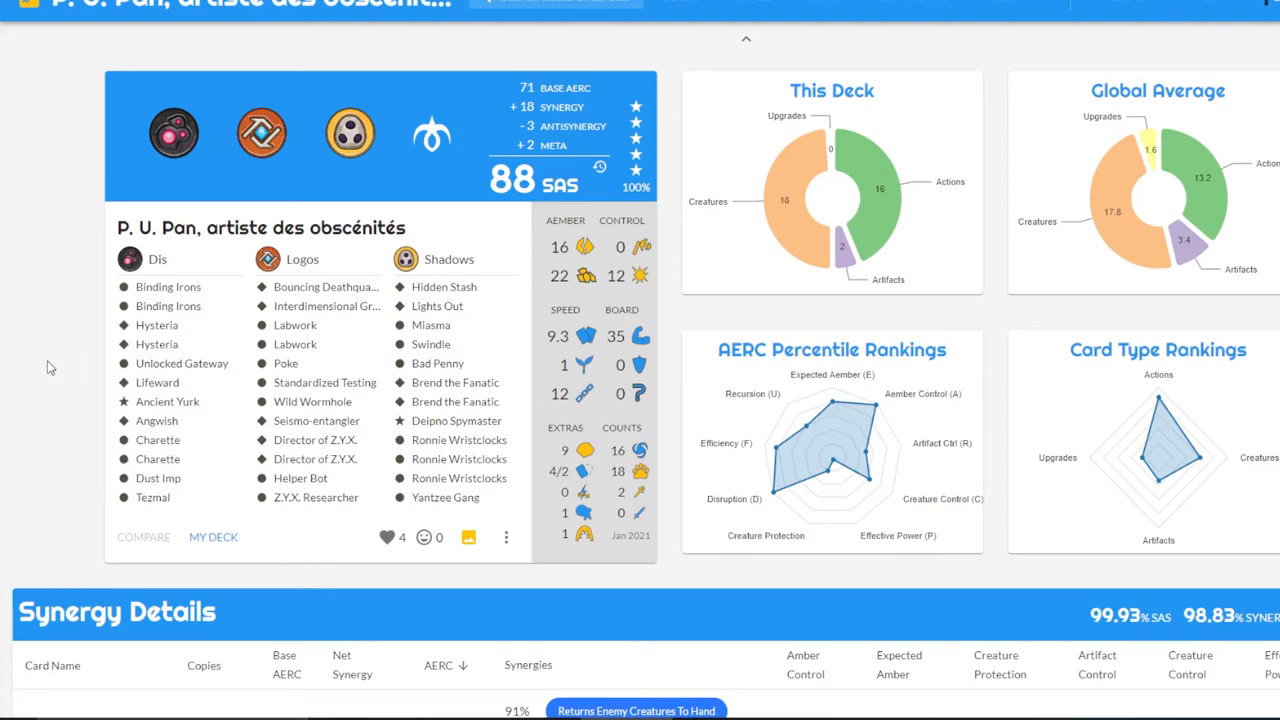
mouse_move(44, 368)
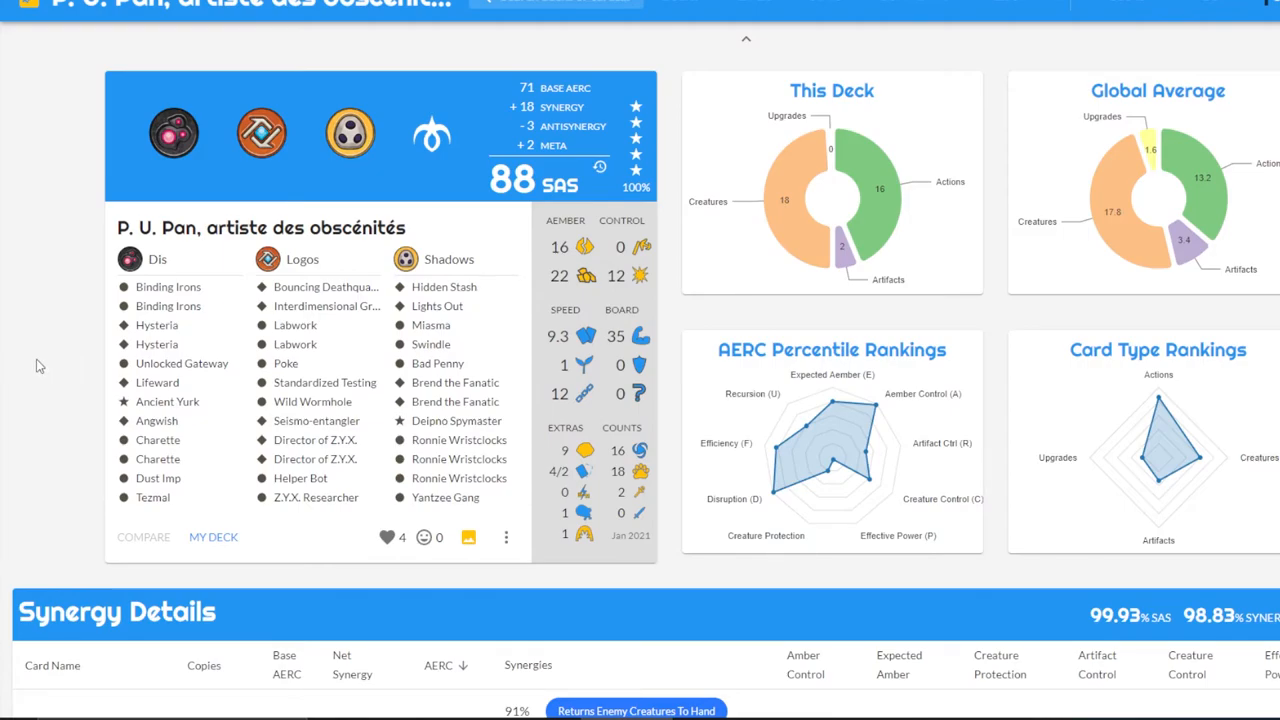
mouse_move(52, 364)
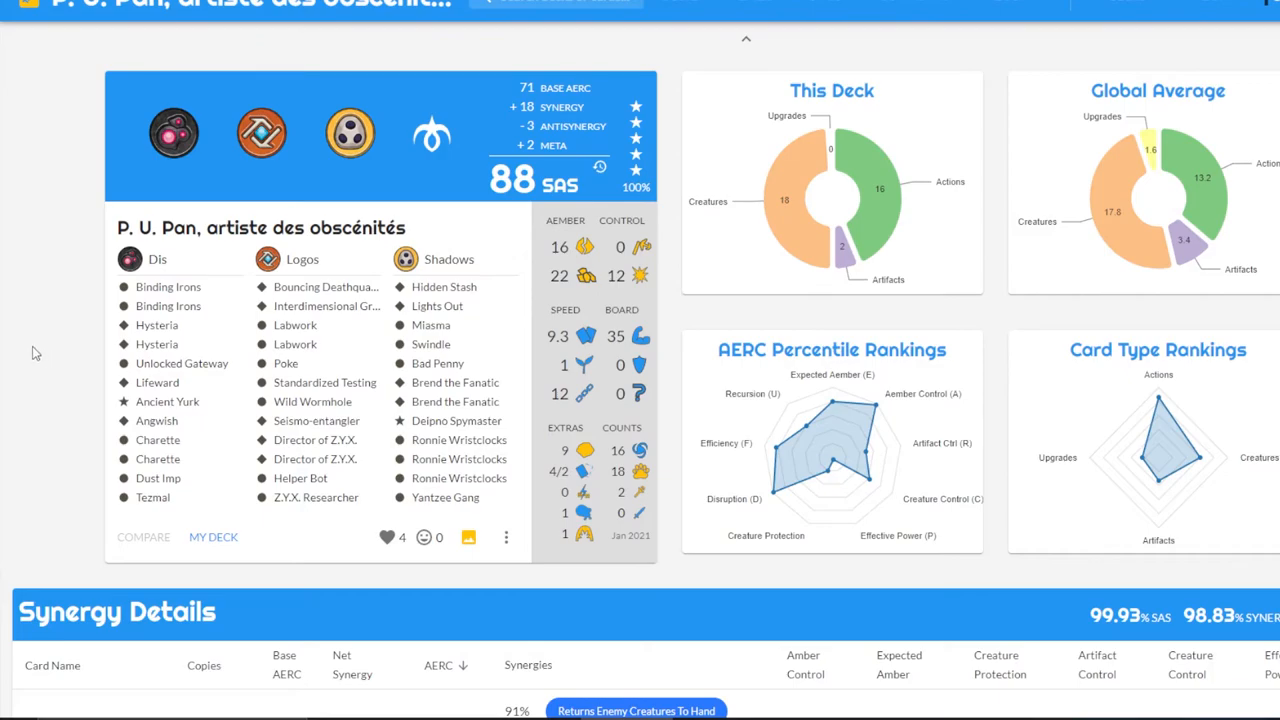
mouse_move(38, 348)
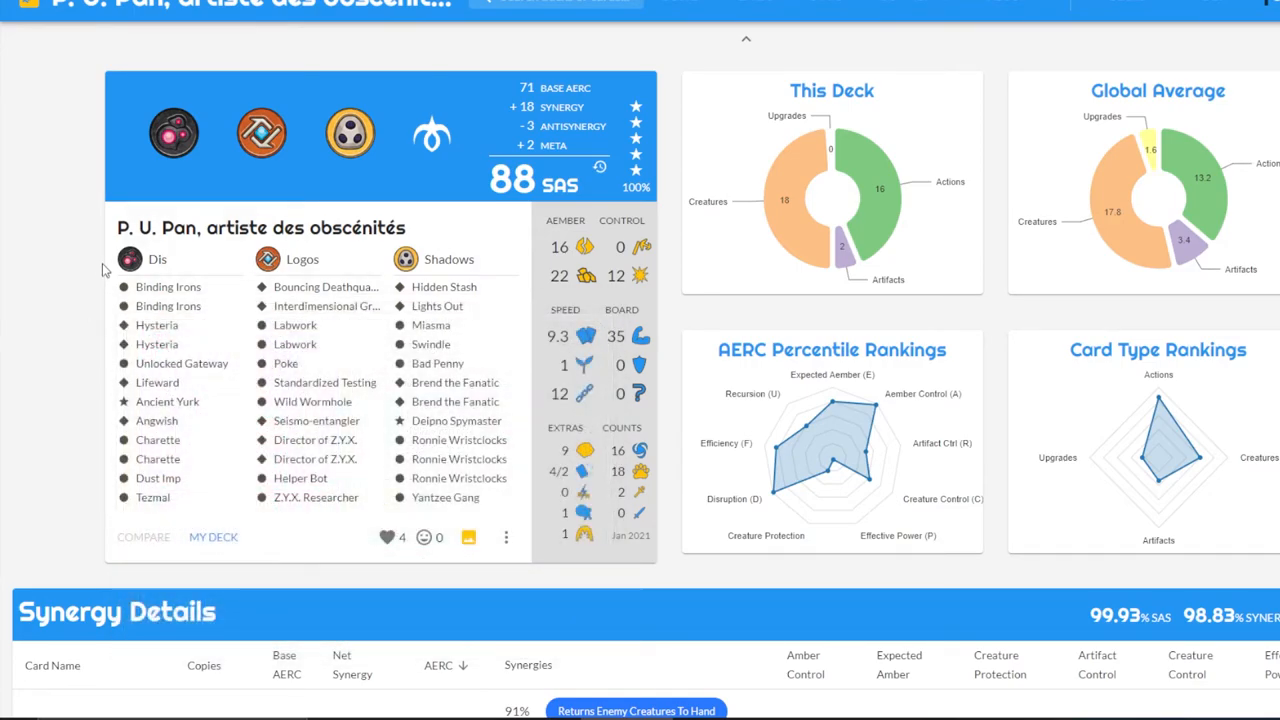
mouse_move(60, 308)
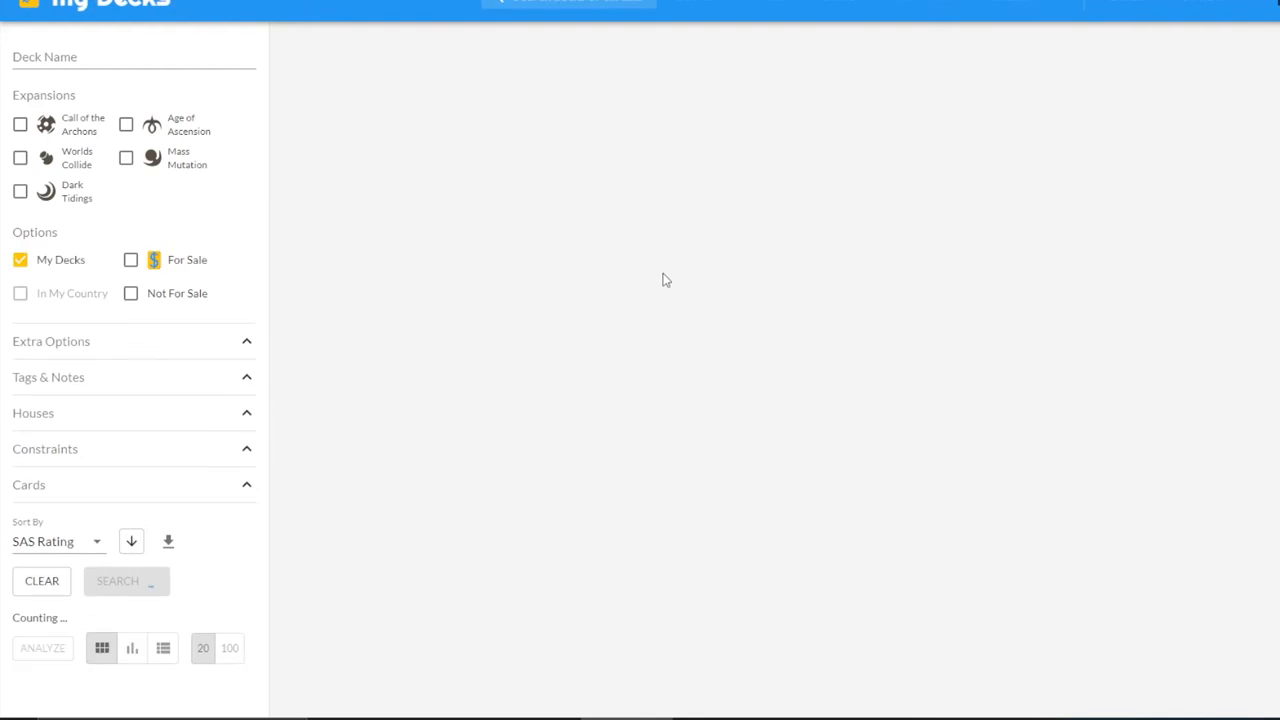
Run the My Decks search and scroll down to the two 83 SAS Colin decks
left_click(116, 580)
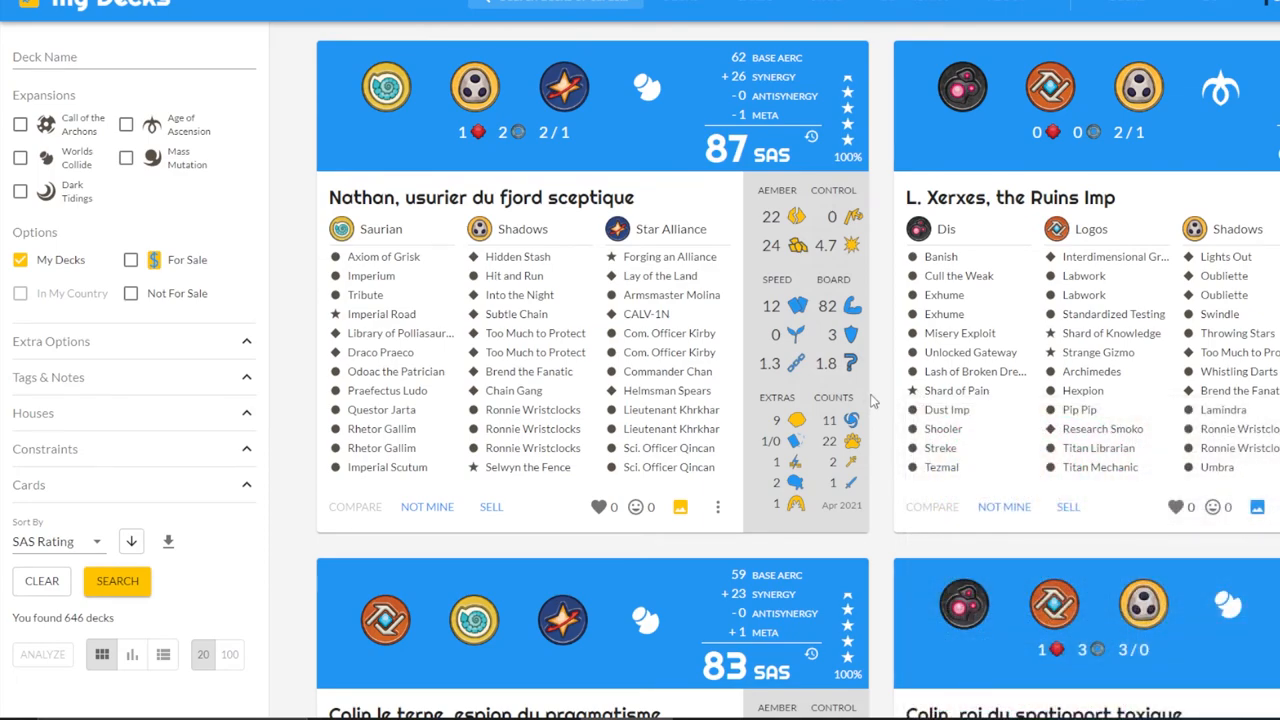
scroll("down", 3)
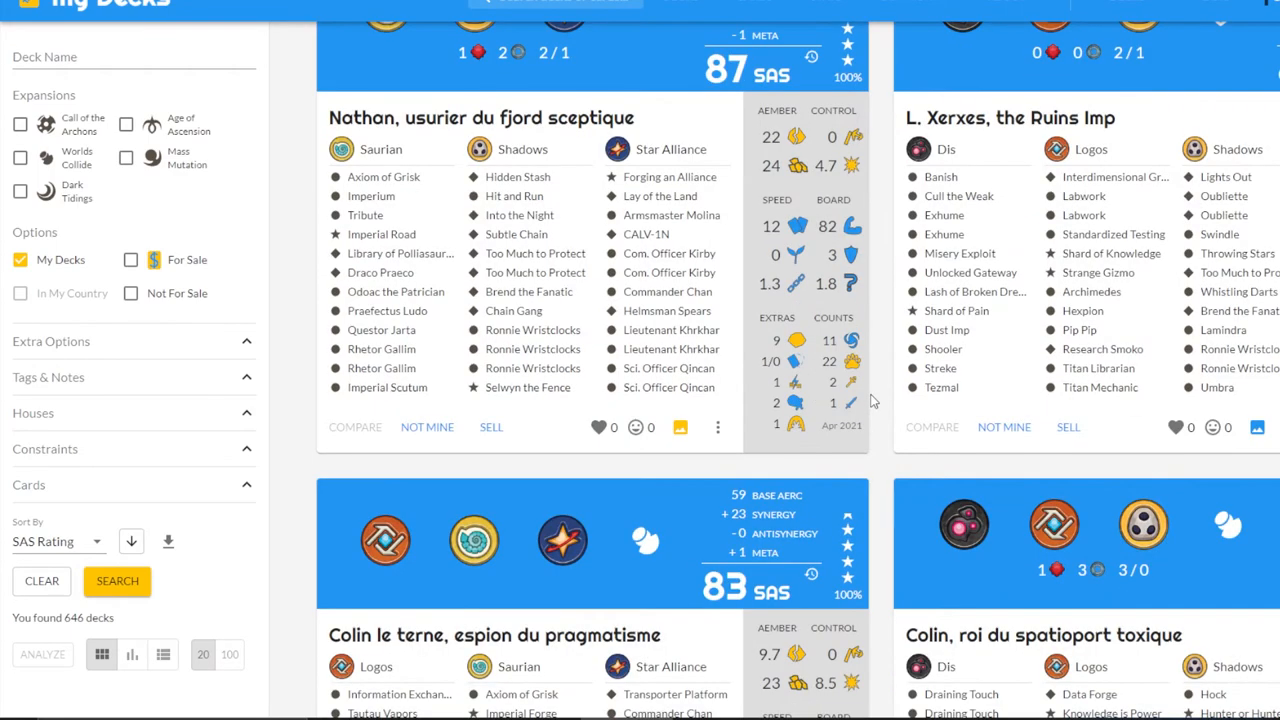
scroll("down", 3)
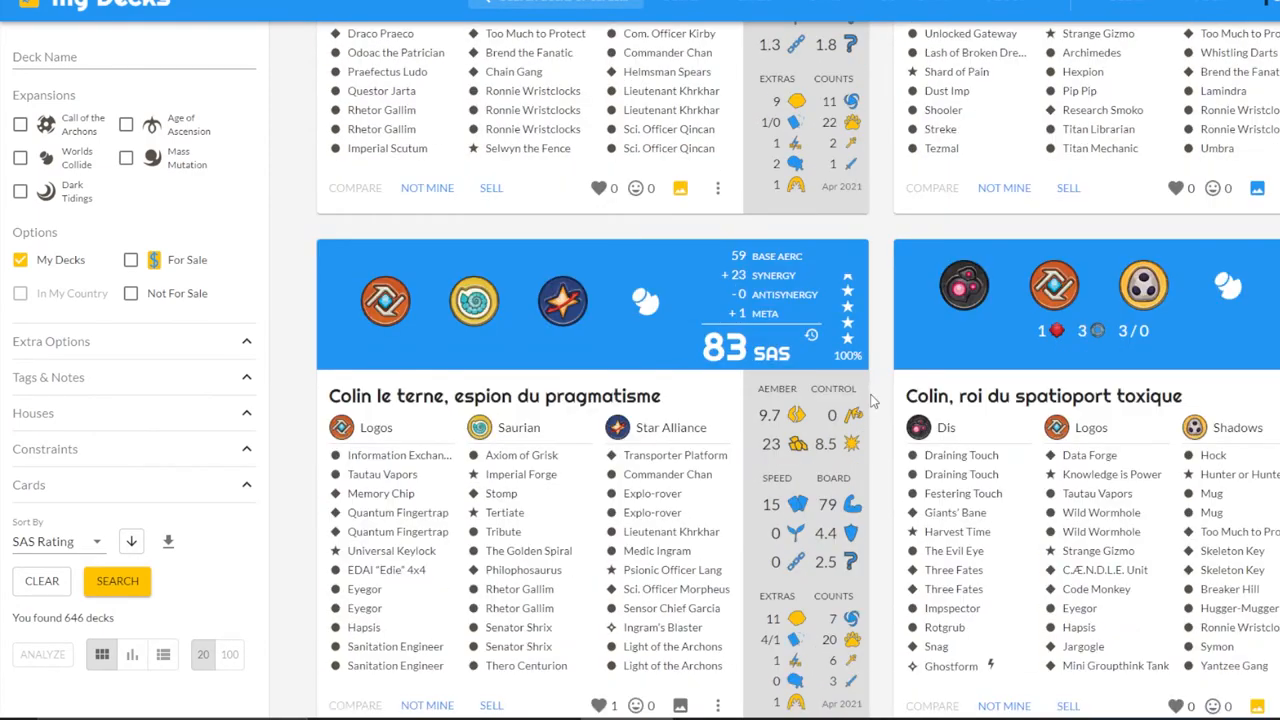
scroll("down", 3)
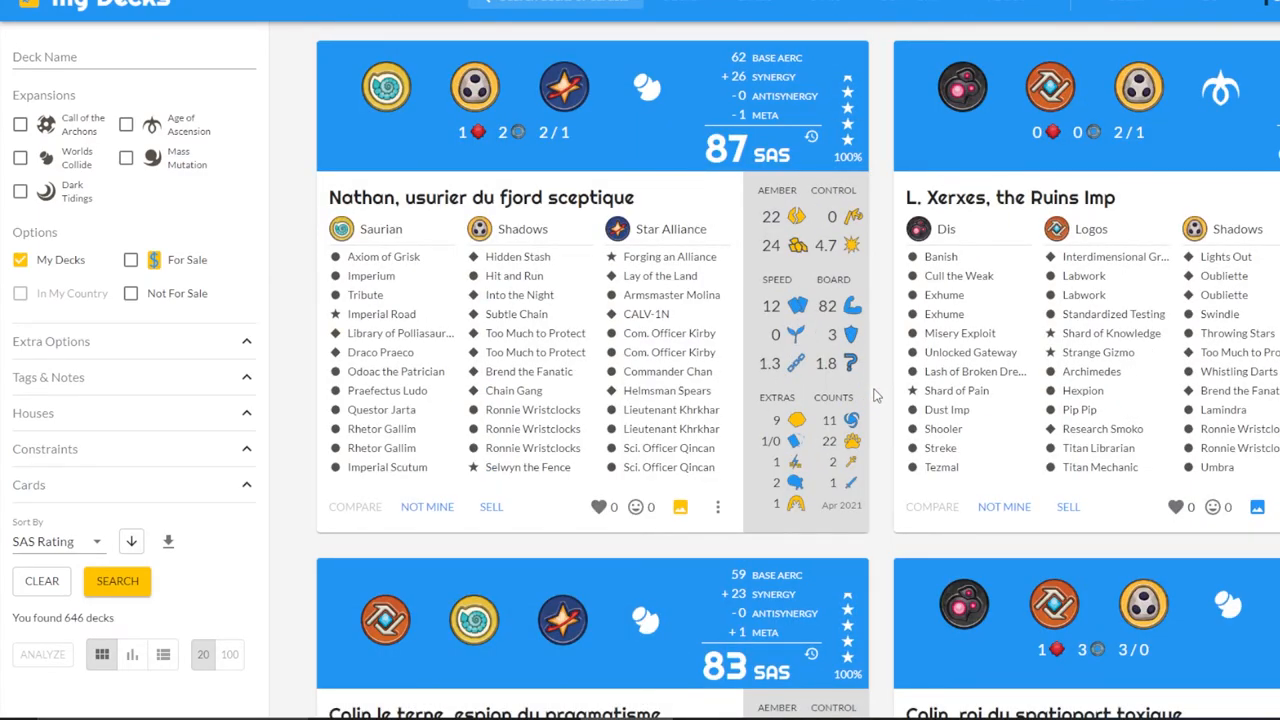
scroll("down", 3)
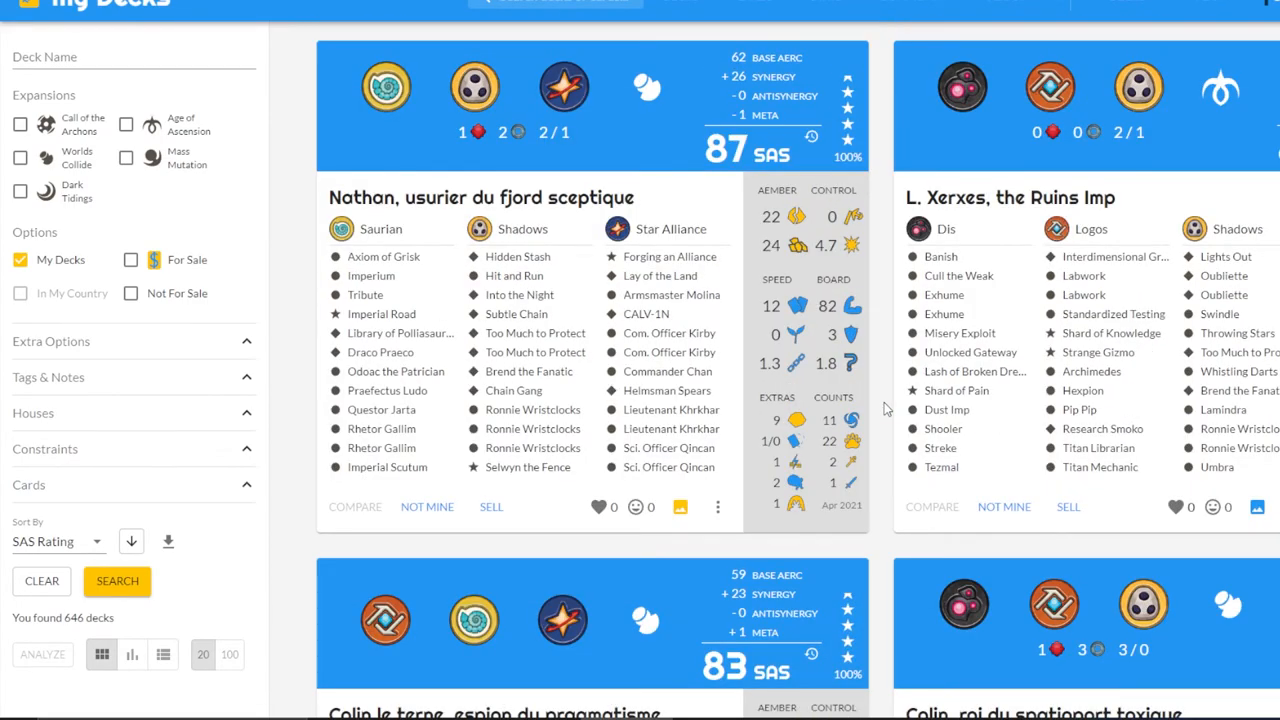
scroll("down", 3)
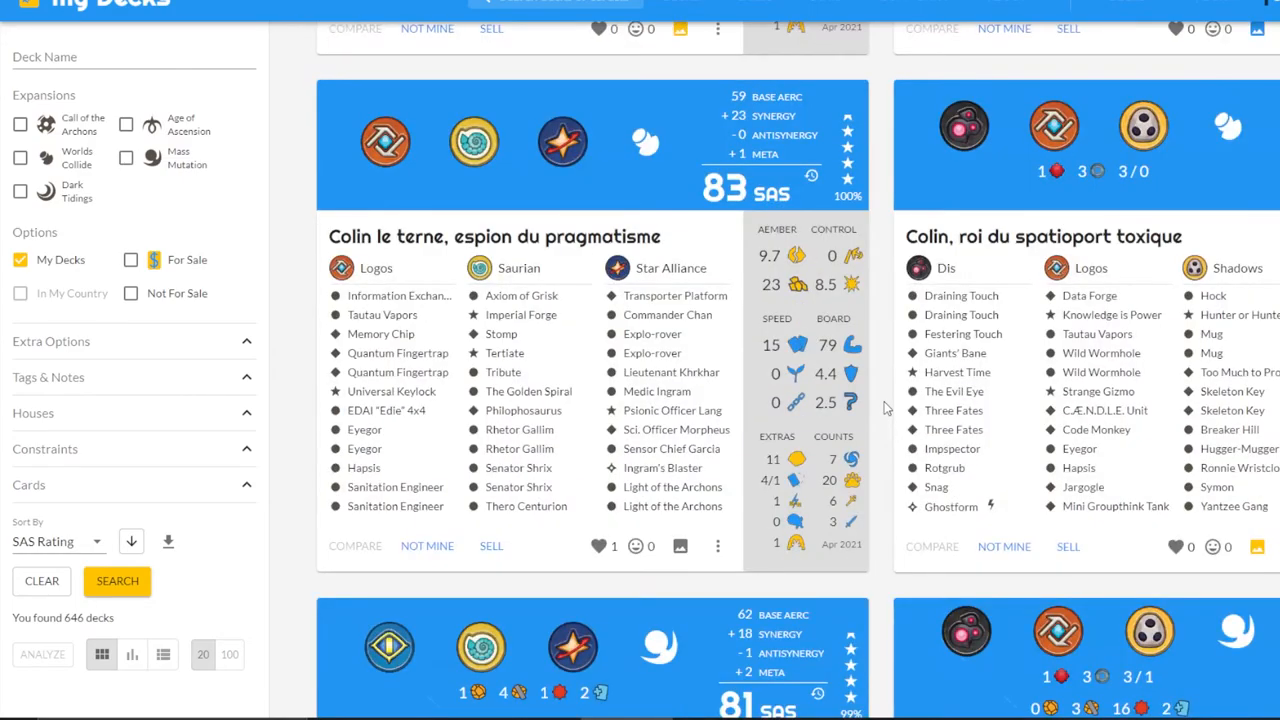
Scroll past The Virus that Vaguely Builds Sadness and back to Nathan at 87 SAS on top
scroll("down", 3)
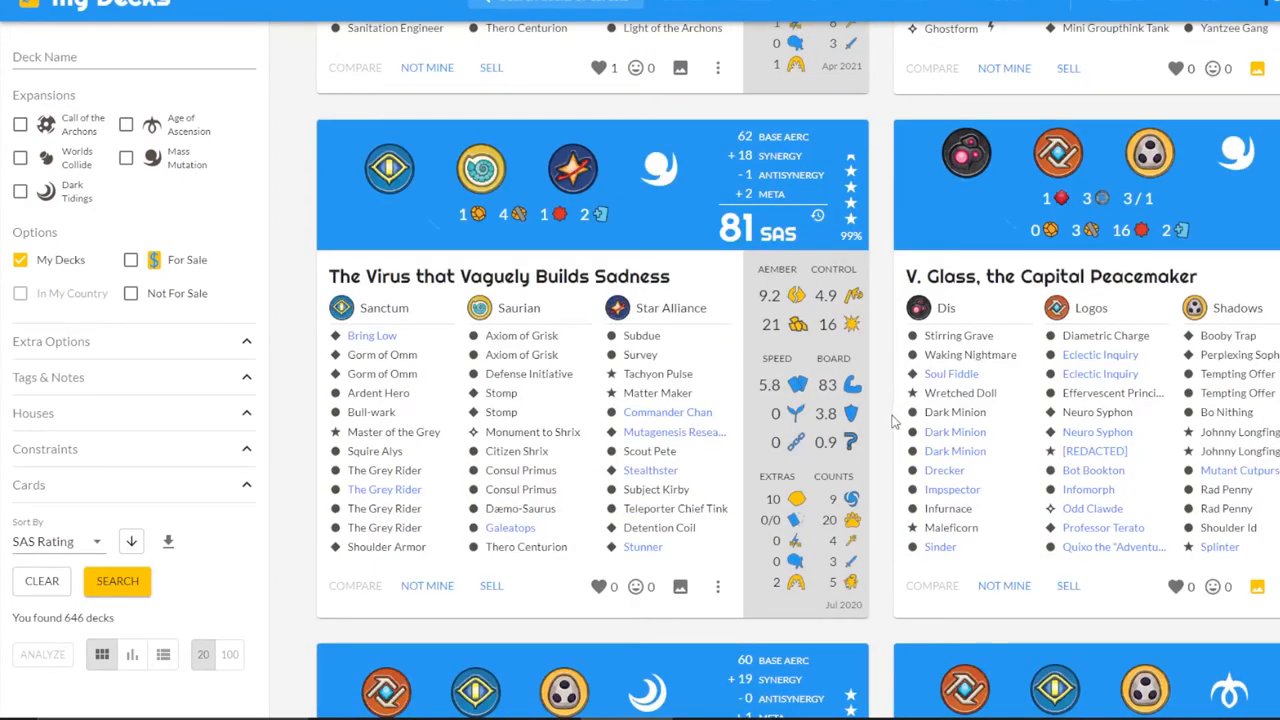
mouse_move(876, 410)
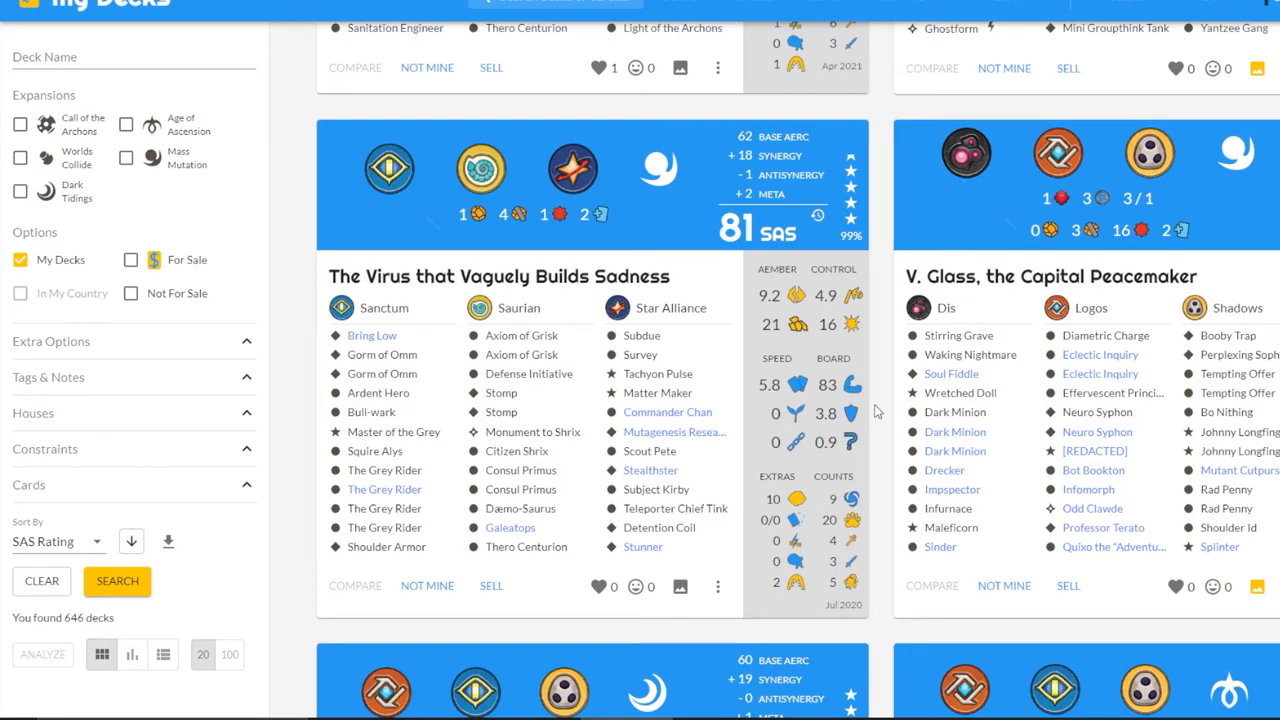
mouse_move(880, 408)
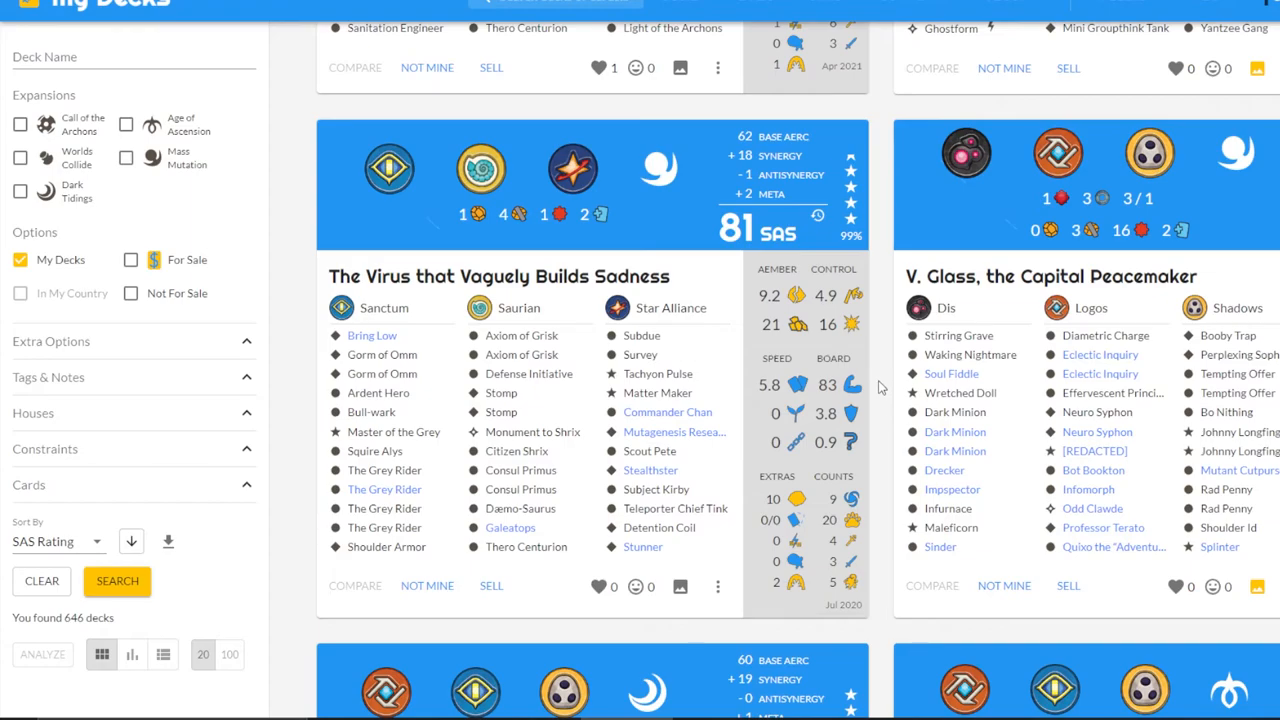
mouse_move(768, 128)
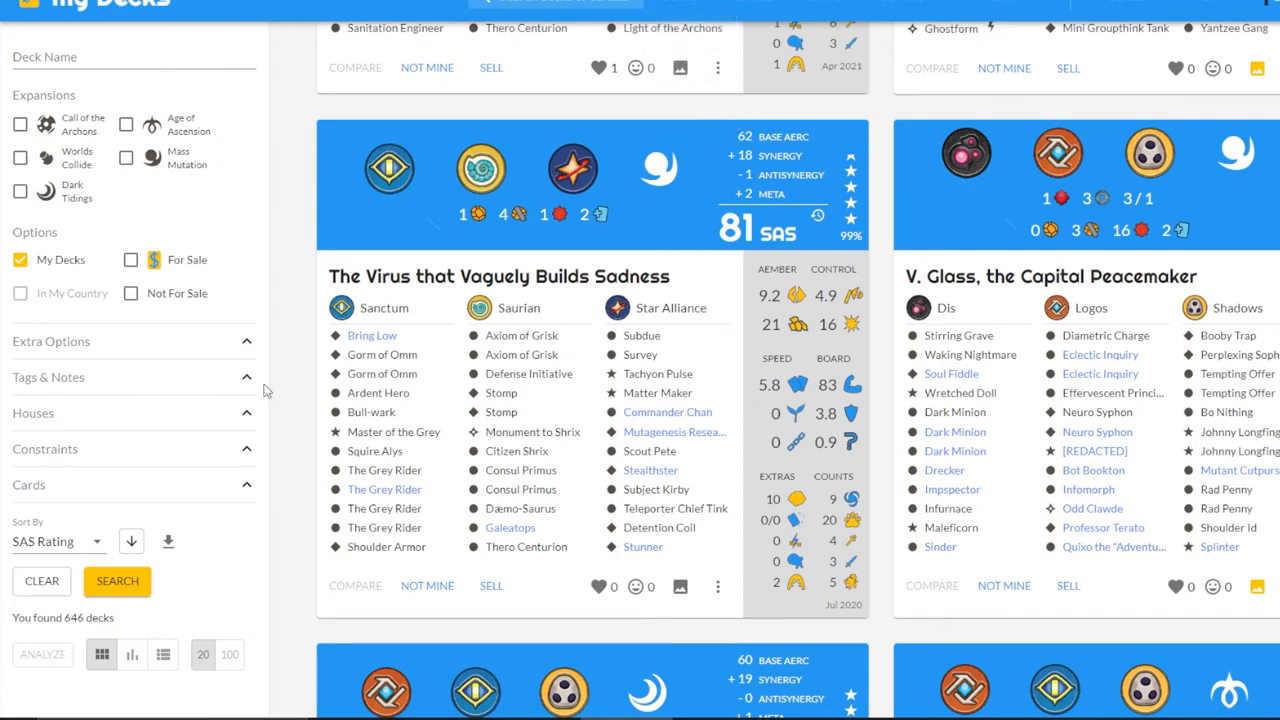
mouse_move(296, 456)
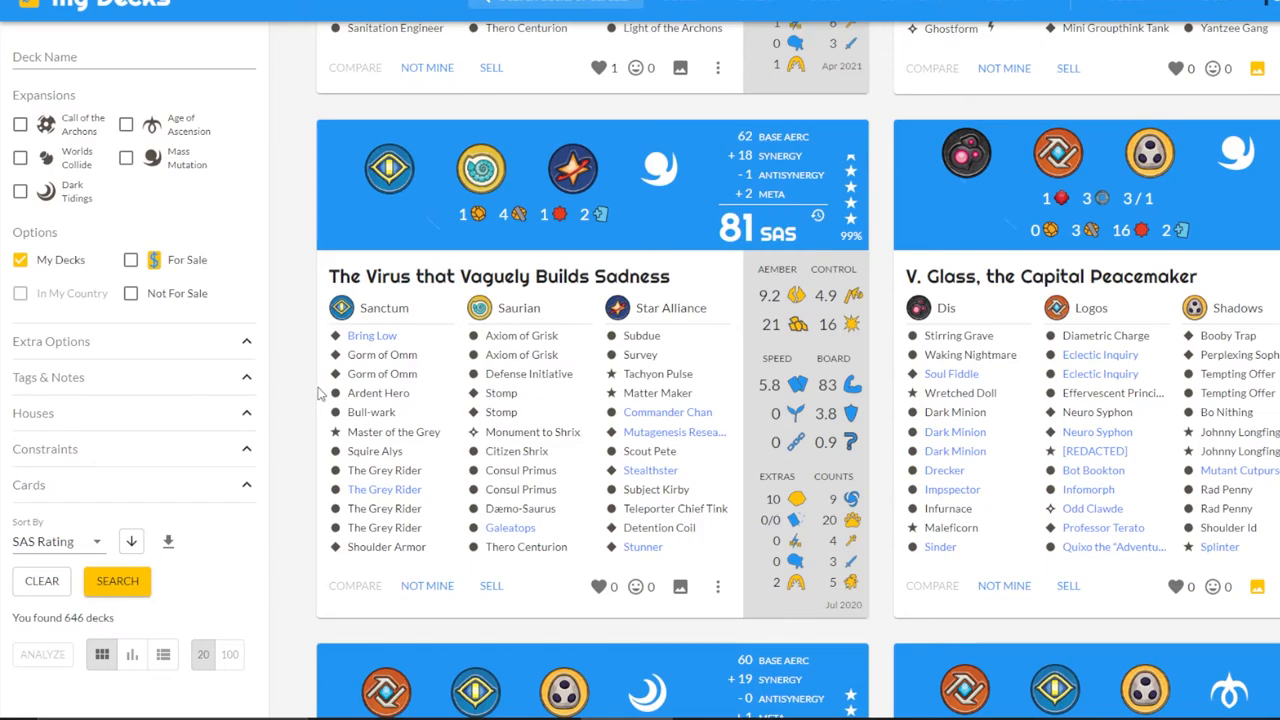
scroll("down", 3)
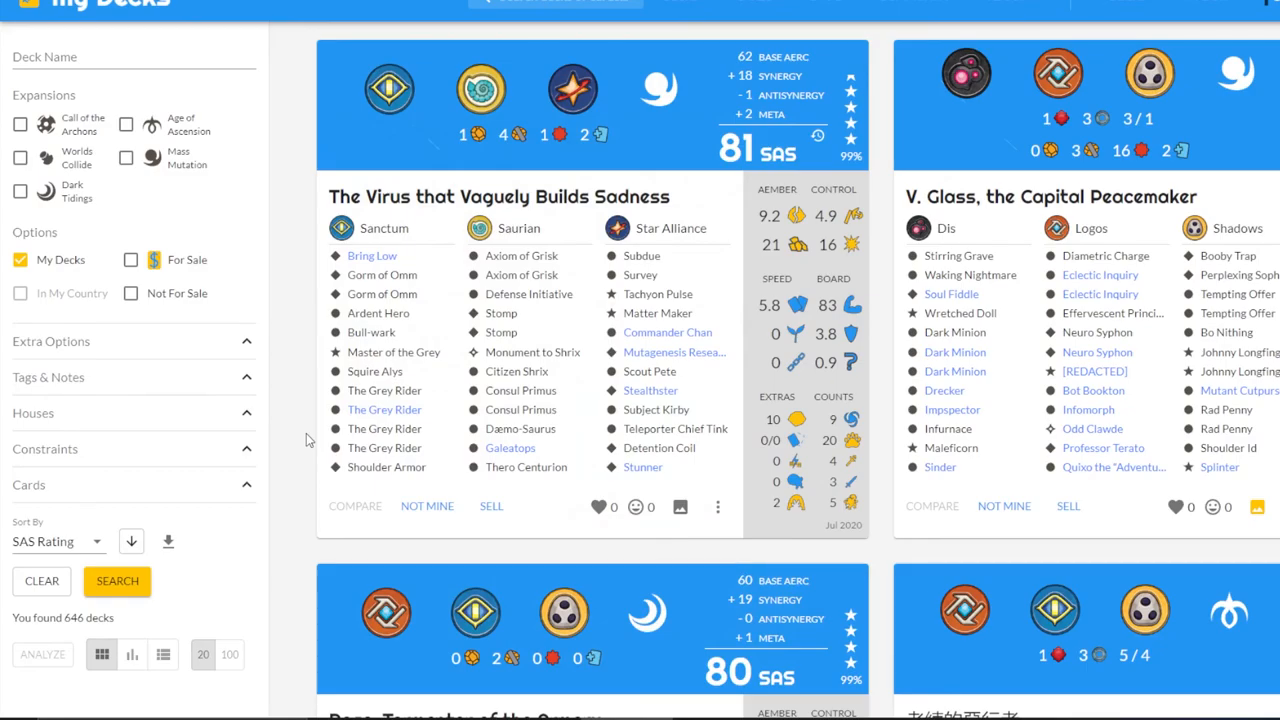
scroll("down", 3)
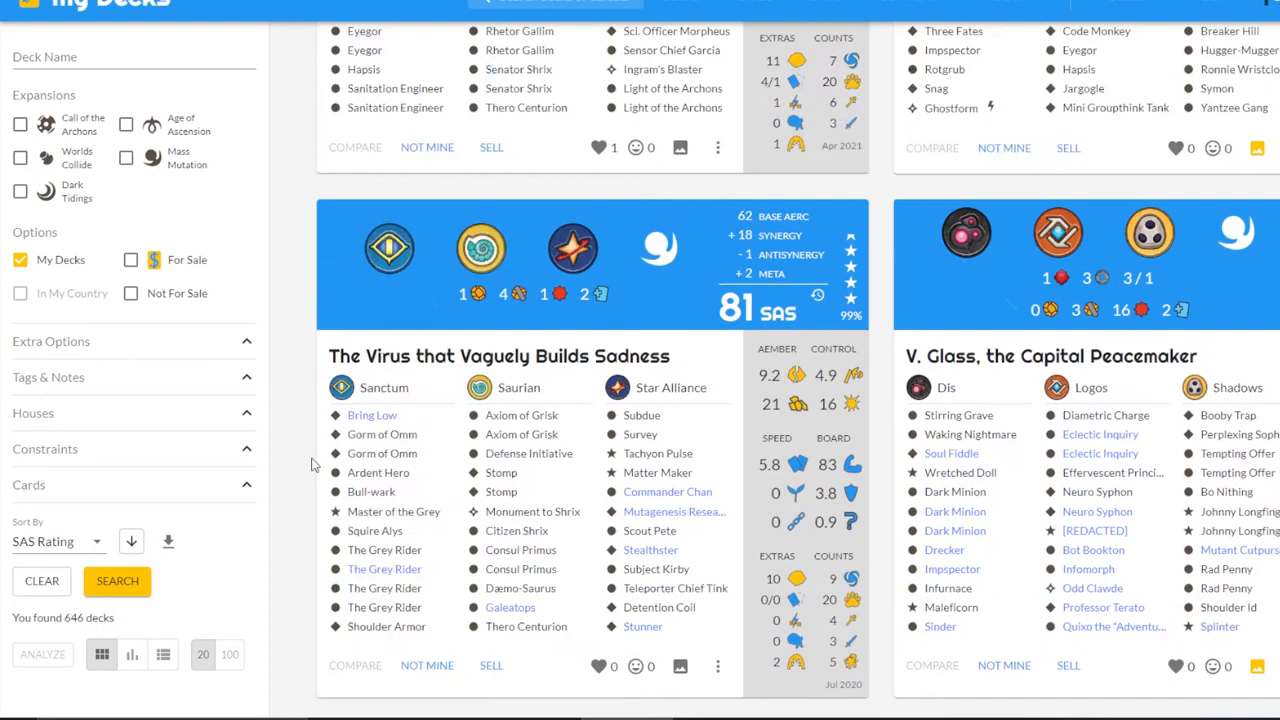
scroll("down", 3)
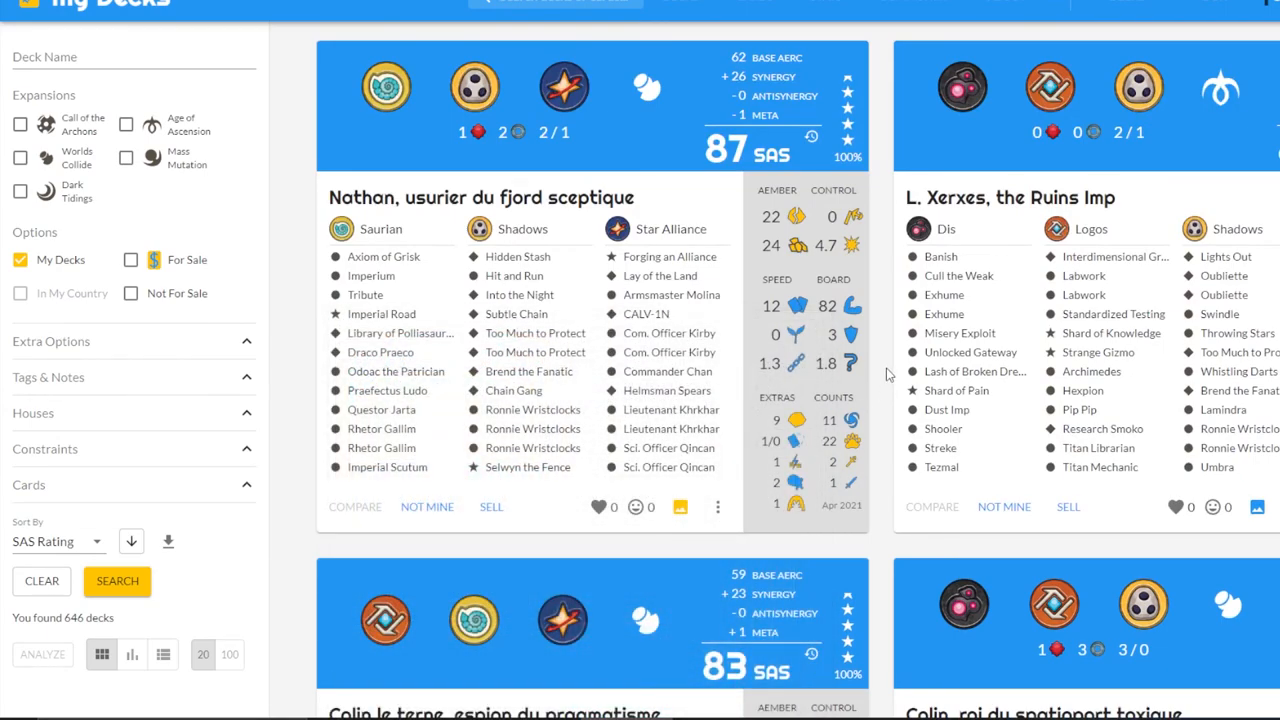
scroll("down", 3)
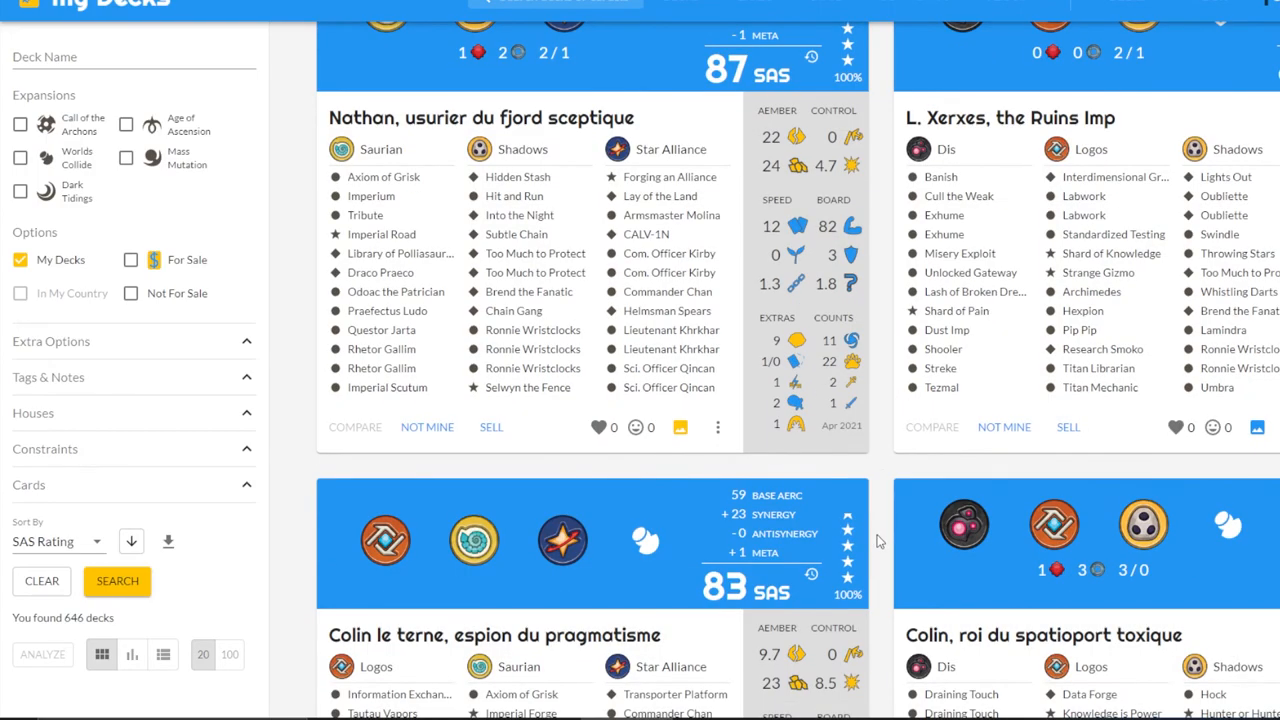
scroll("down", 3)
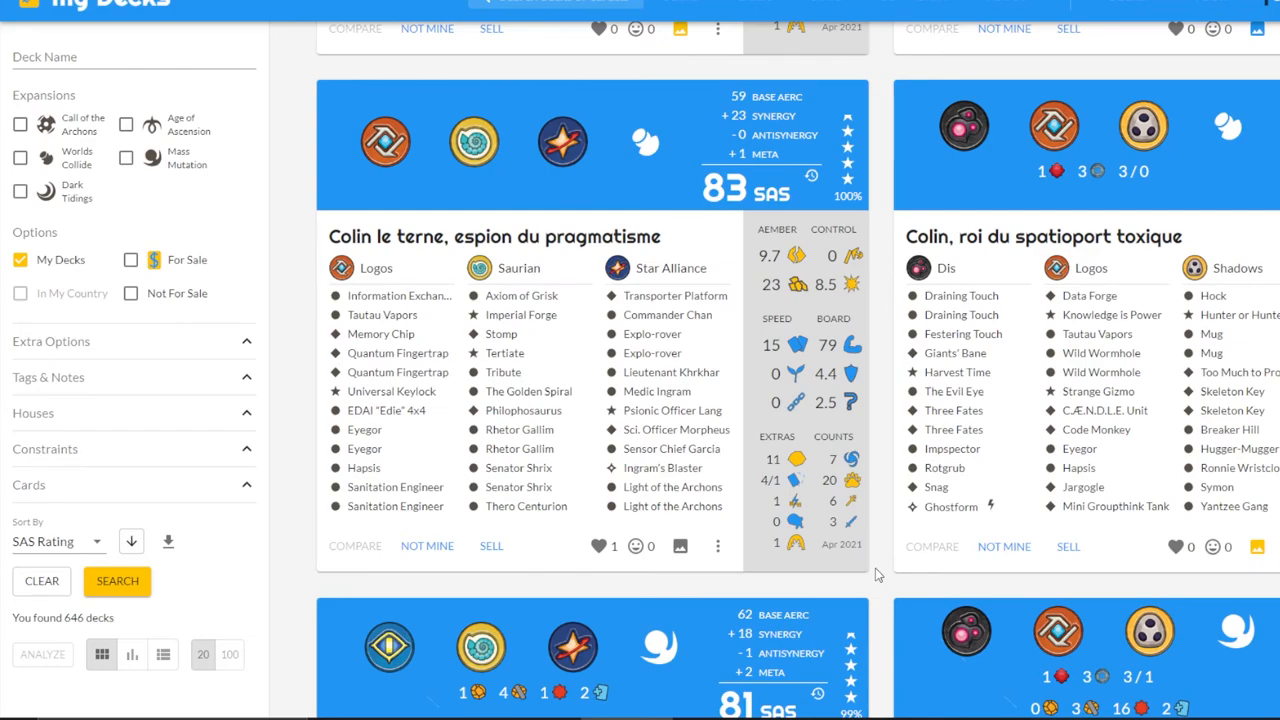
mouse_move(878, 602)
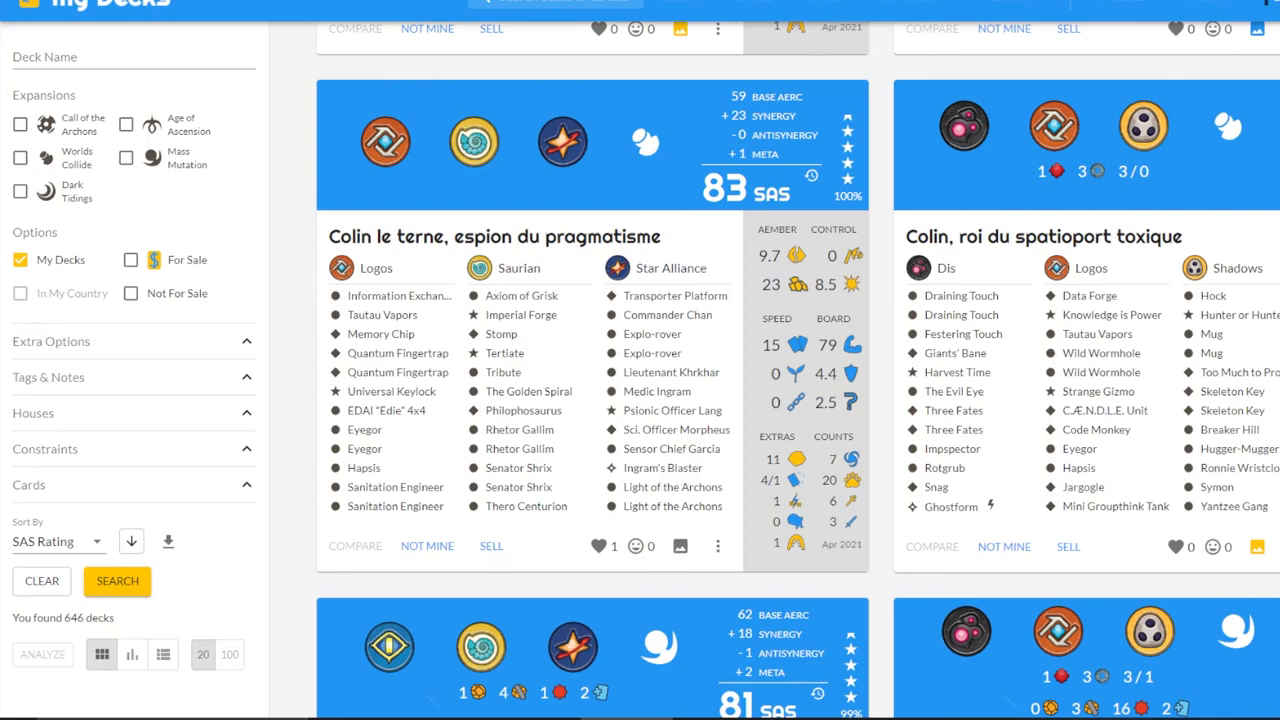
mouse_move(68, 84)
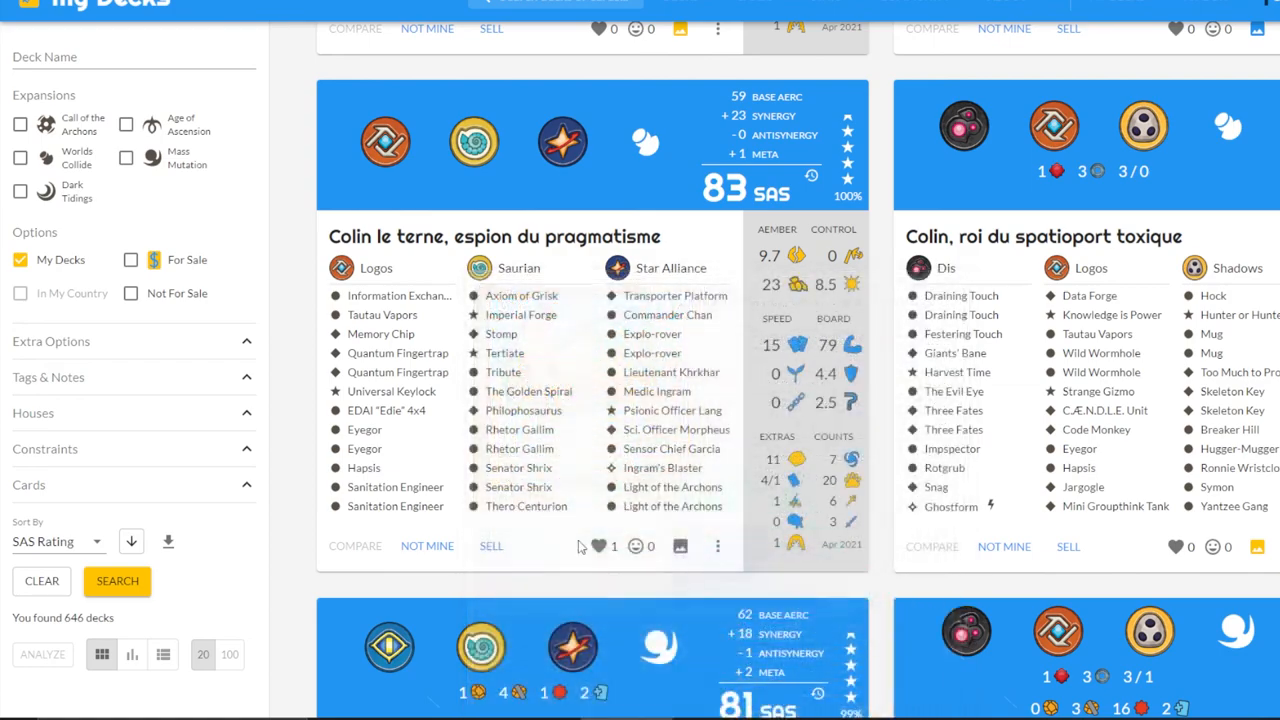
left_click(598, 546)
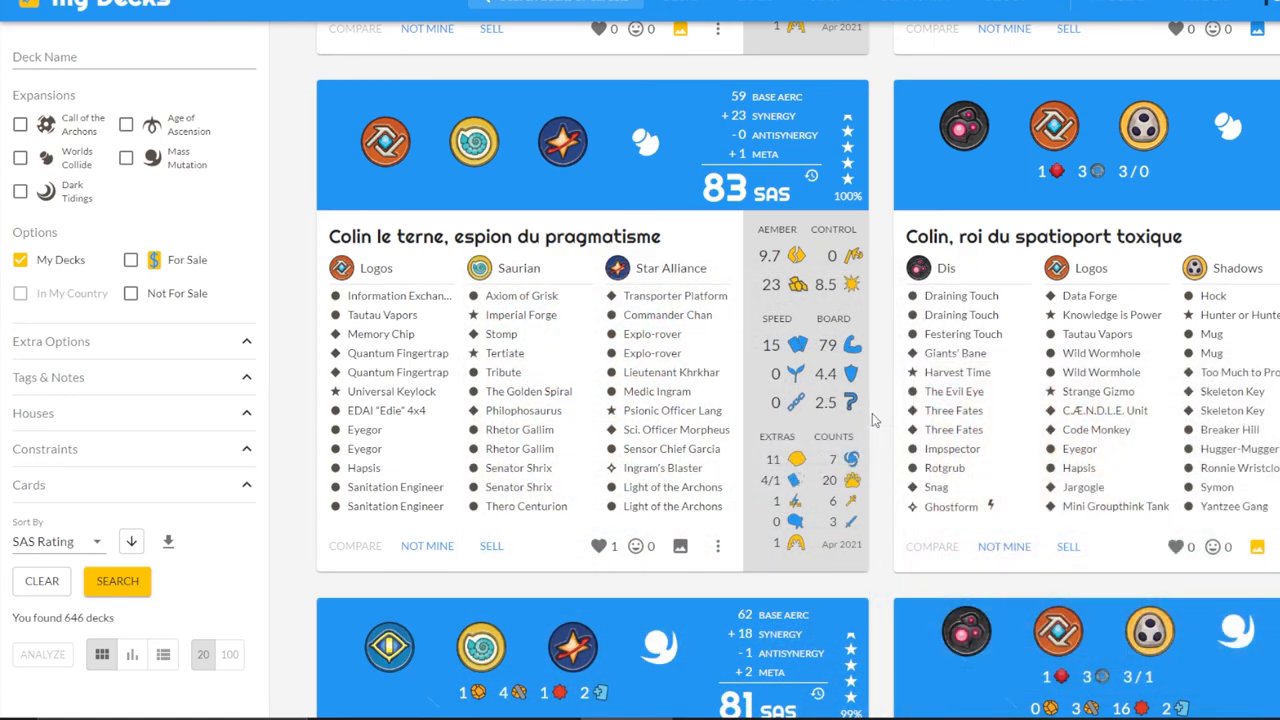
mouse_move(876, 420)
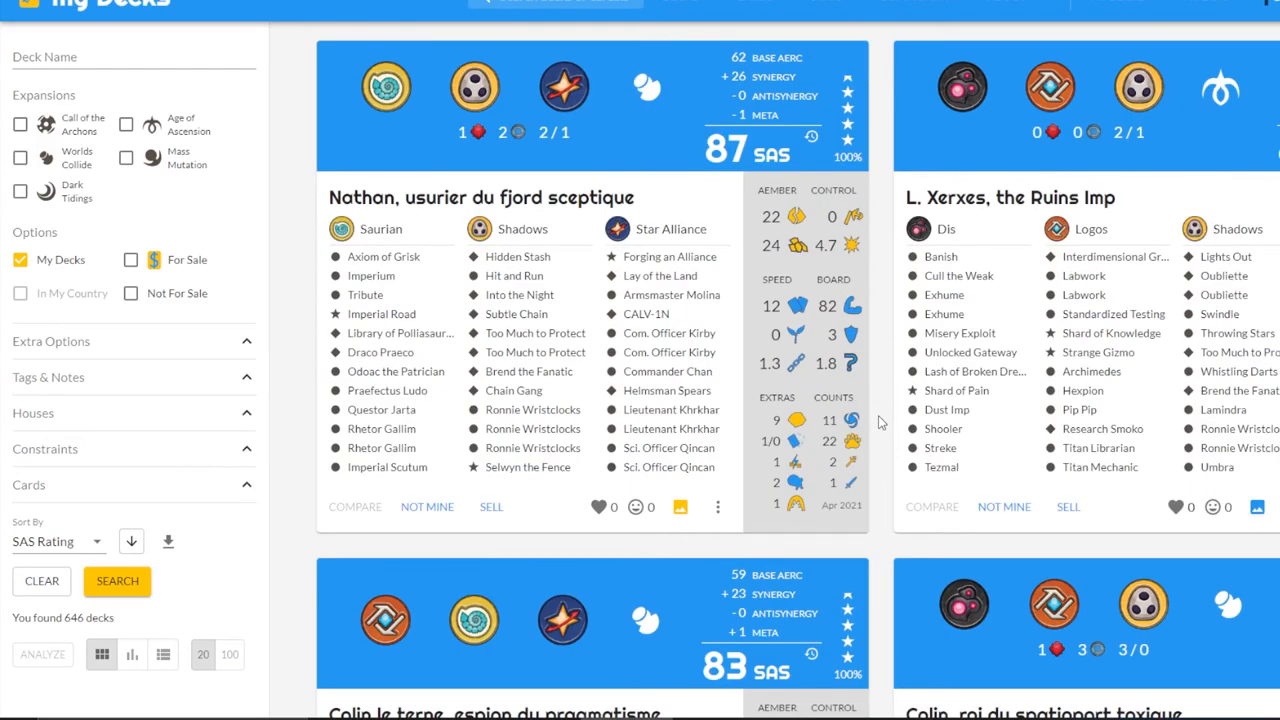
Scroll through the 79 SAS decks and settle on The Virus that Vaguely Builds Sadness (81 SAS)
scroll("down", 3)
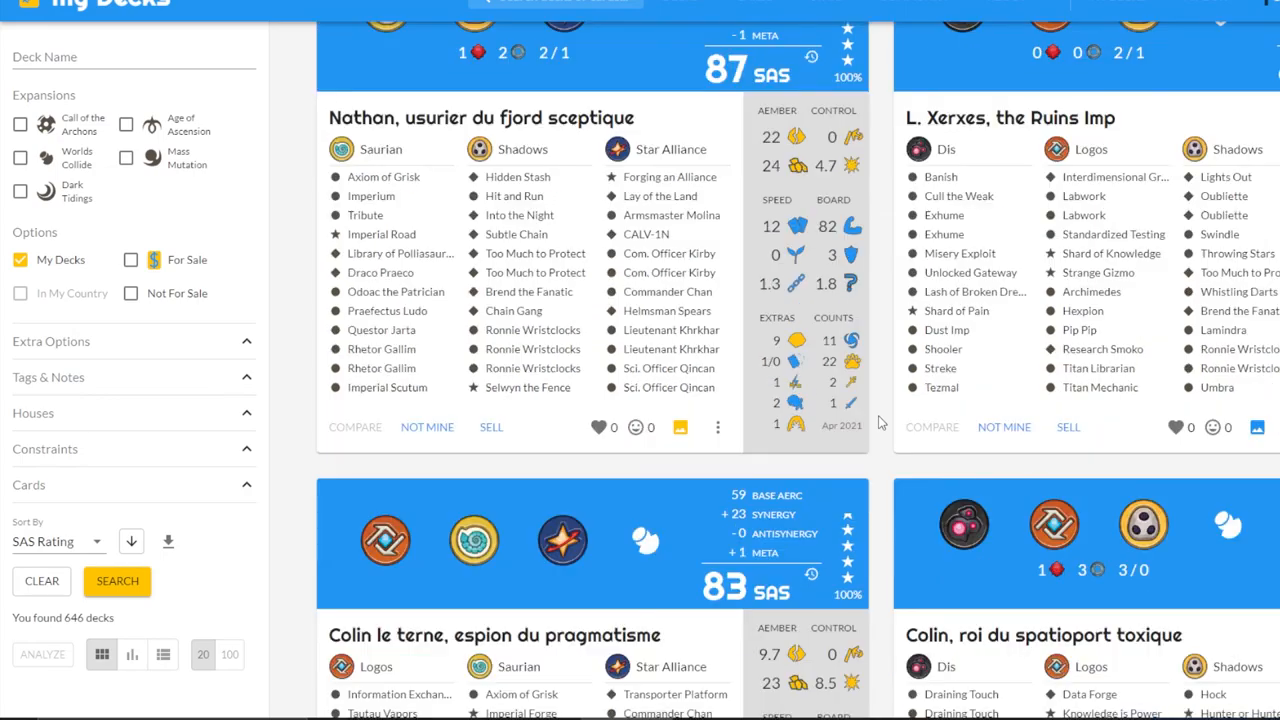
scroll("down", 3)
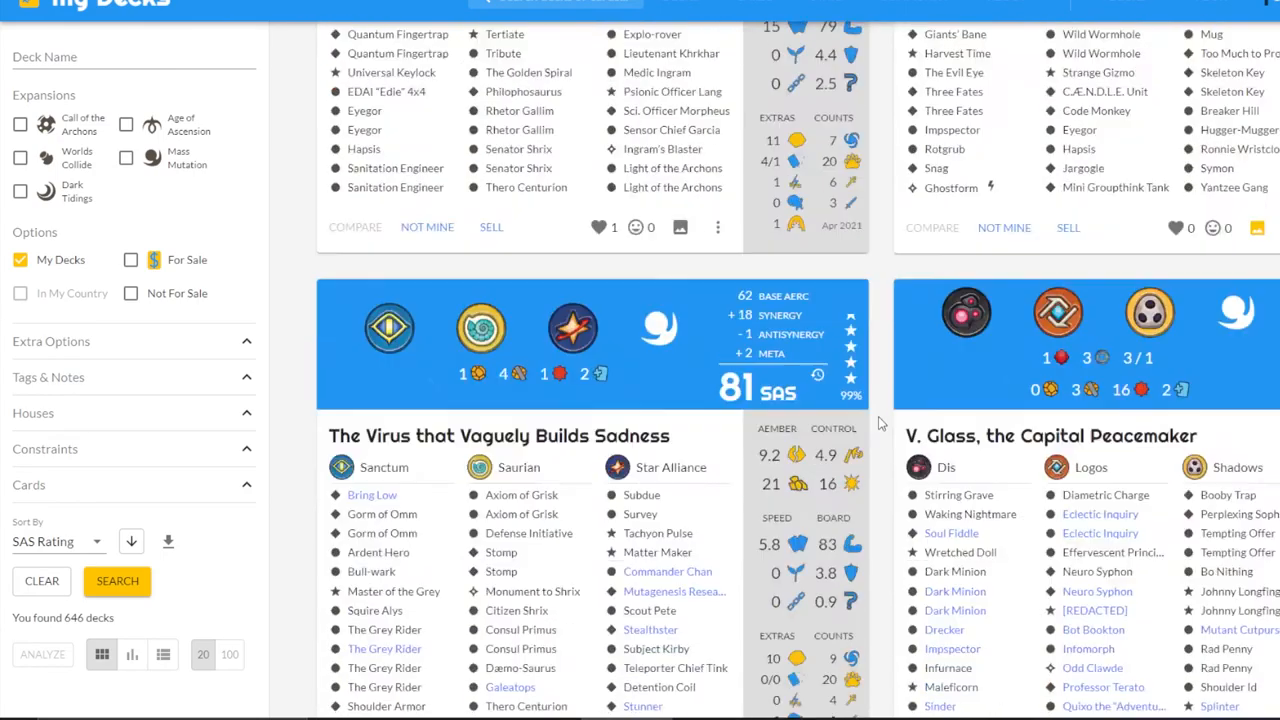
scroll("down", 3)
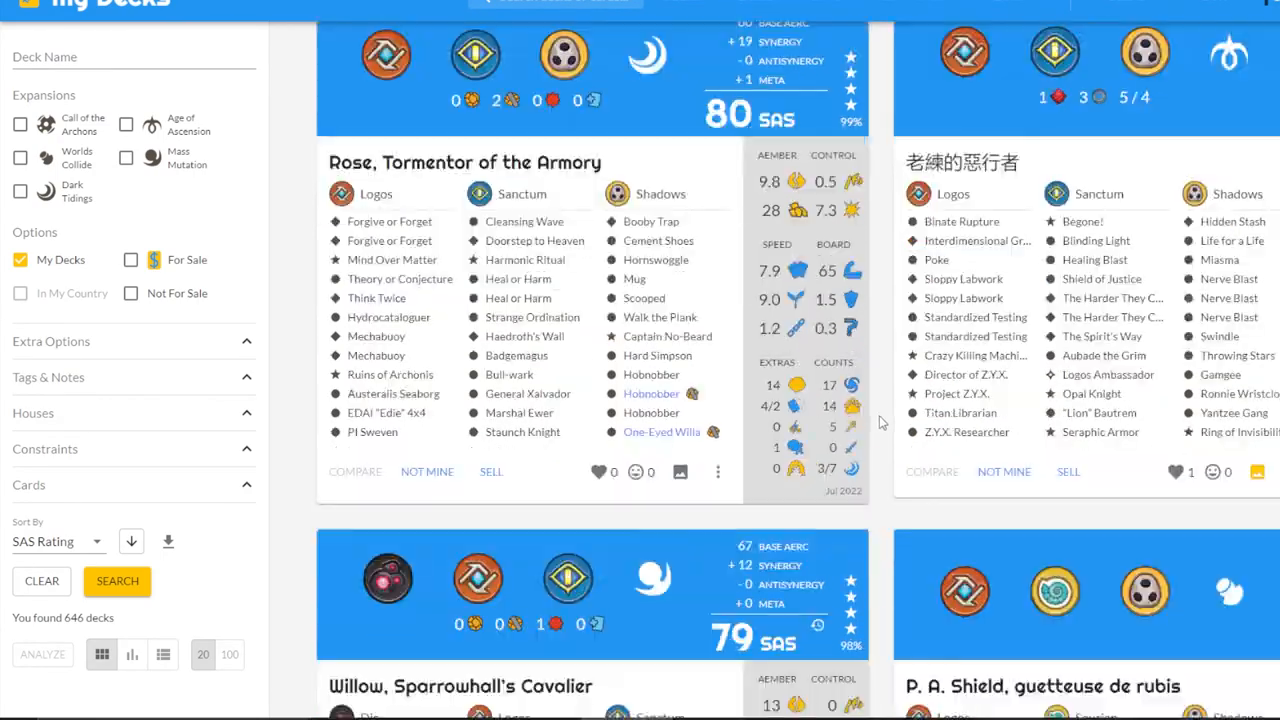
scroll("down", 3)
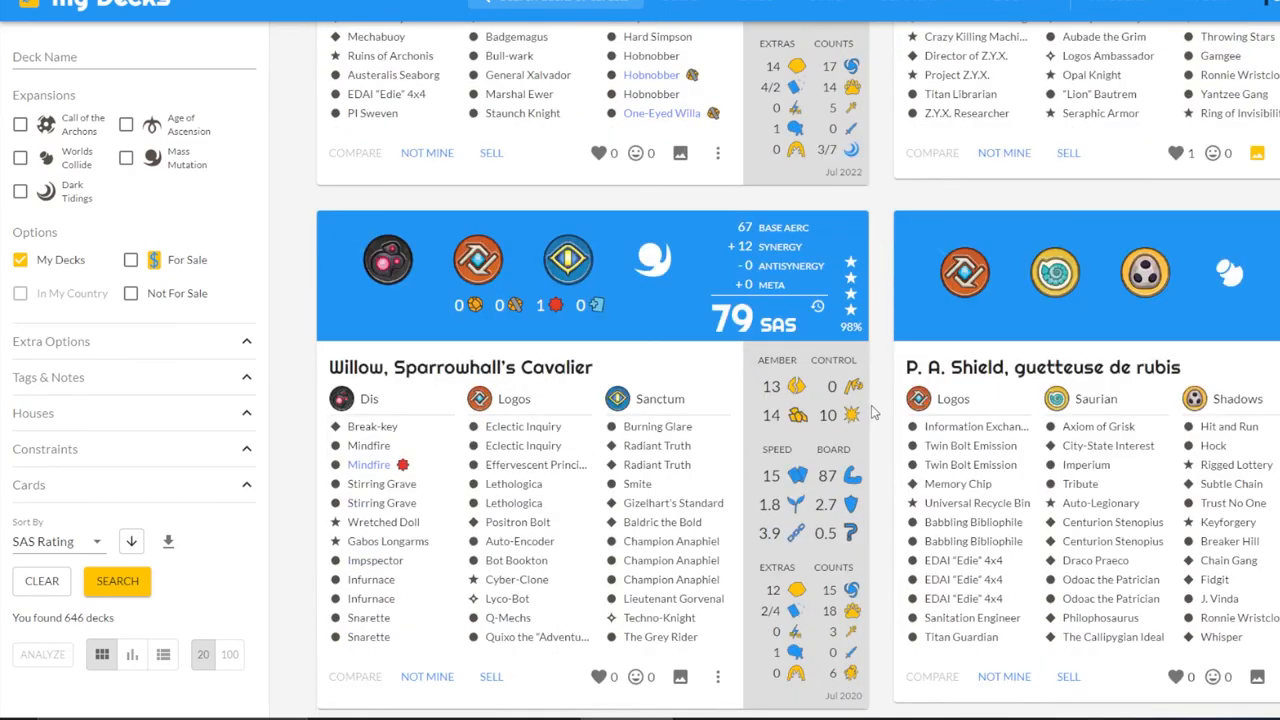
scroll("down", 3)
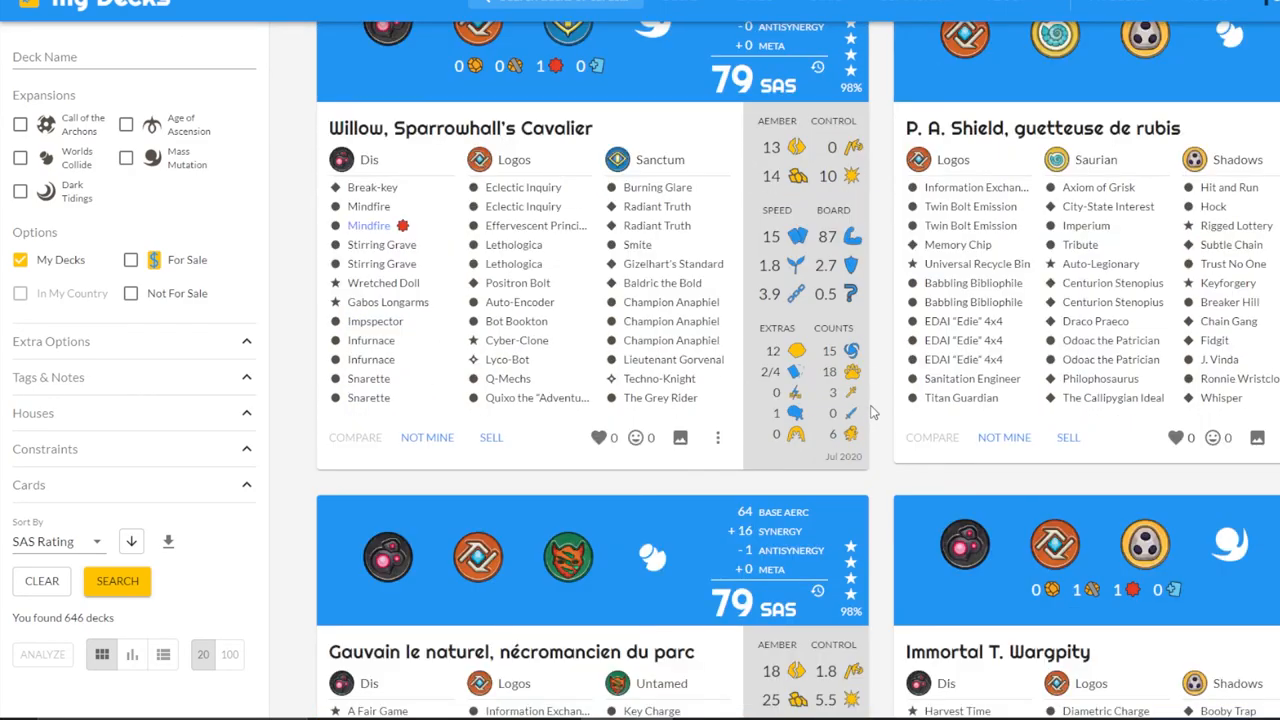
scroll("down", 3)
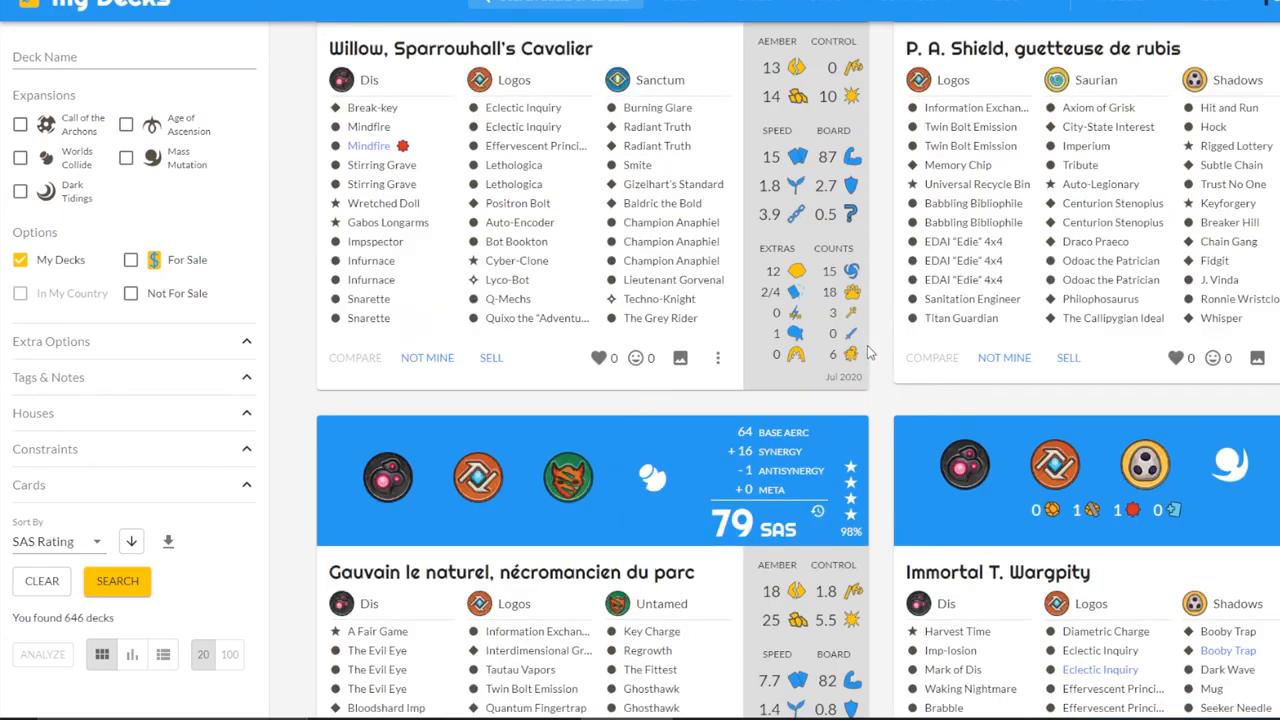
scroll("down", 3)
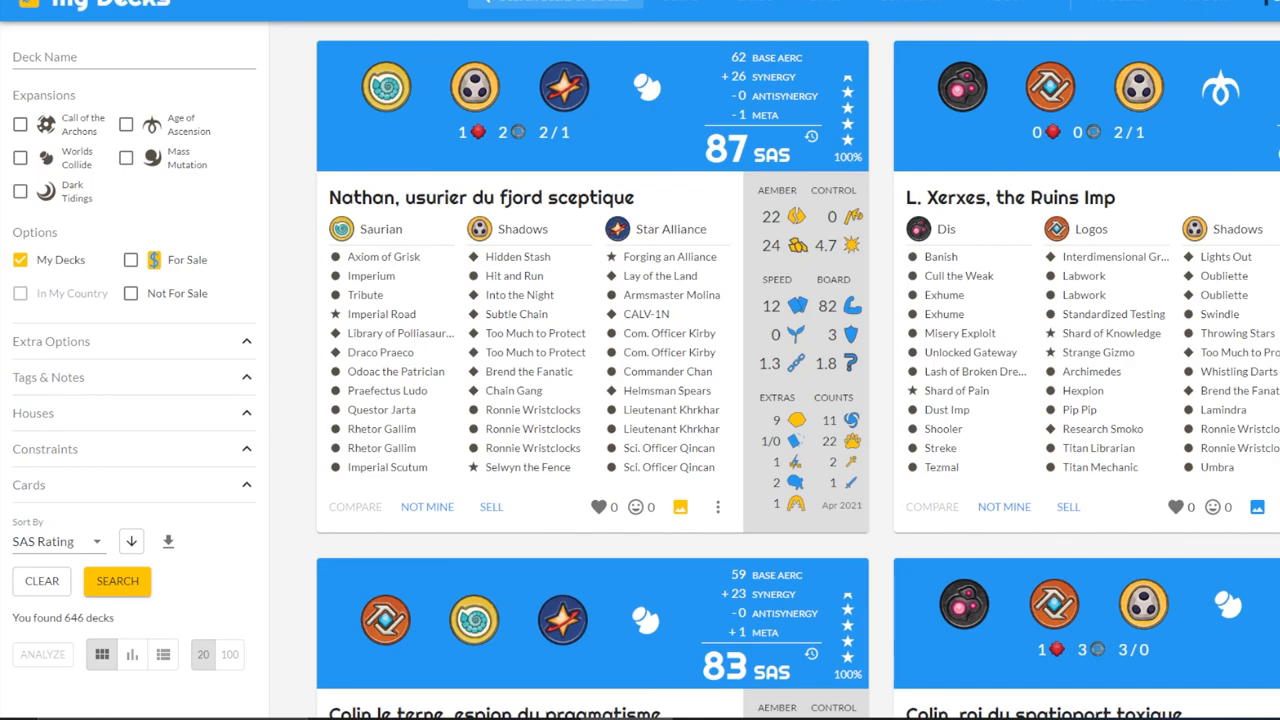
mouse_move(864, 608)
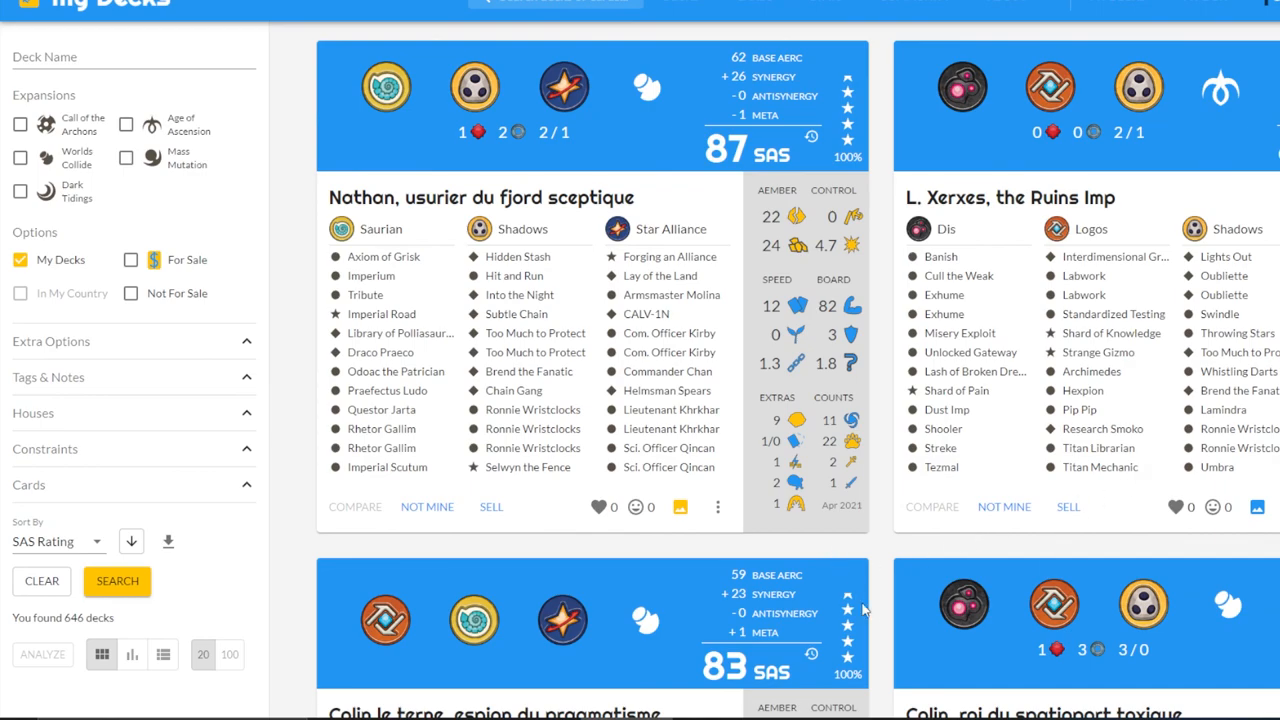
scroll("down", 3)
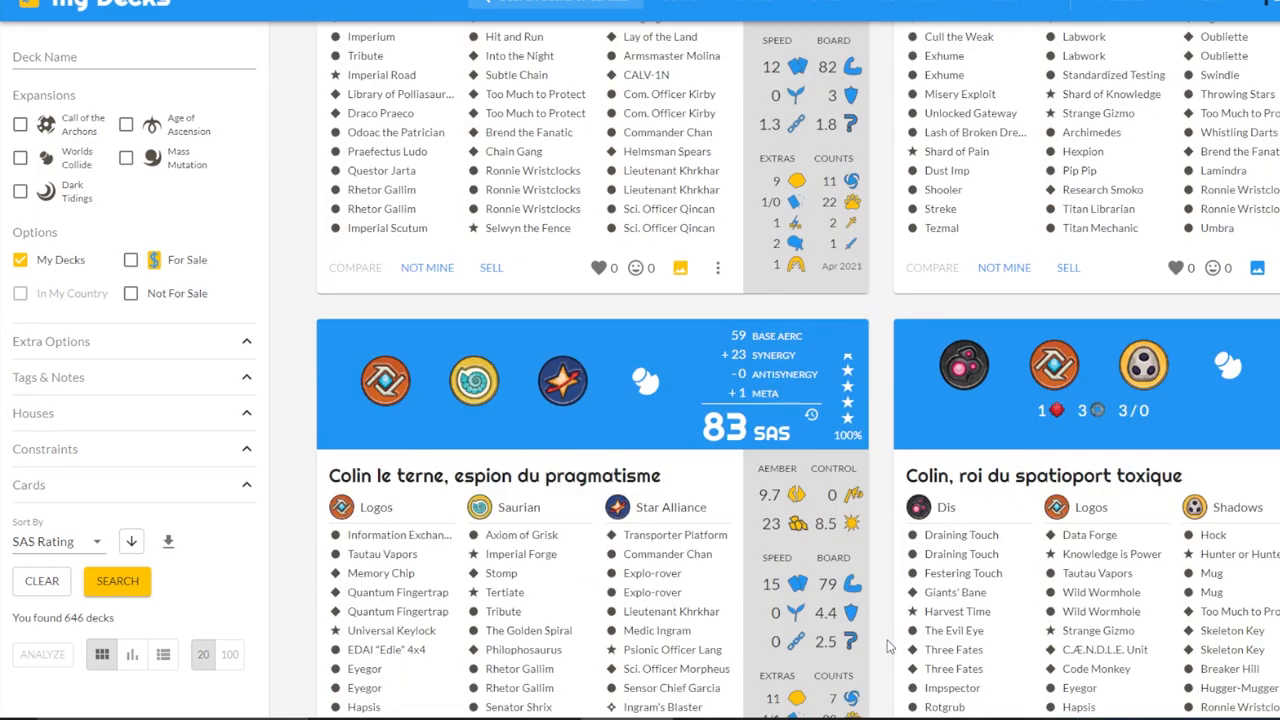
scroll("down", 3)
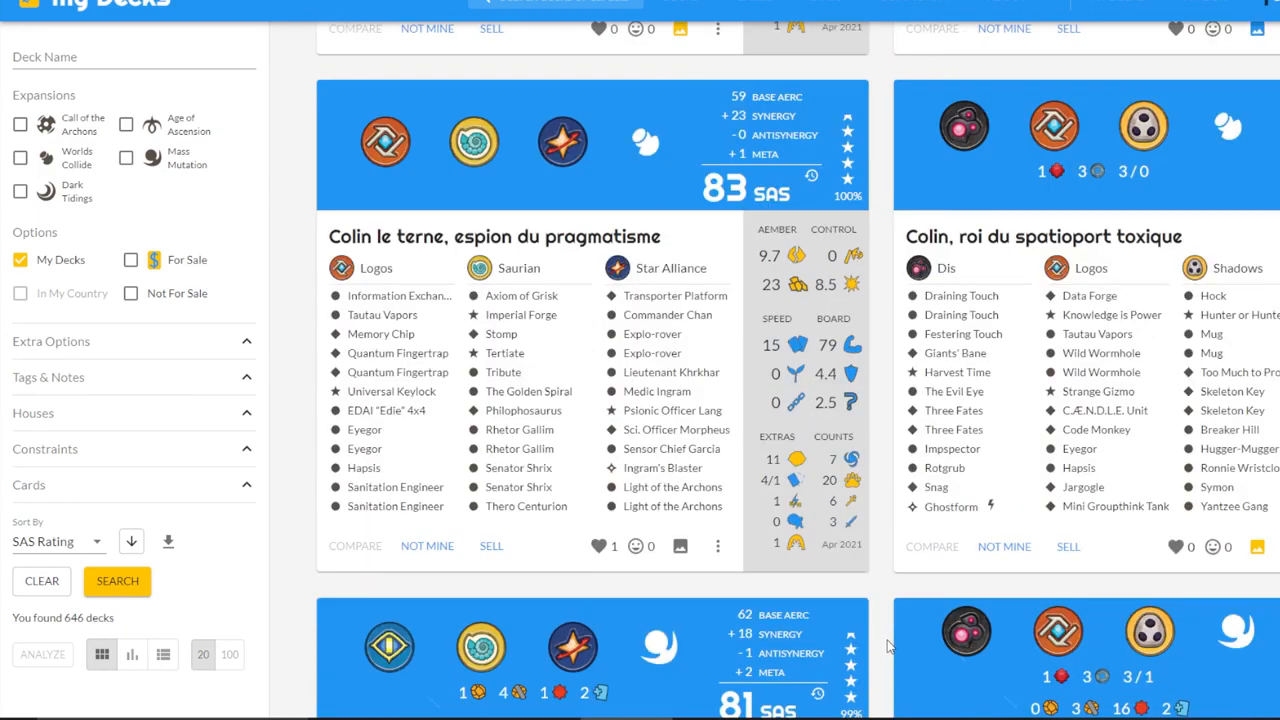
scroll("down", 3)
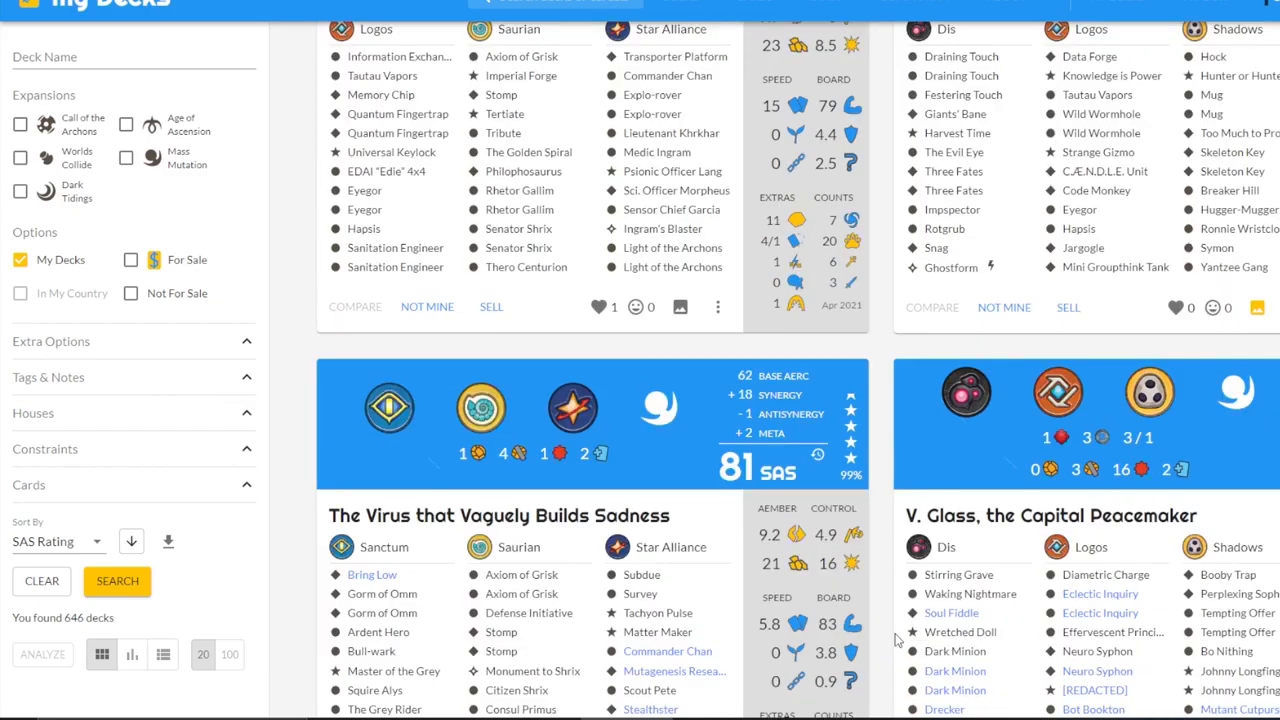